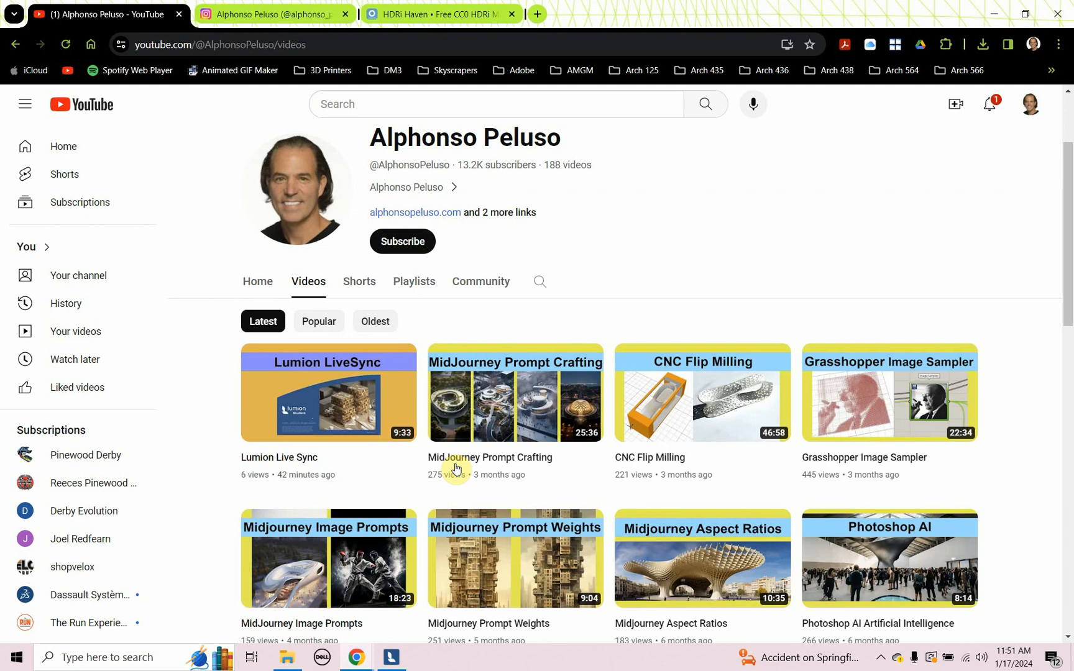
mouse_move(456, 241)
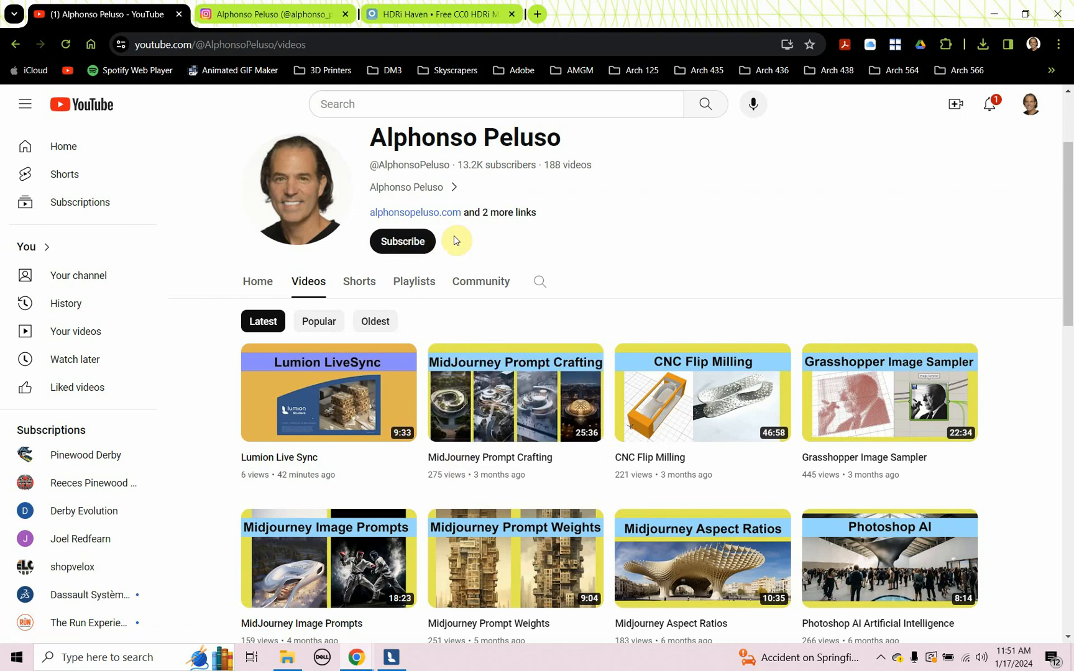
left_click(402, 241)
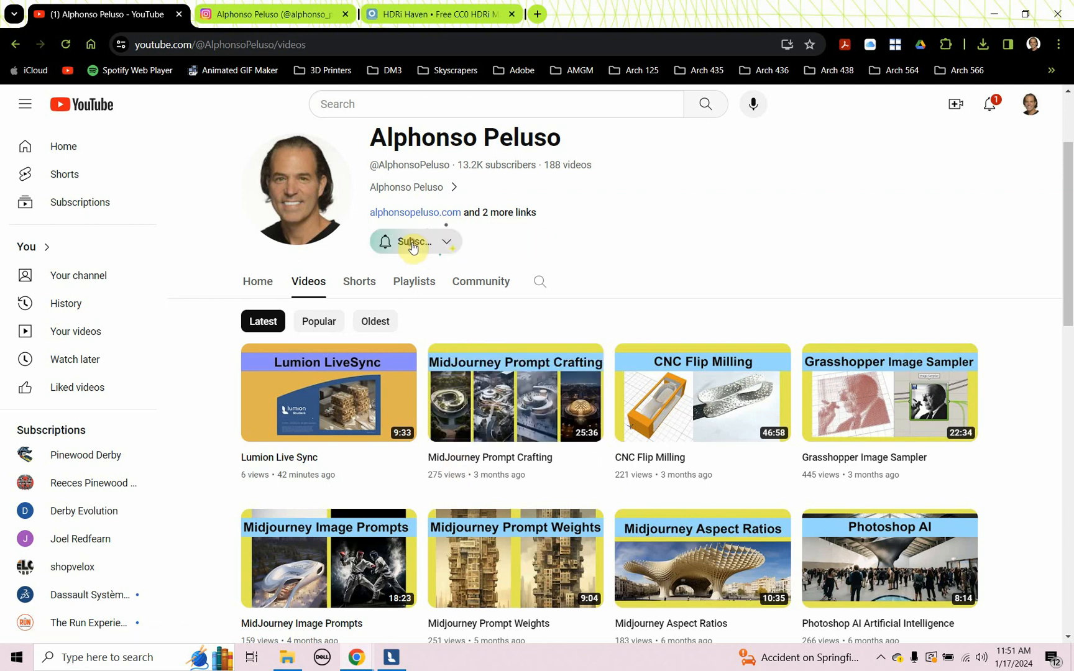
left_click(411, 241)
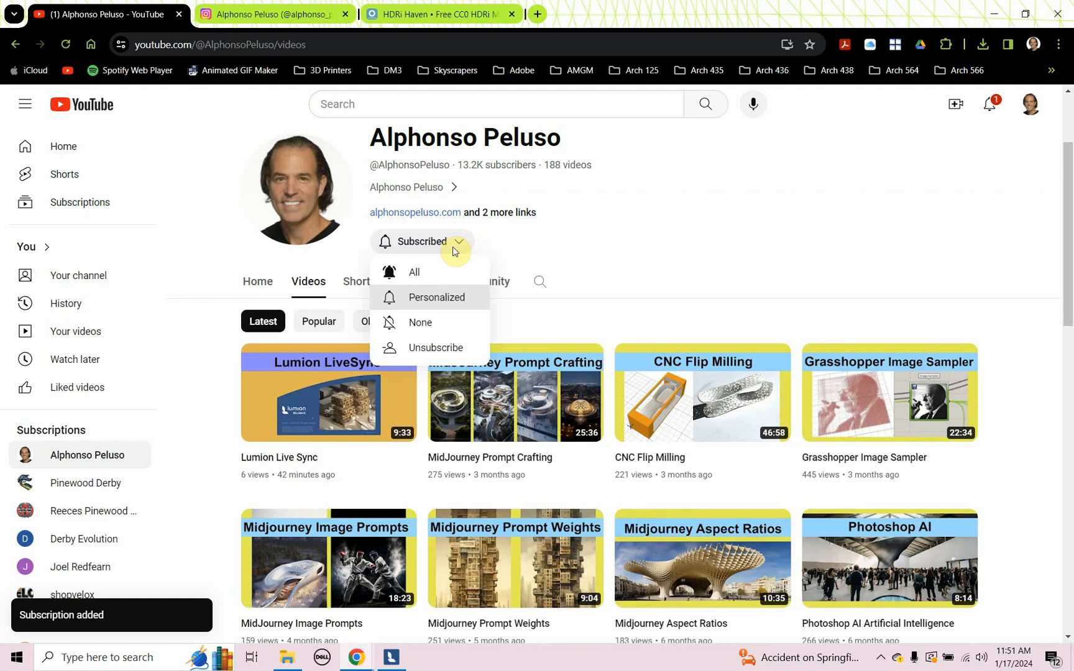
left_click(620, 260)
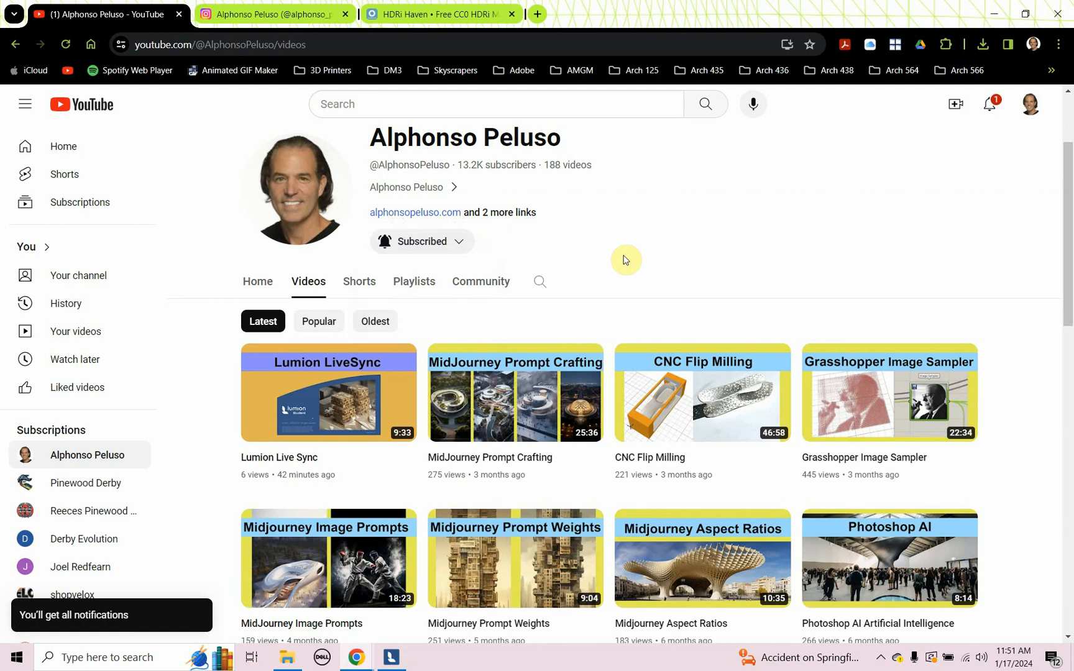
scroll("down", 3)
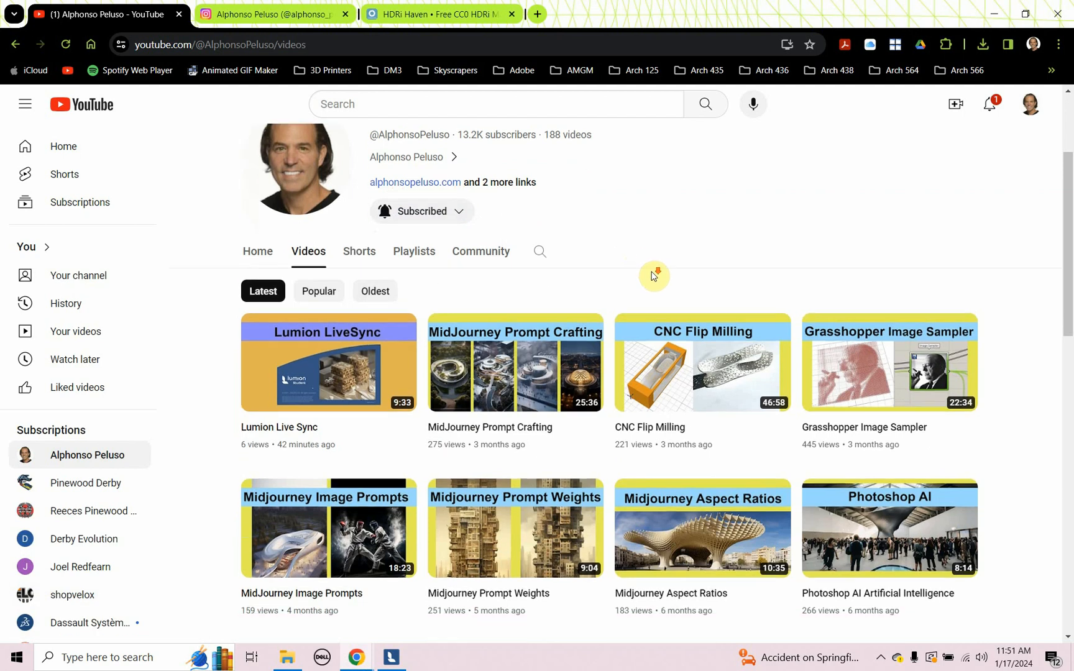
scroll("down", 3)
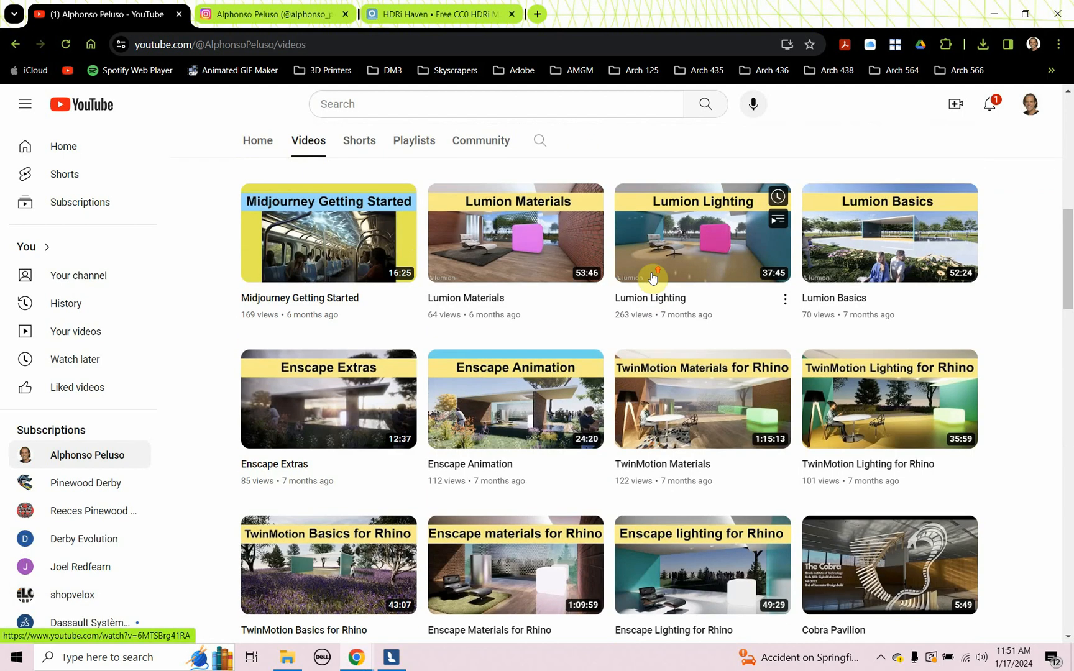
scroll("up", 3)
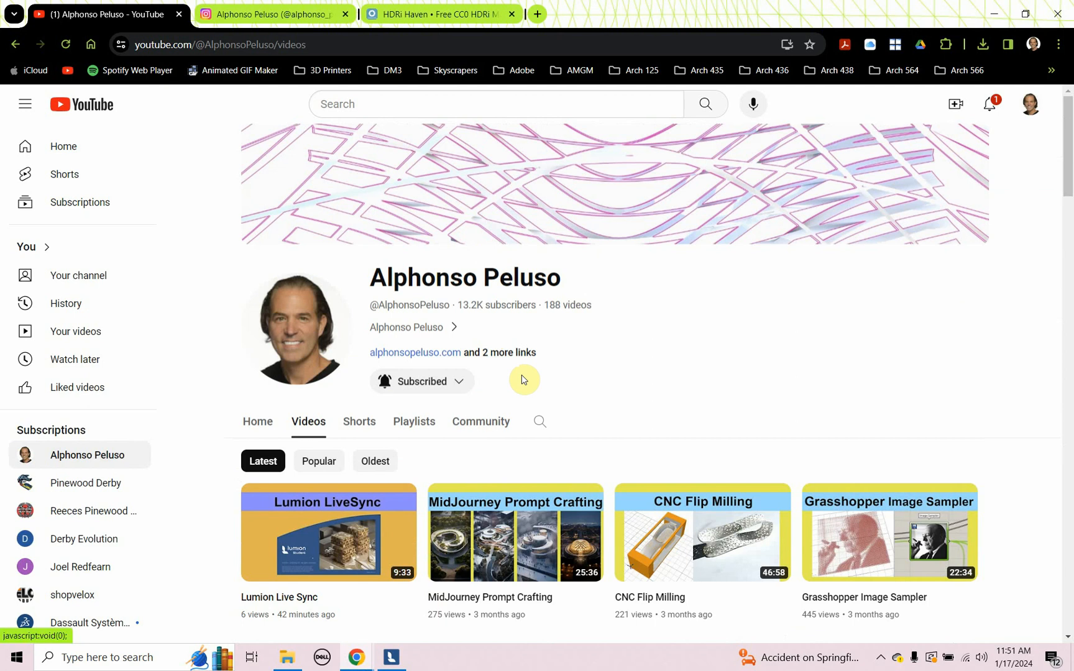
mouse_move(486, 327)
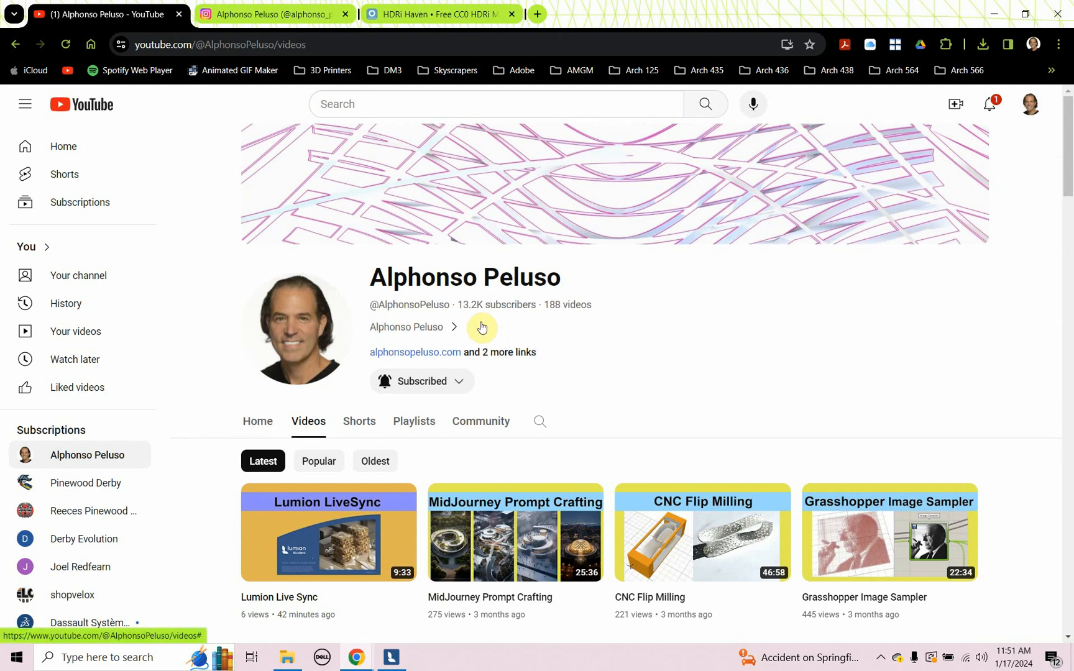
Scroll through the alphonso_peluso Instagram posts, then return to the Lumion park project.
left_click(274, 13)
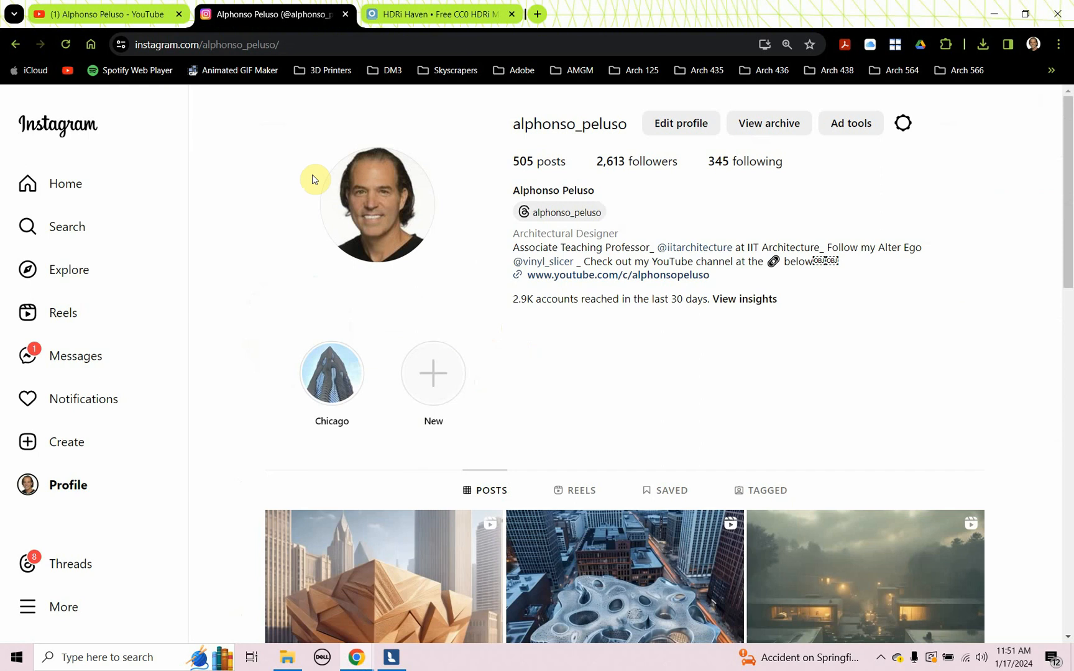
mouse_move(551, 141)
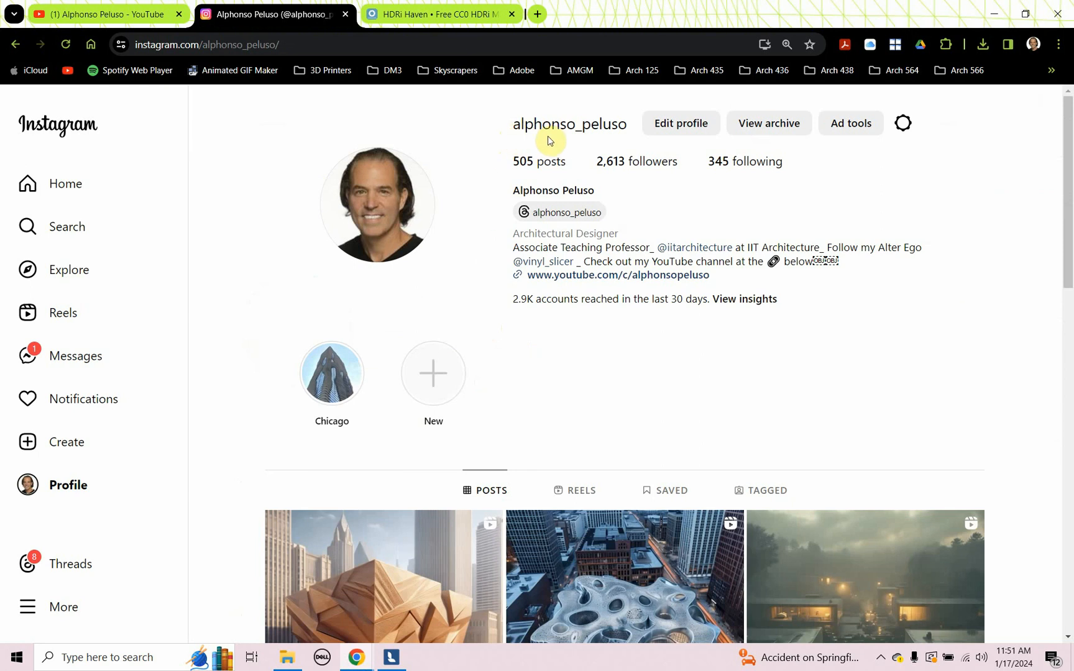
mouse_move(576, 142)
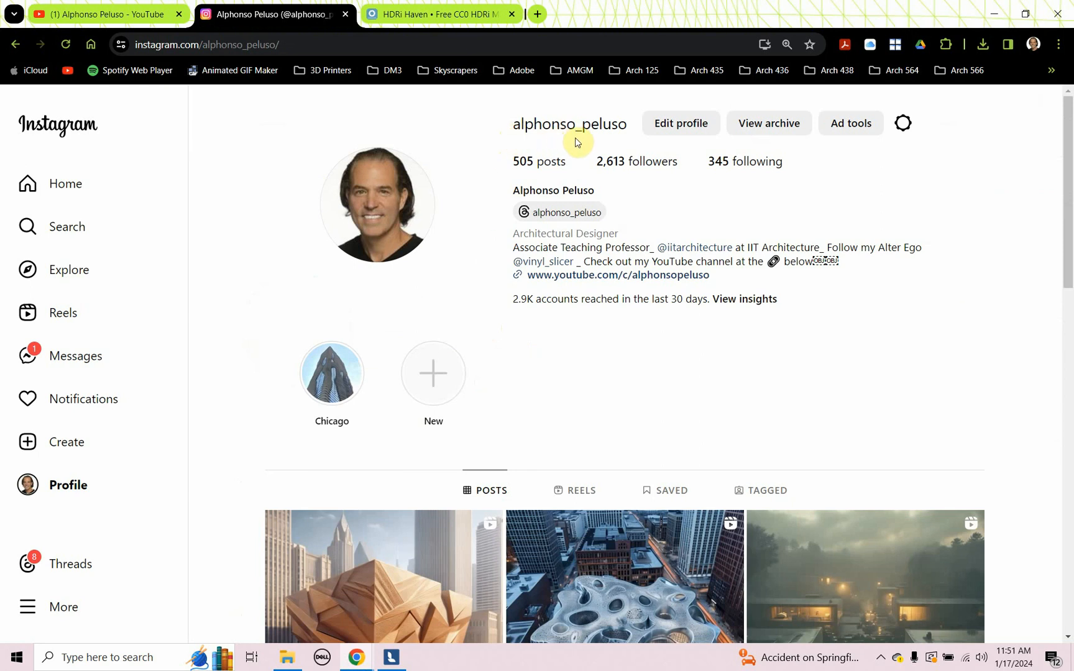
mouse_move(612, 148)
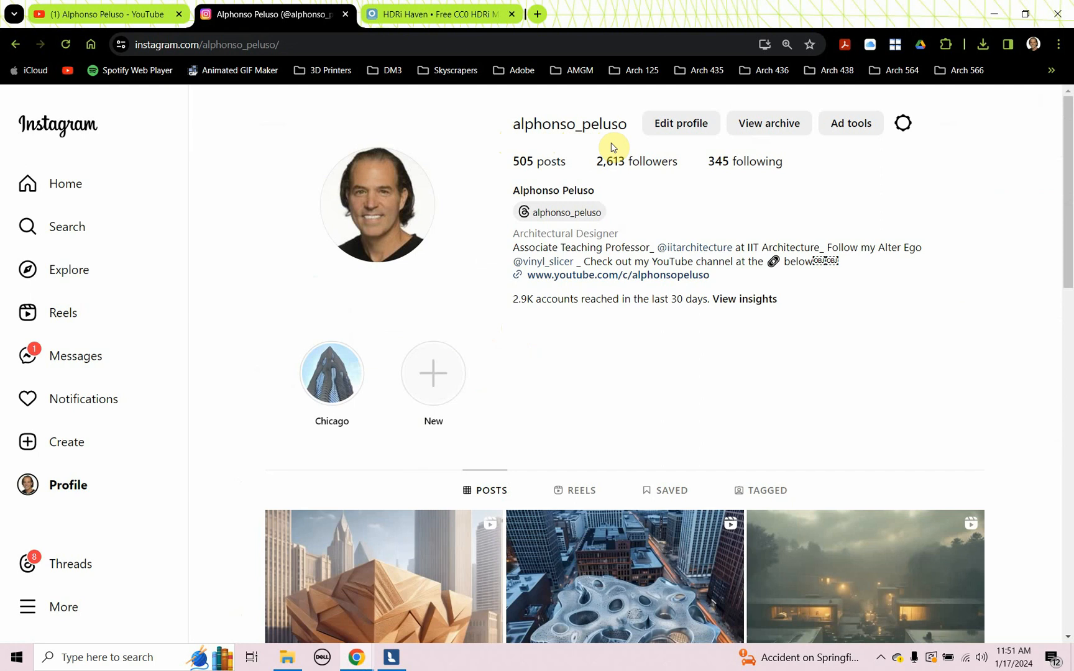
mouse_move(468, 291)
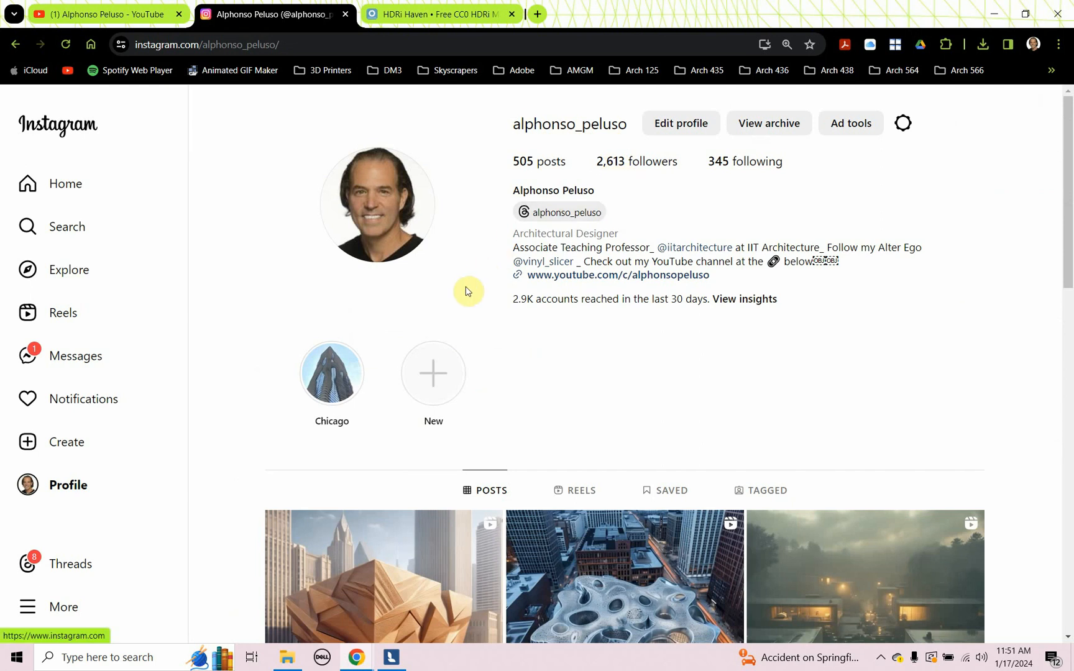
scroll("down", 3)
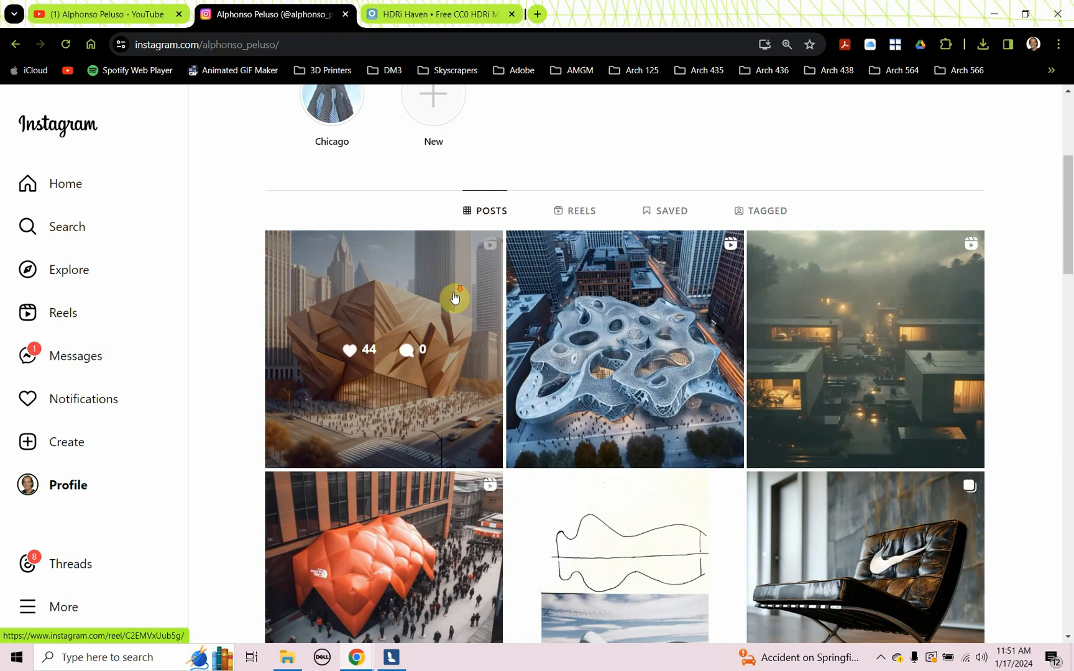
scroll("down", 3)
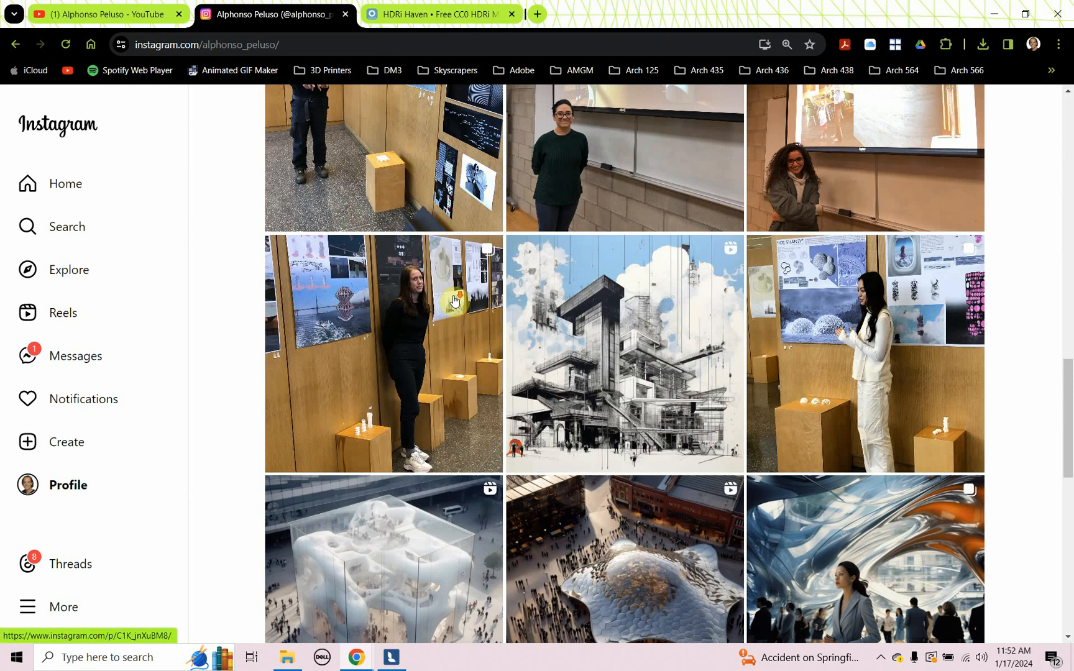
scroll("up", 3)
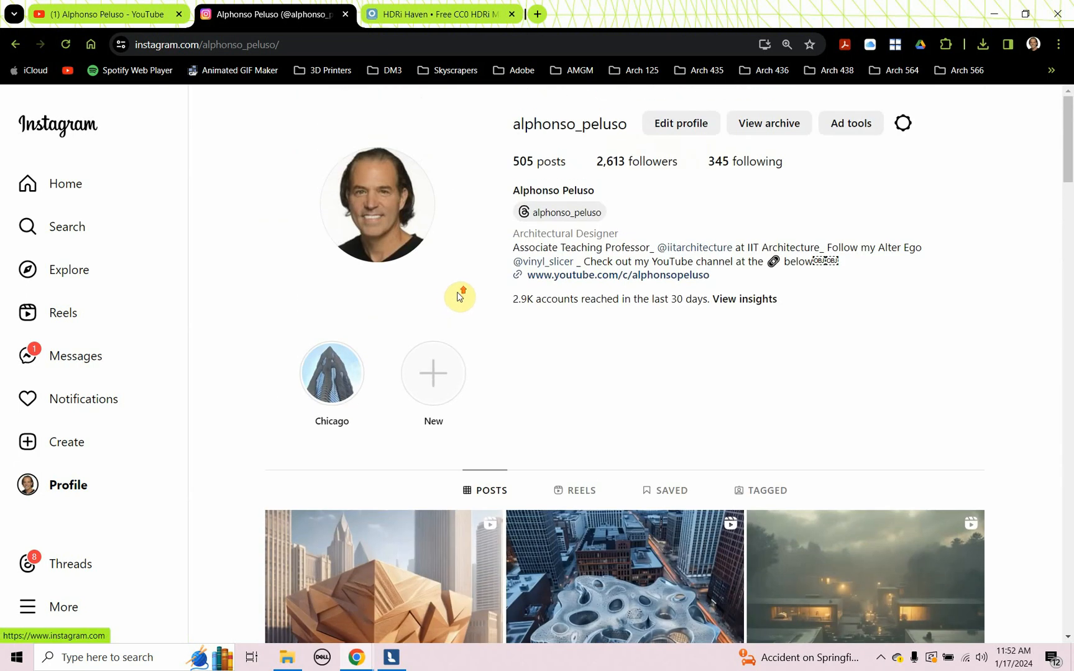
left_click(390, 657)
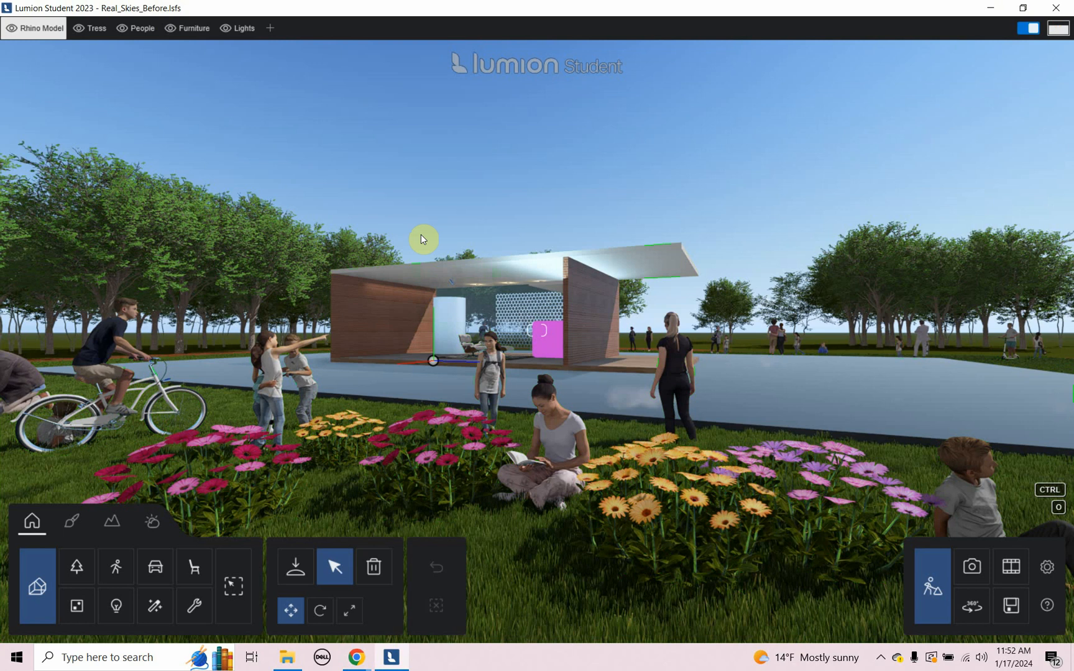
mouse_move(295, 155)
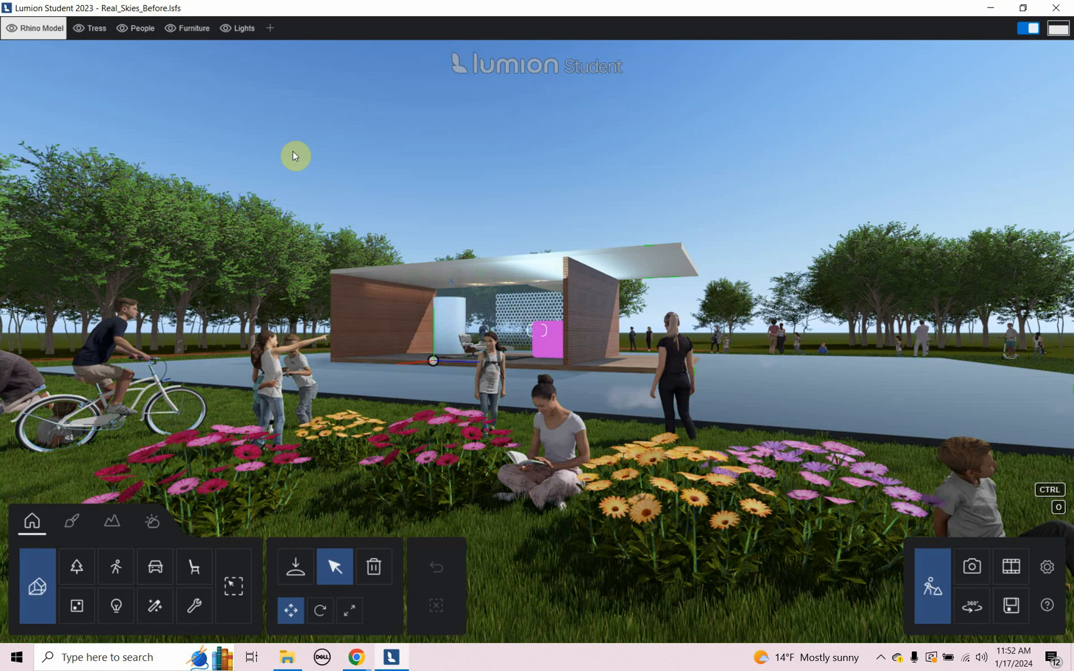
mouse_move(229, 295)
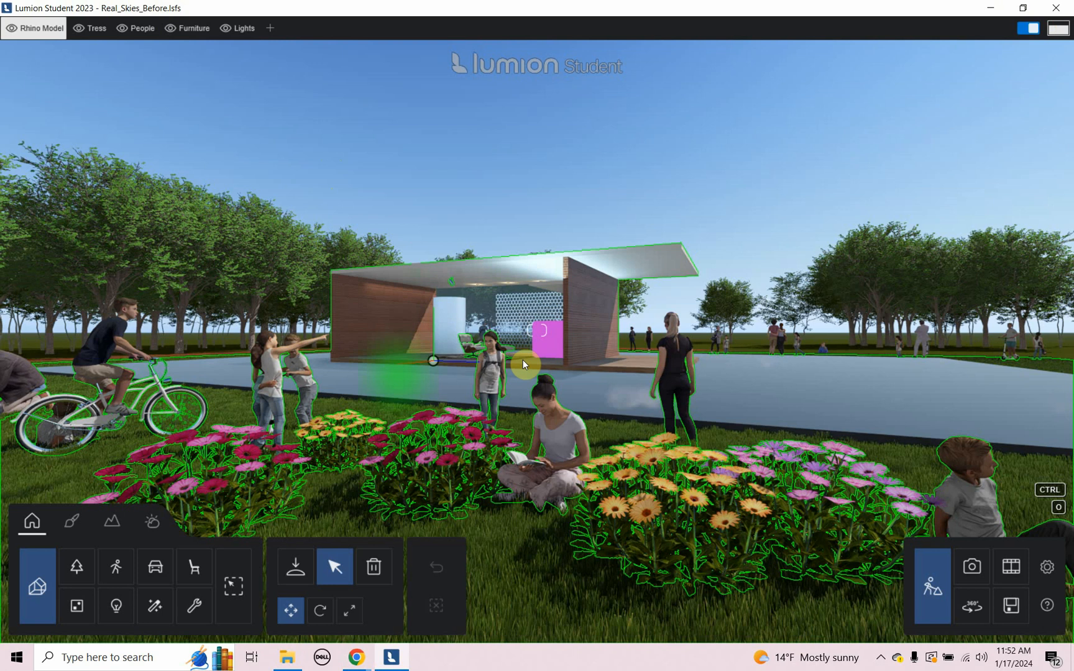
left_click(153, 522)
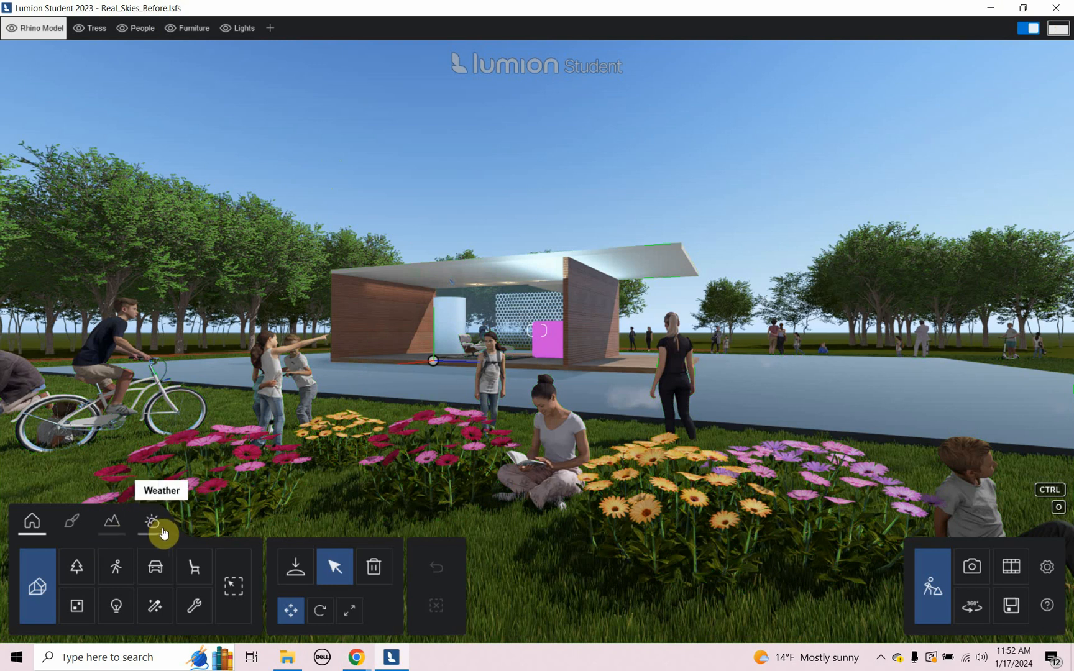
Show the Weather panel's sun height, brightness, cloudiness and Real Skies settings.
left_click(153, 524)
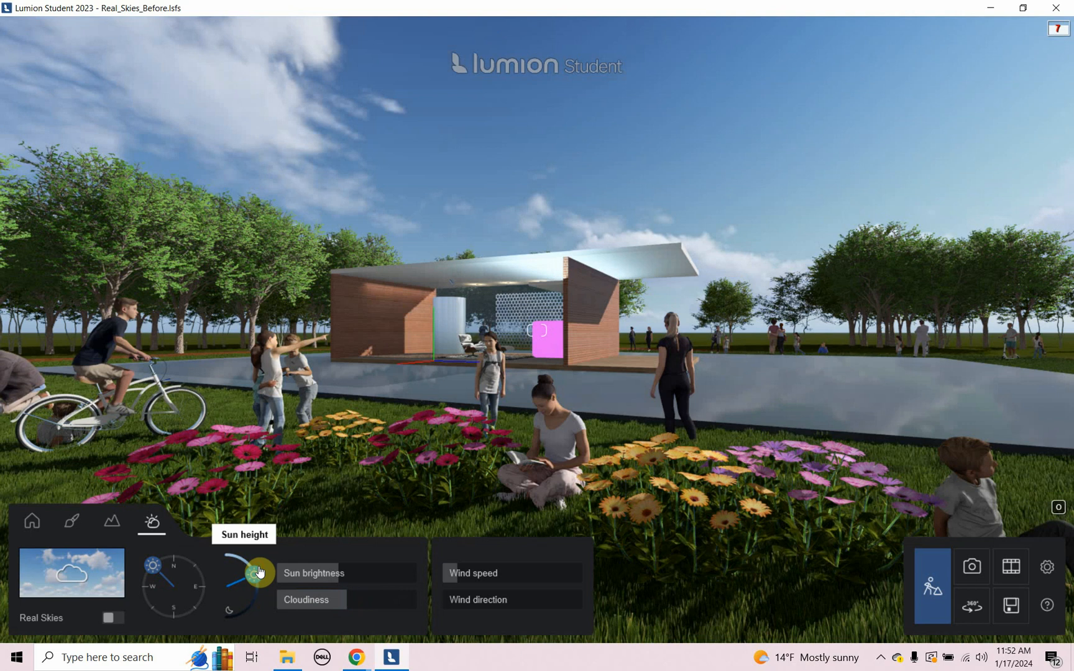
mouse_move(93, 548)
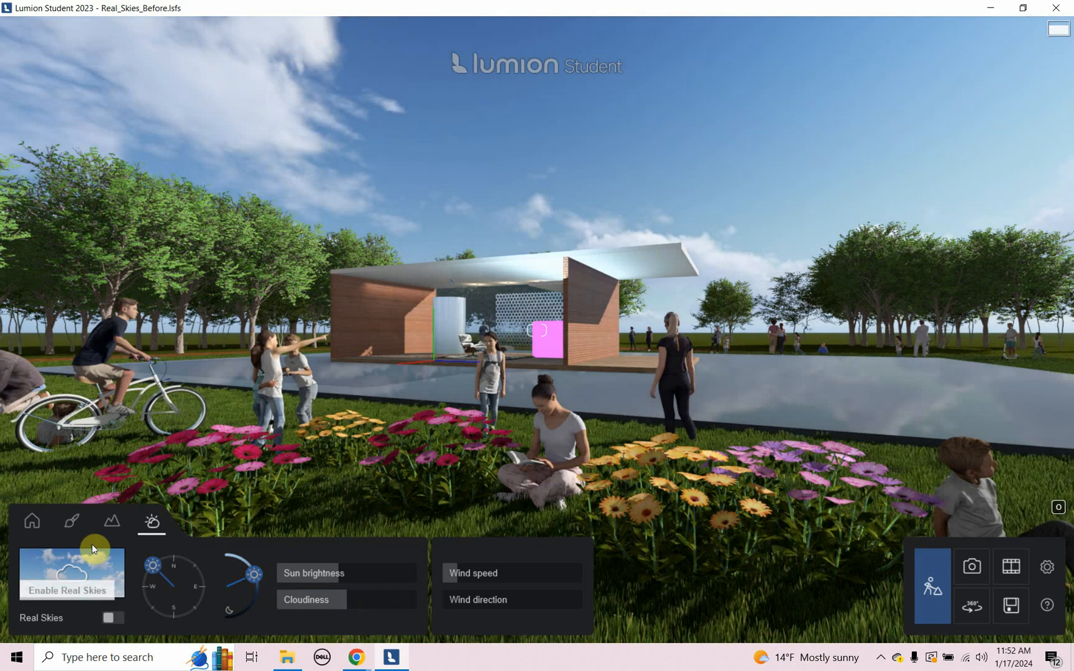
mouse_move(67, 522)
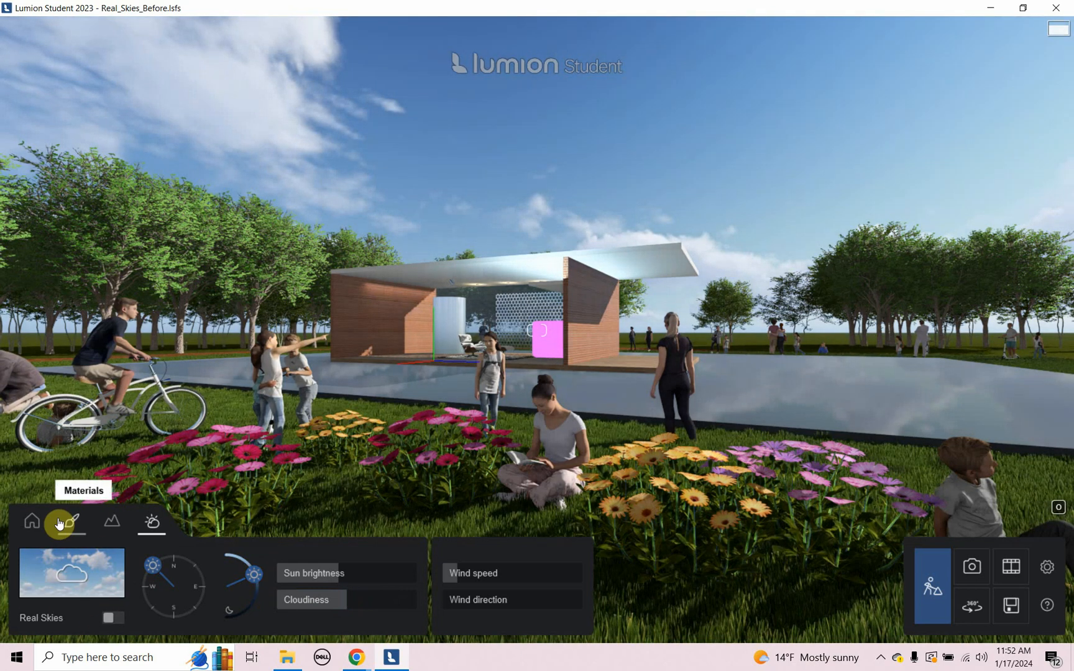
mouse_move(52, 575)
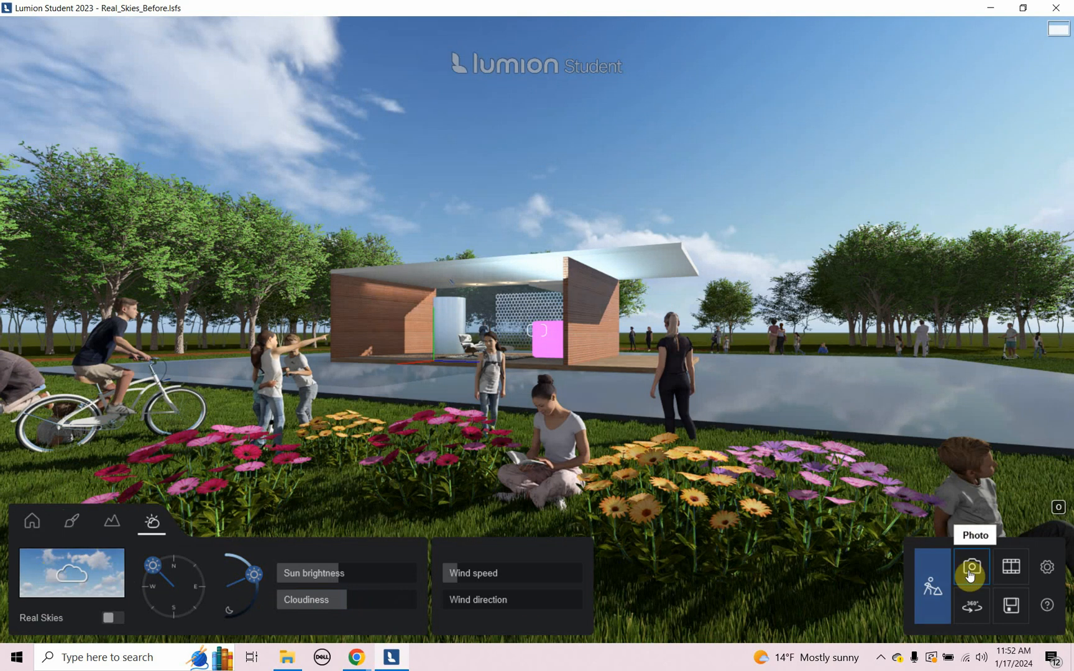
Switch to Photo mode and add the Real skies effect to Photo 1.
left_click(971, 567)
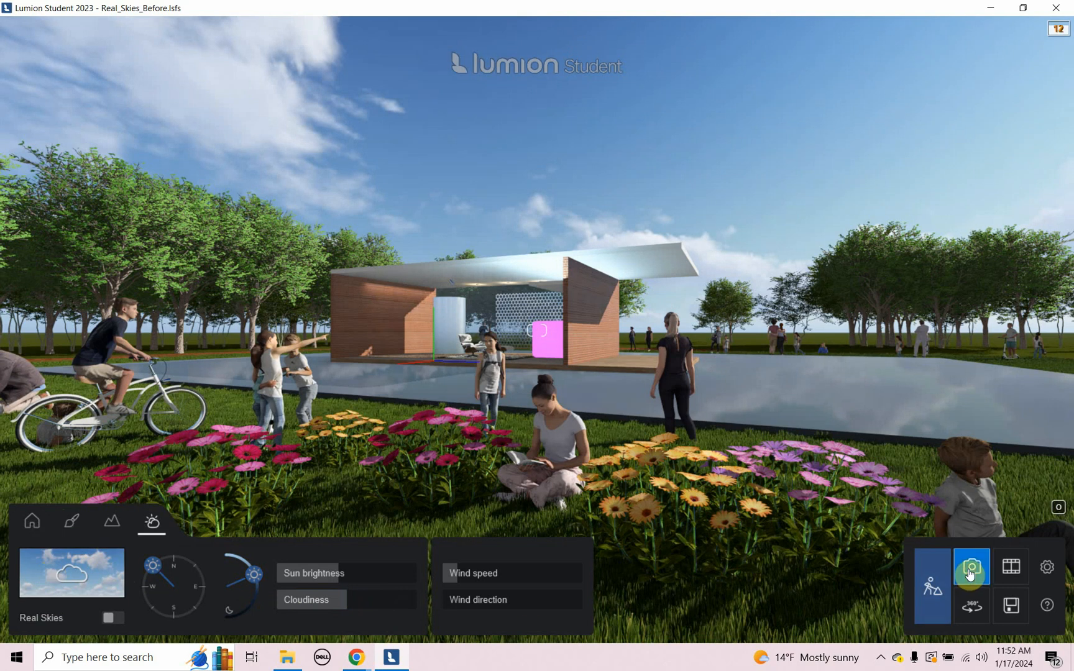
left_click(971, 566)
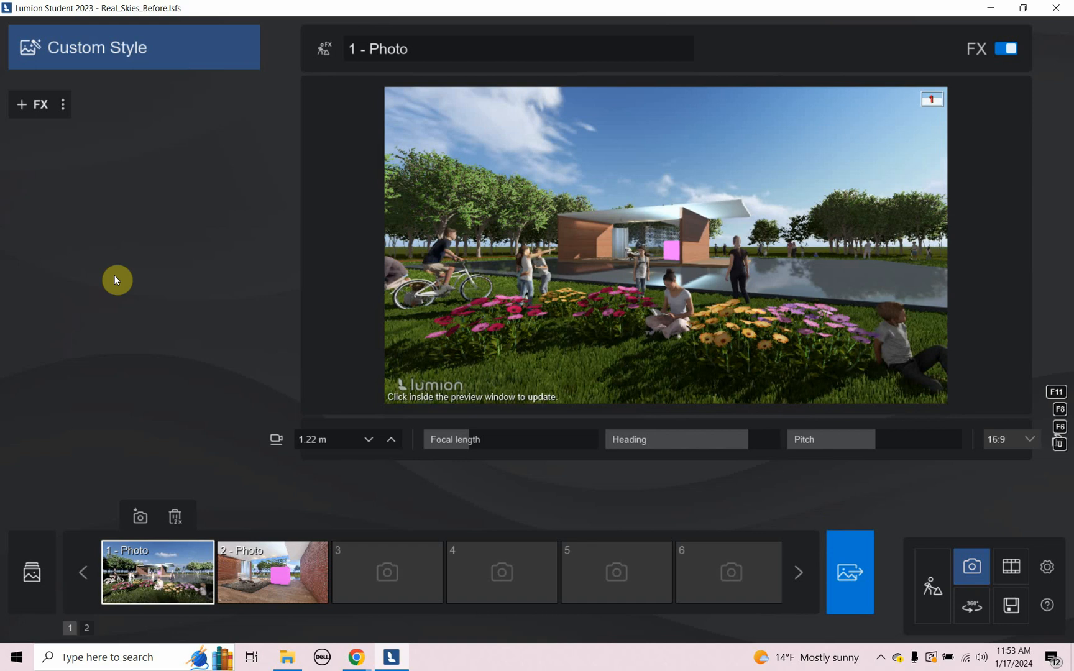
mouse_move(33, 105)
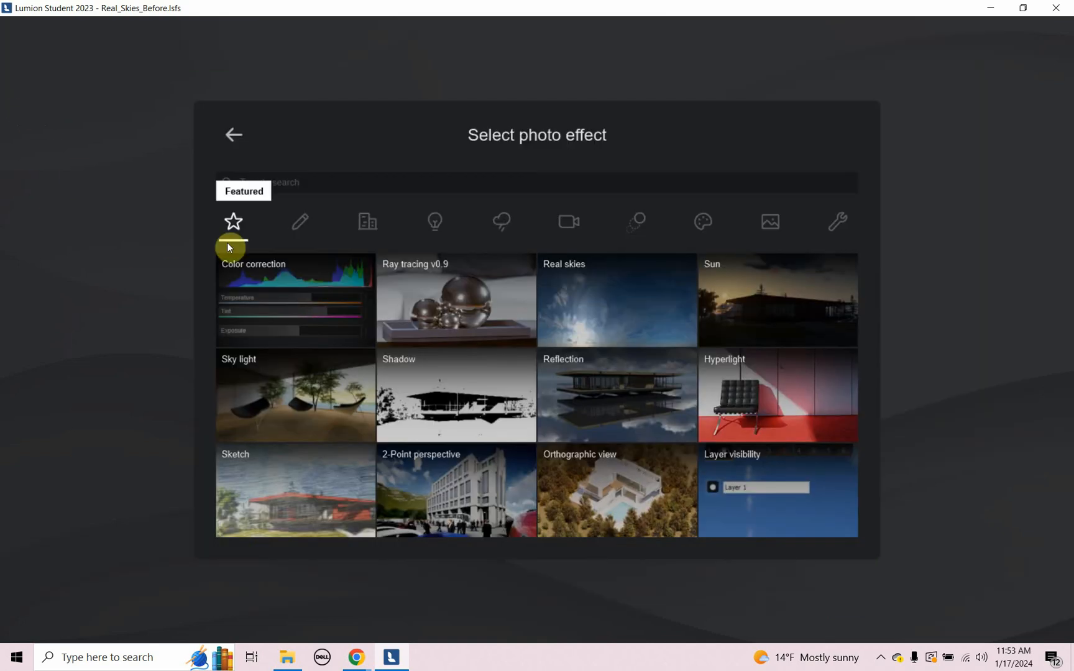
mouse_move(368, 221)
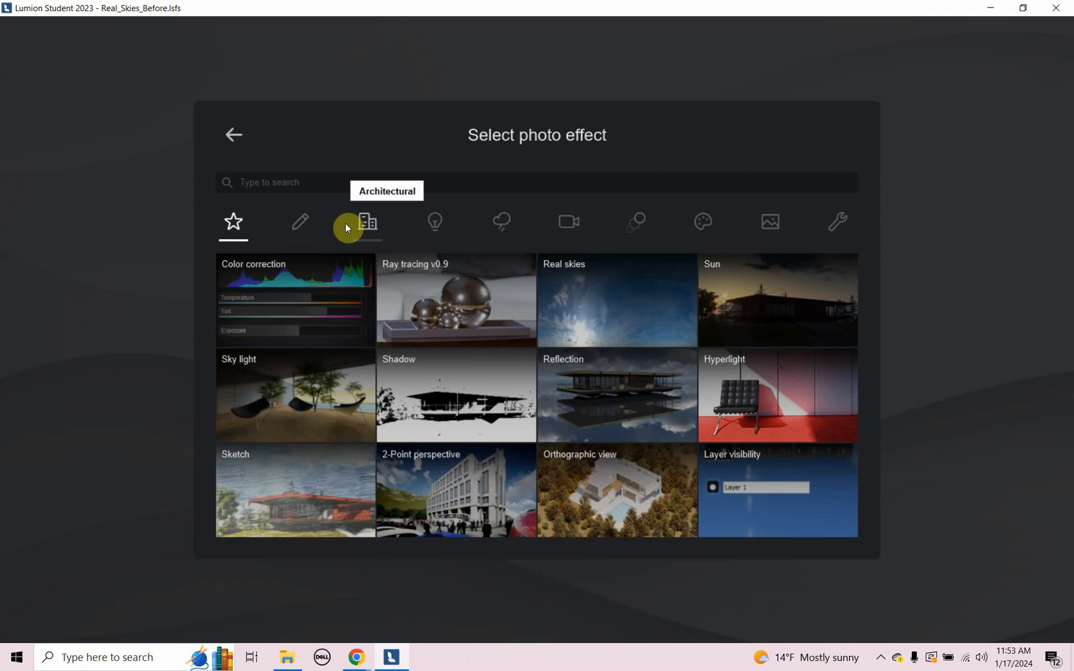
mouse_move(502, 221)
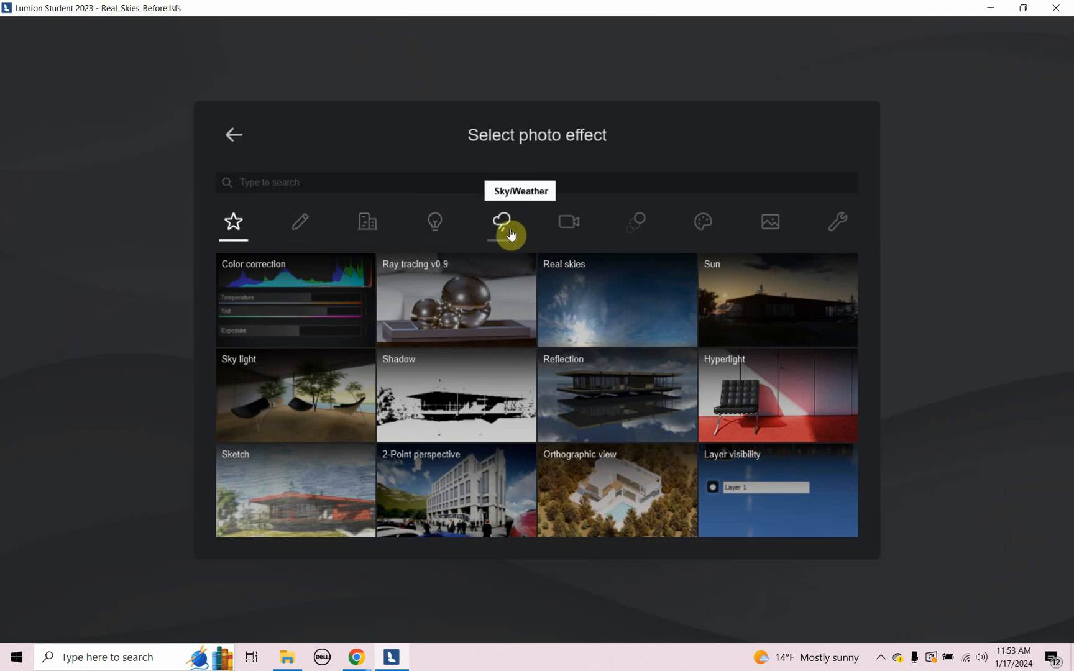
mouse_move(773, 228)
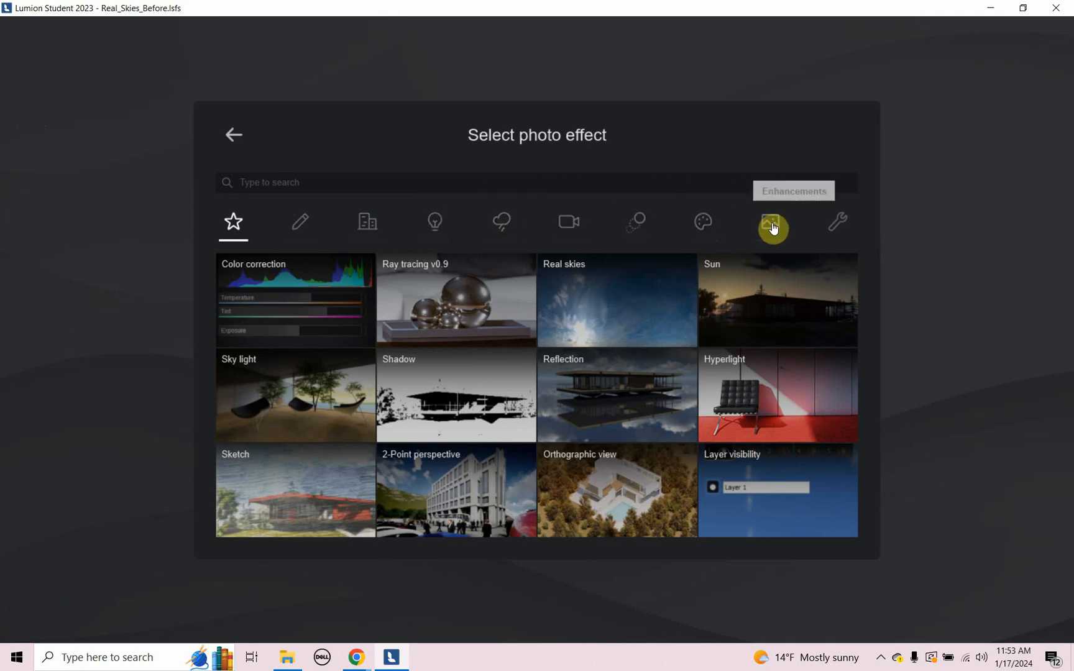
mouse_move(232, 222)
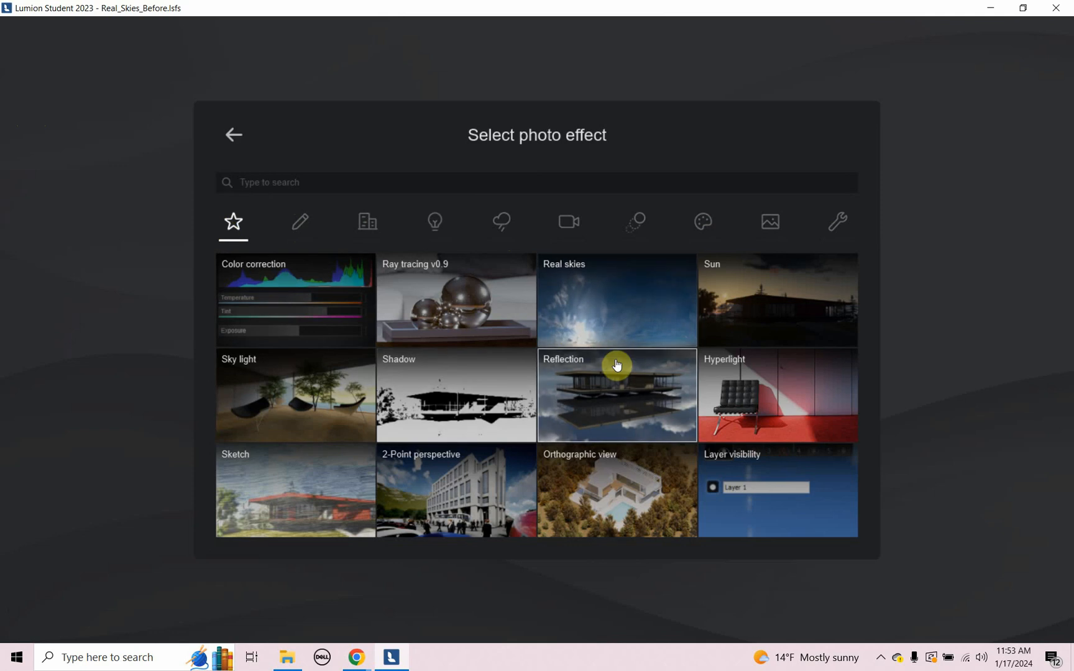
mouse_move(588, 316)
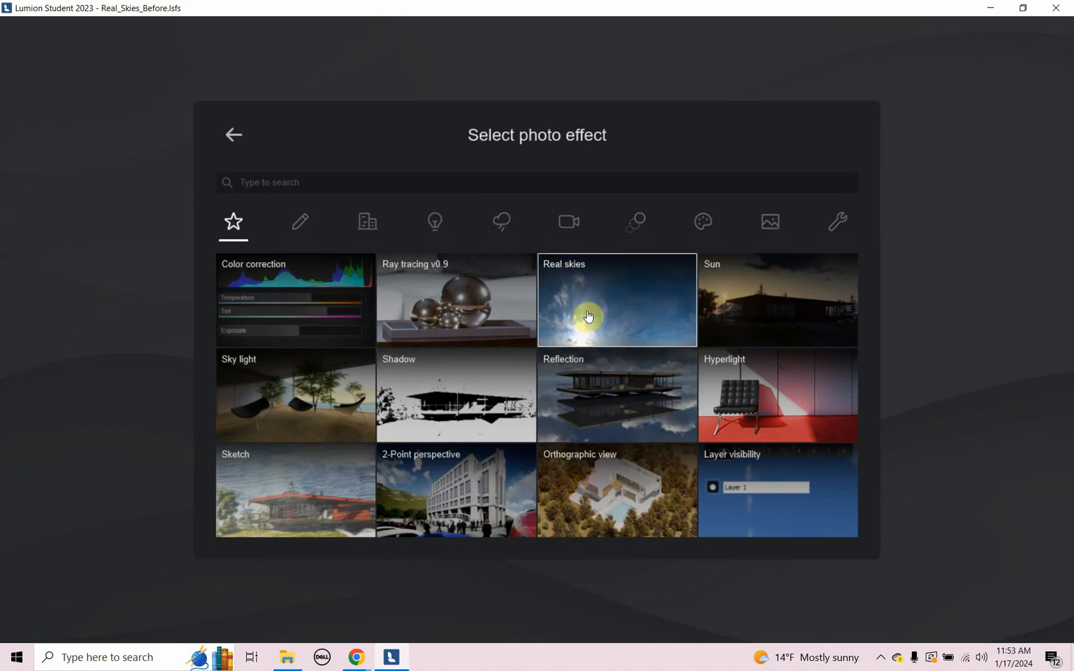
left_click(616, 300)
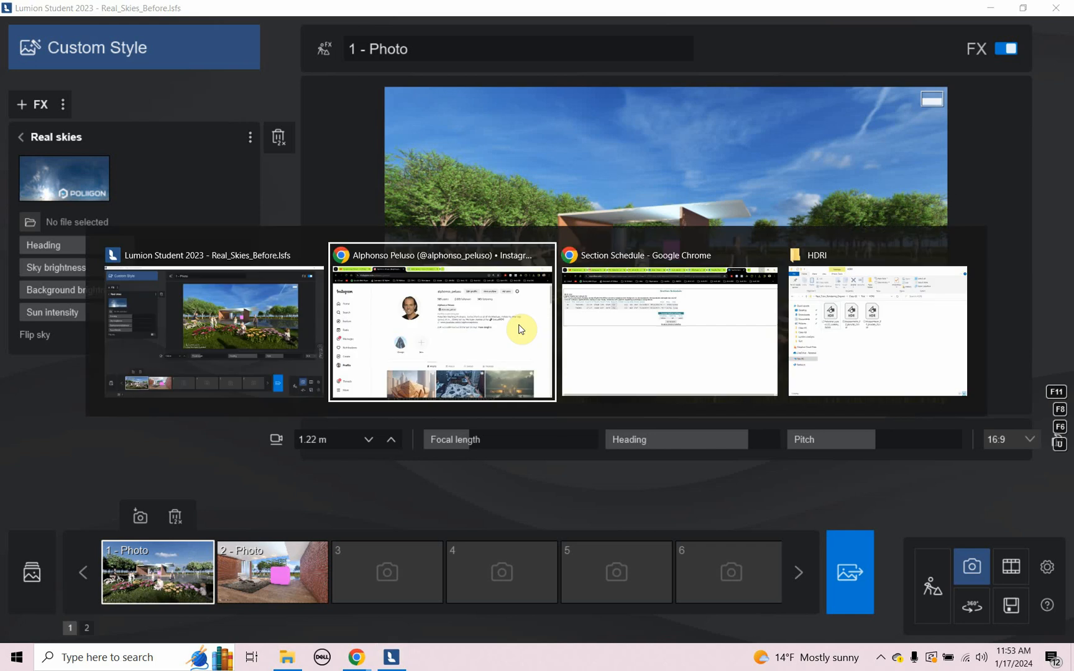
Browse HDRI Haven's Skies category and open the Misty And Cloudy Sky Dome page.
left_click(442, 325)
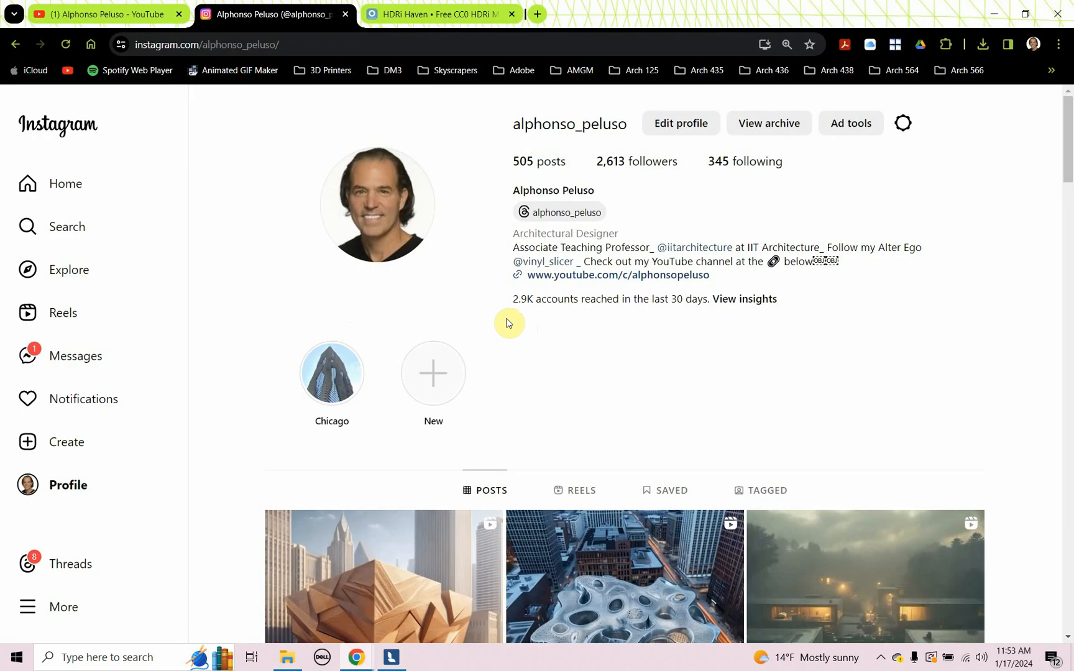
left_click(438, 13)
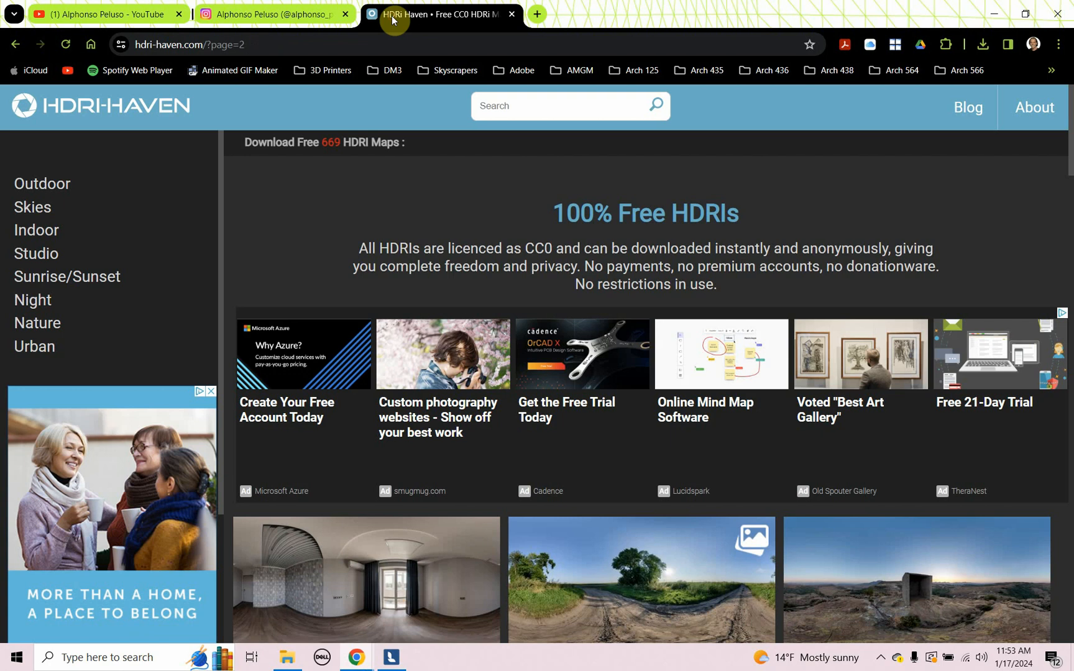
mouse_move(269, 299)
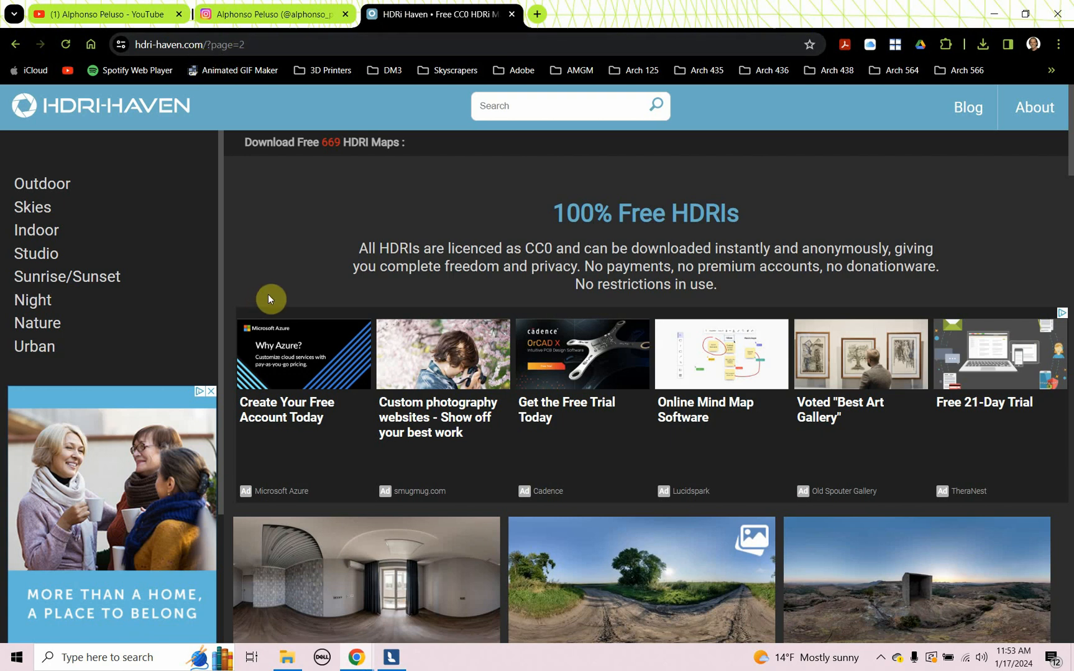
mouse_move(424, 104)
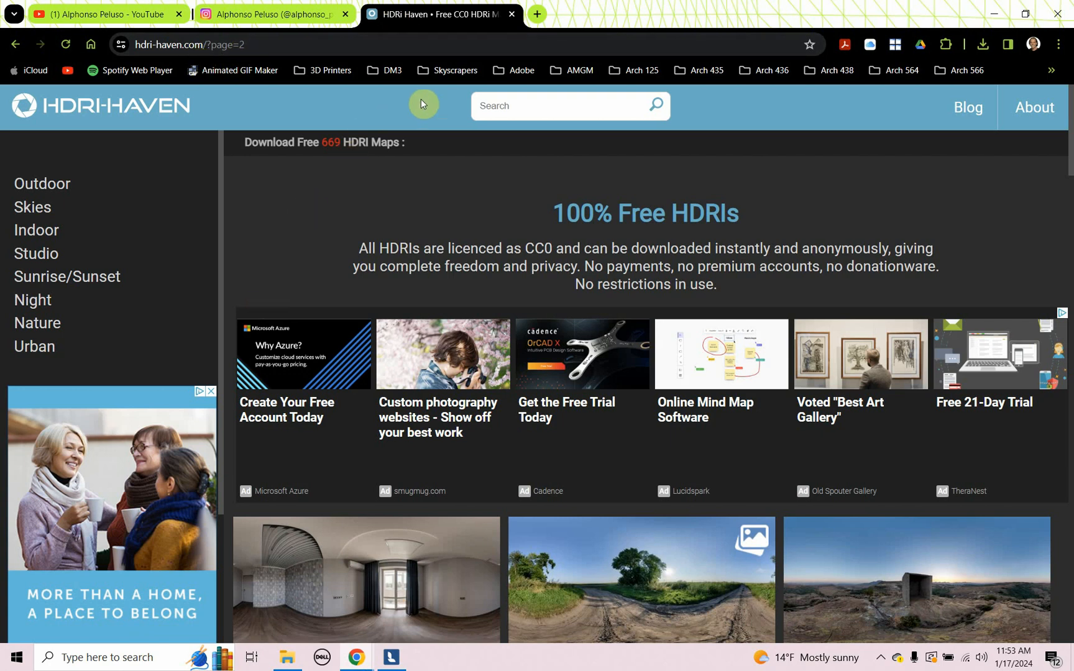
mouse_move(374, 227)
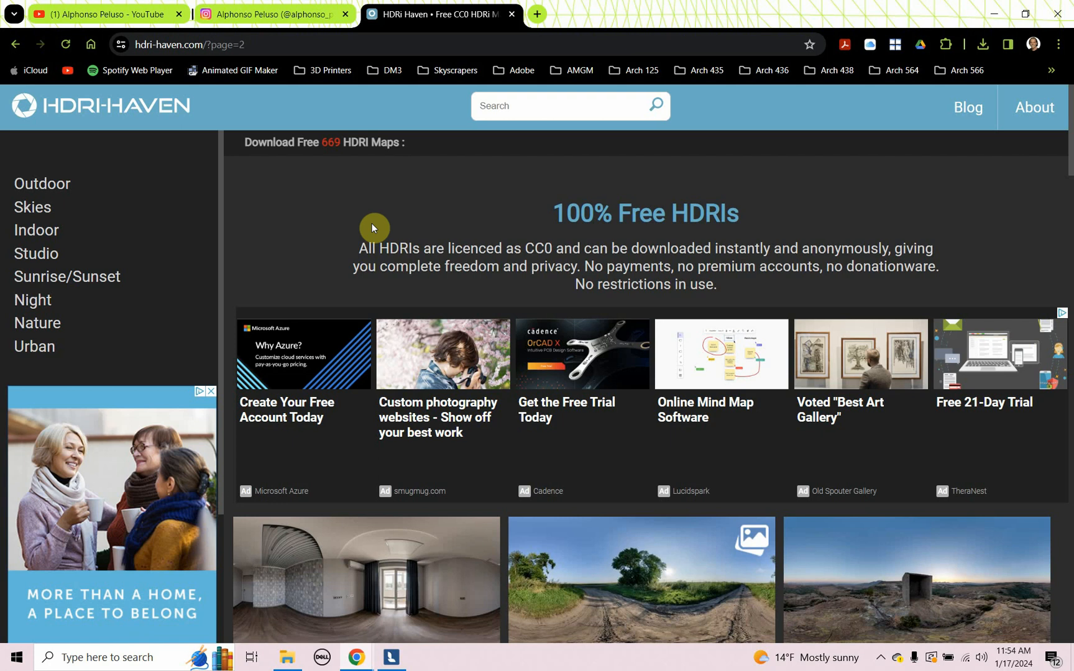
scroll("down", 3)
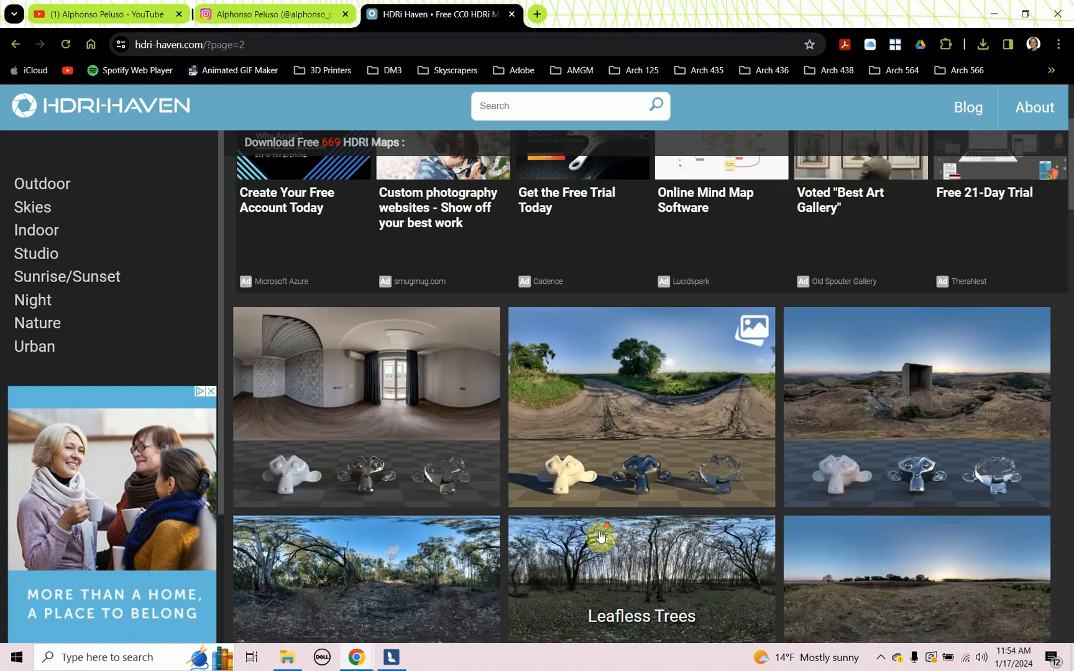
scroll("down", 3)
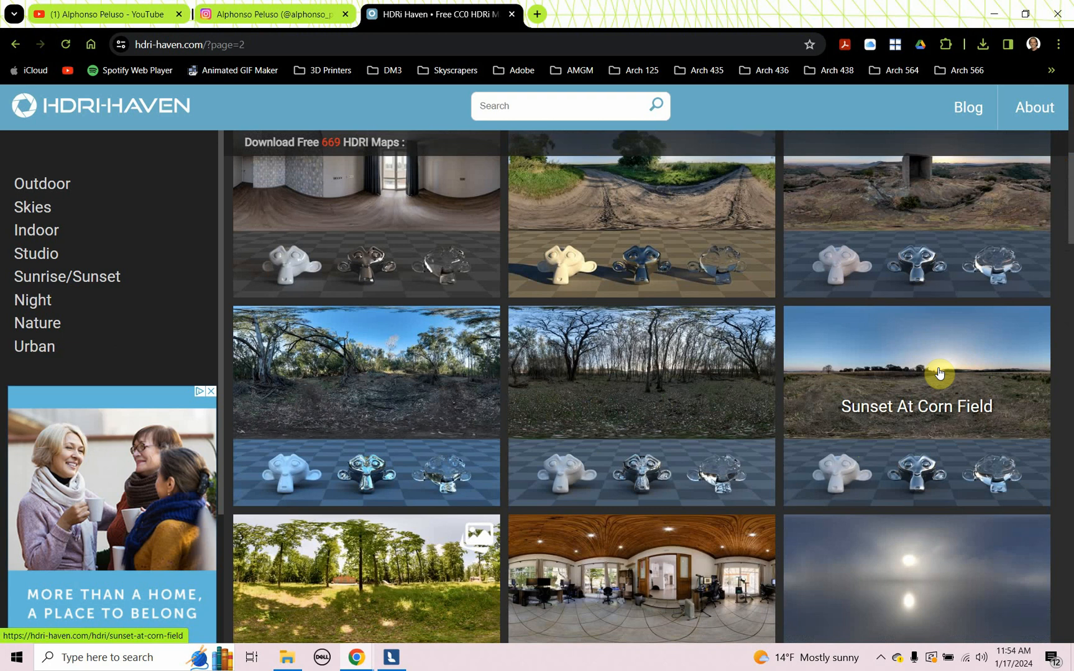
mouse_move(631, 472)
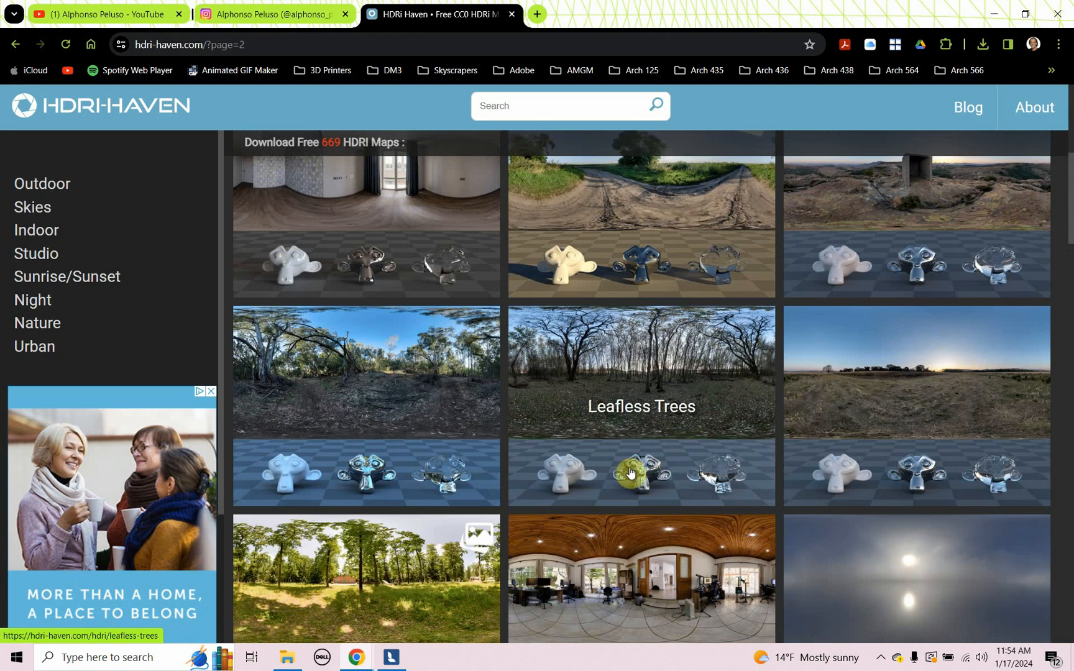
mouse_move(928, 367)
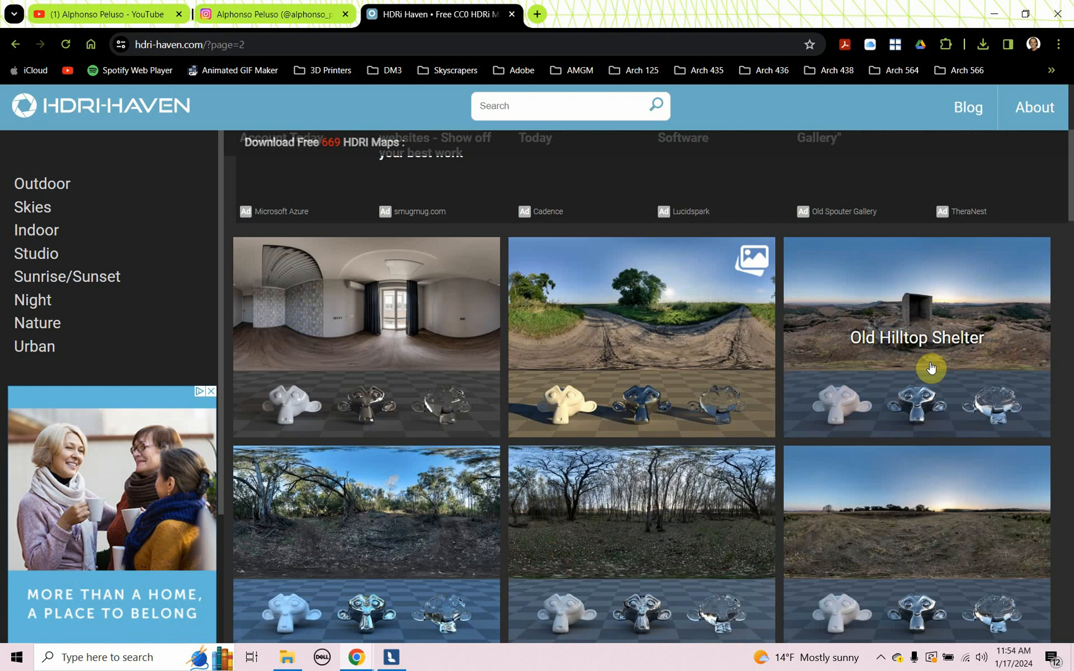
mouse_move(343, 164)
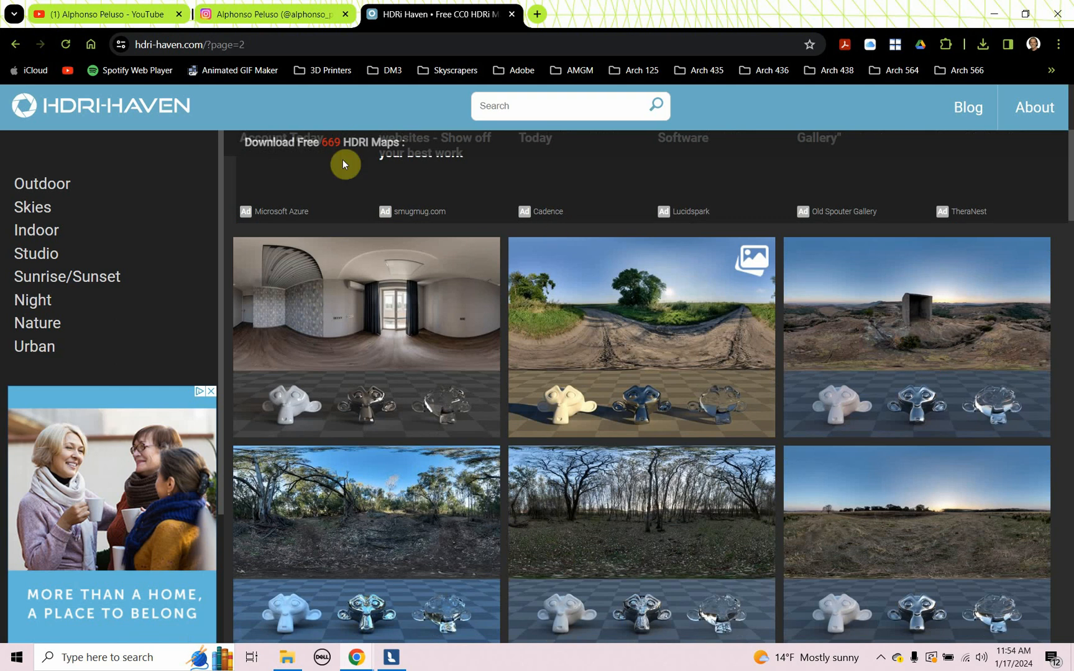
left_click(33, 207)
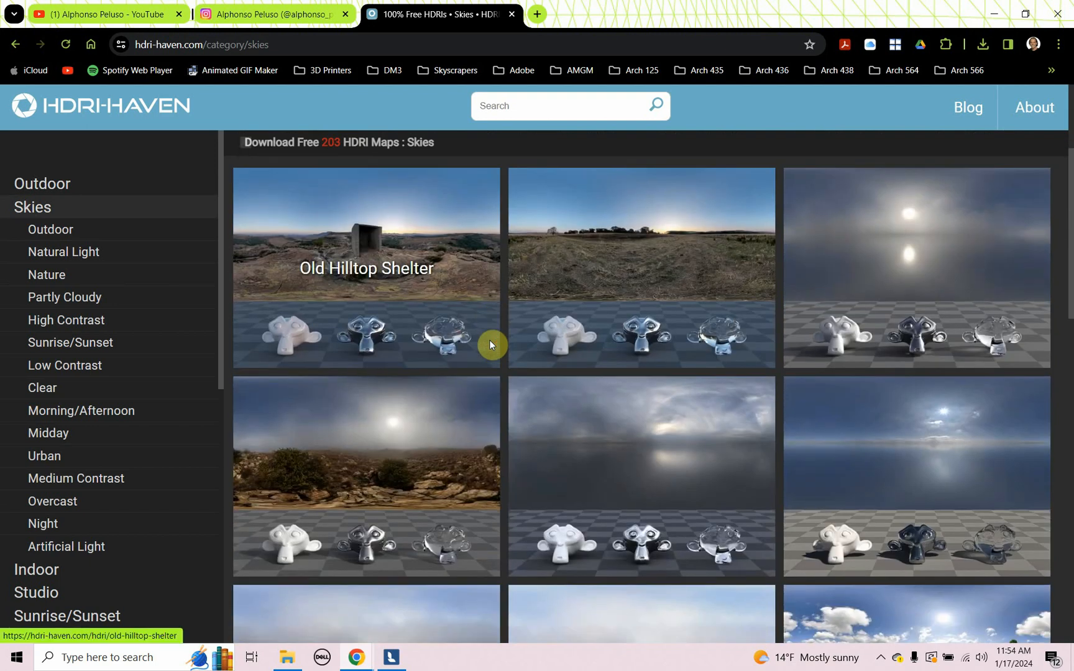
mouse_move(881, 341)
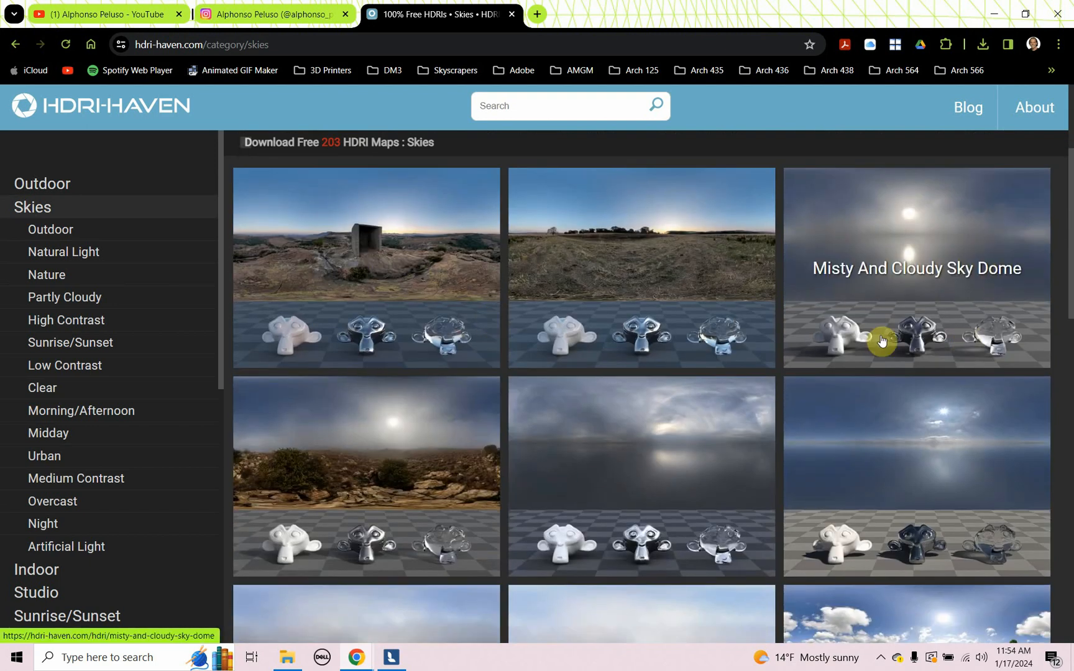
mouse_move(976, 279)
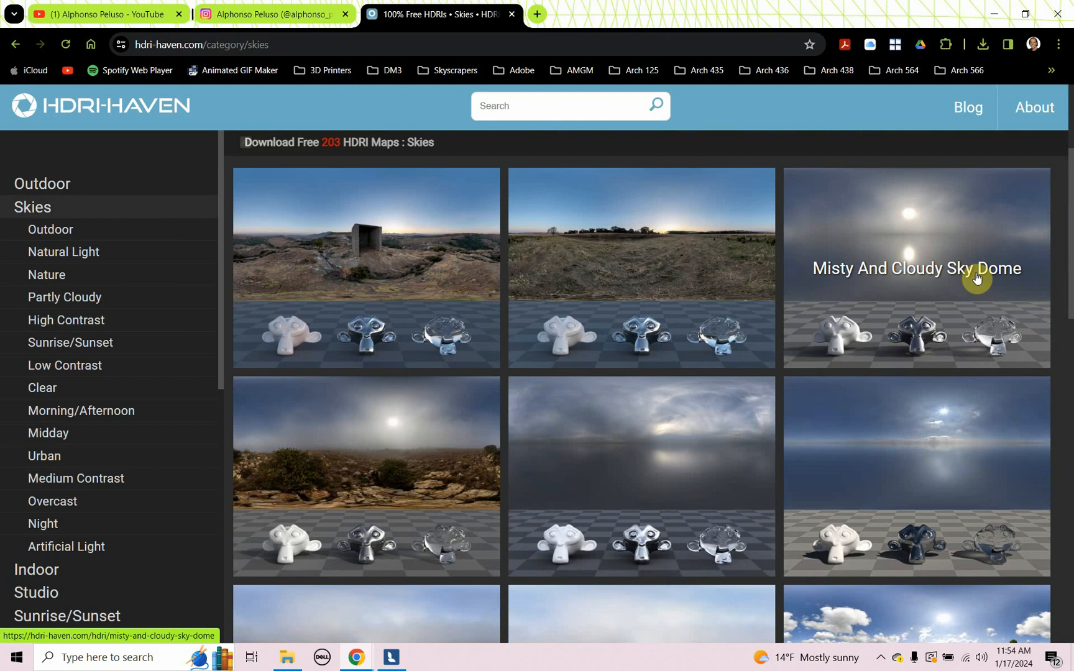
mouse_move(909, 282)
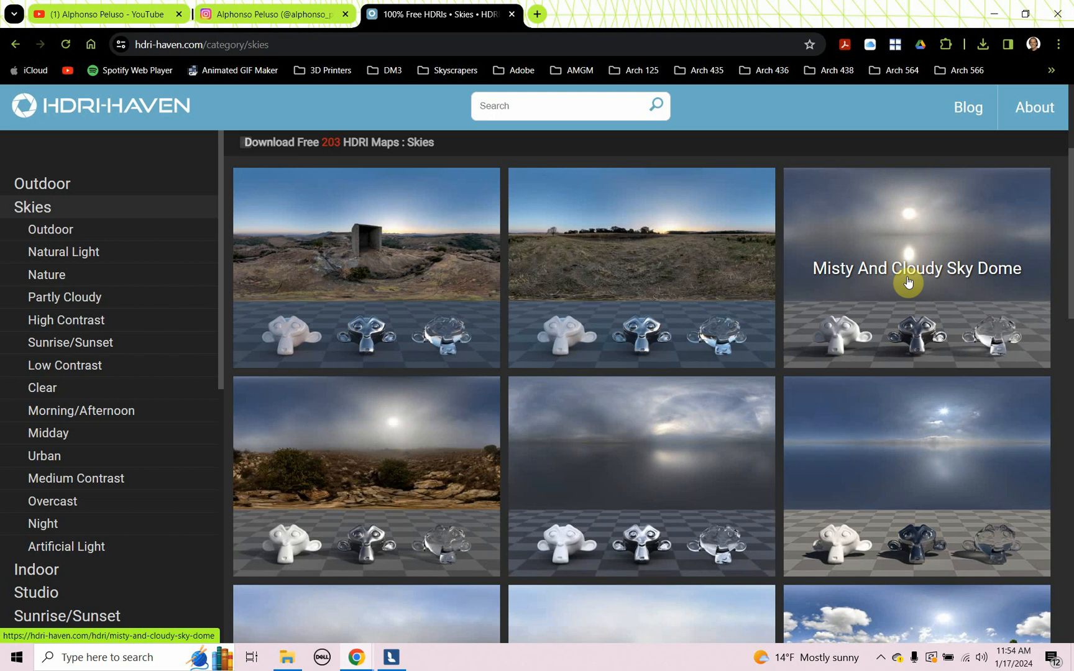
left_click(916, 268)
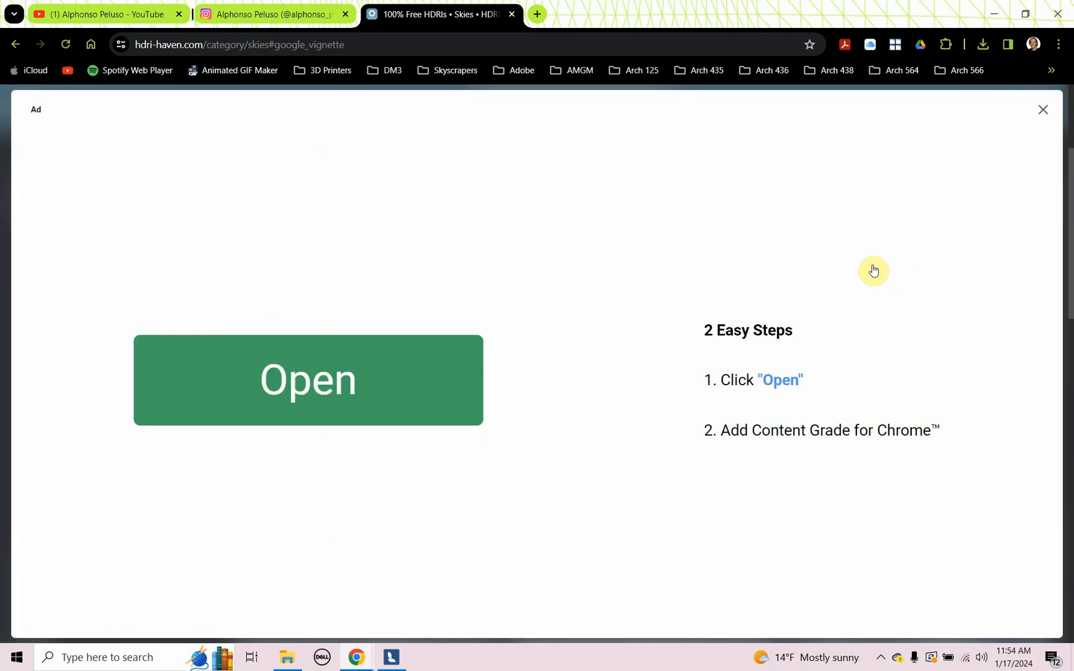
mouse_move(1042, 114)
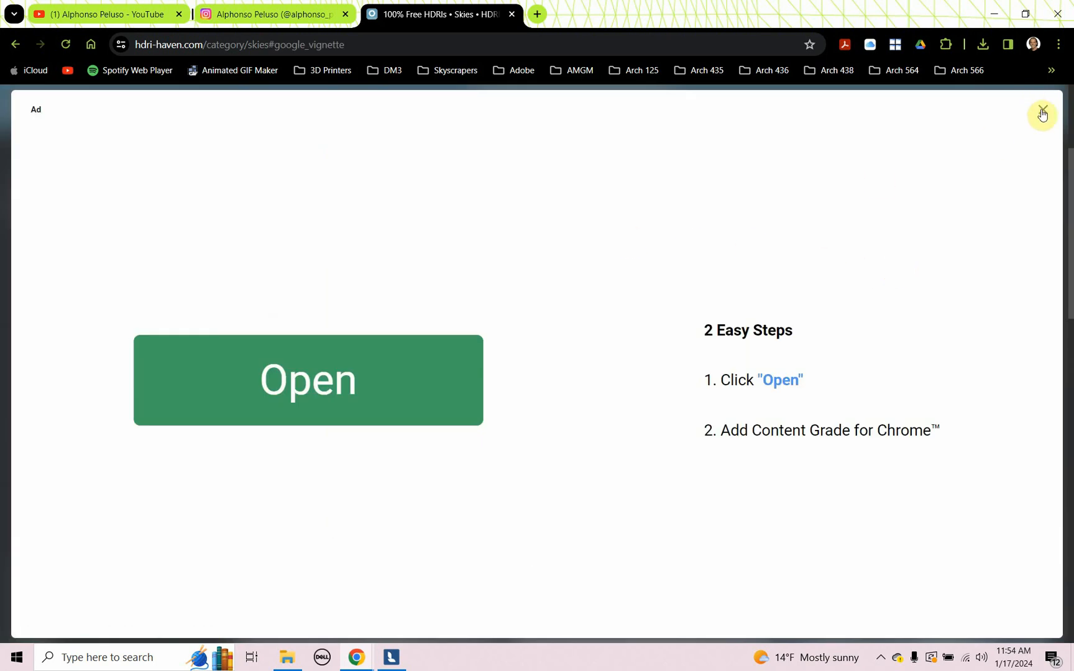
left_click(1042, 113)
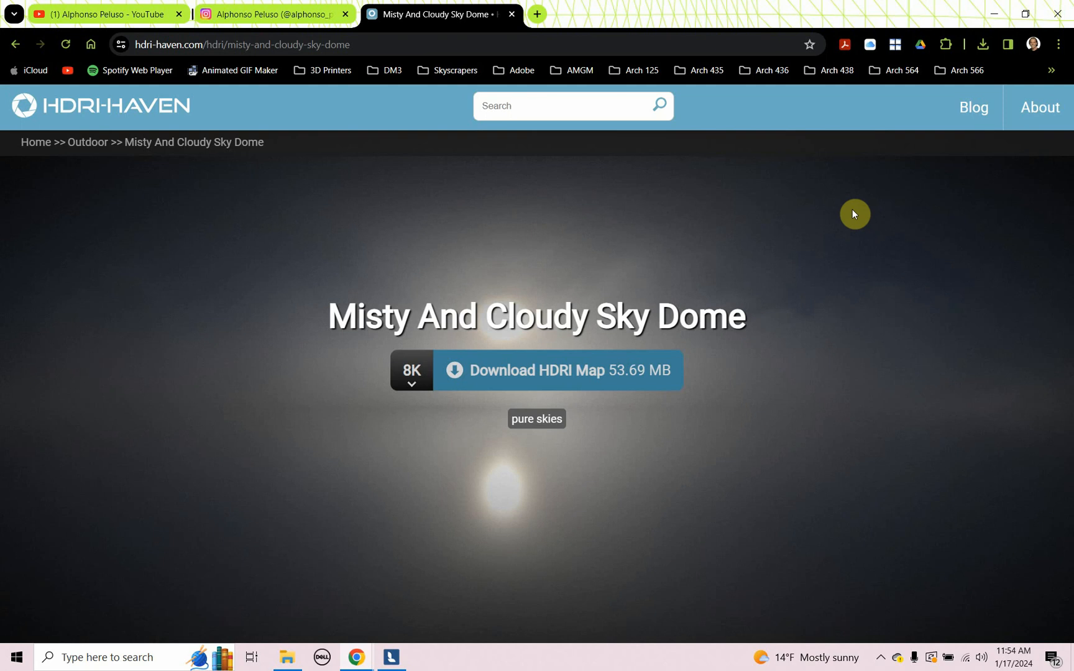
mouse_move(401, 450)
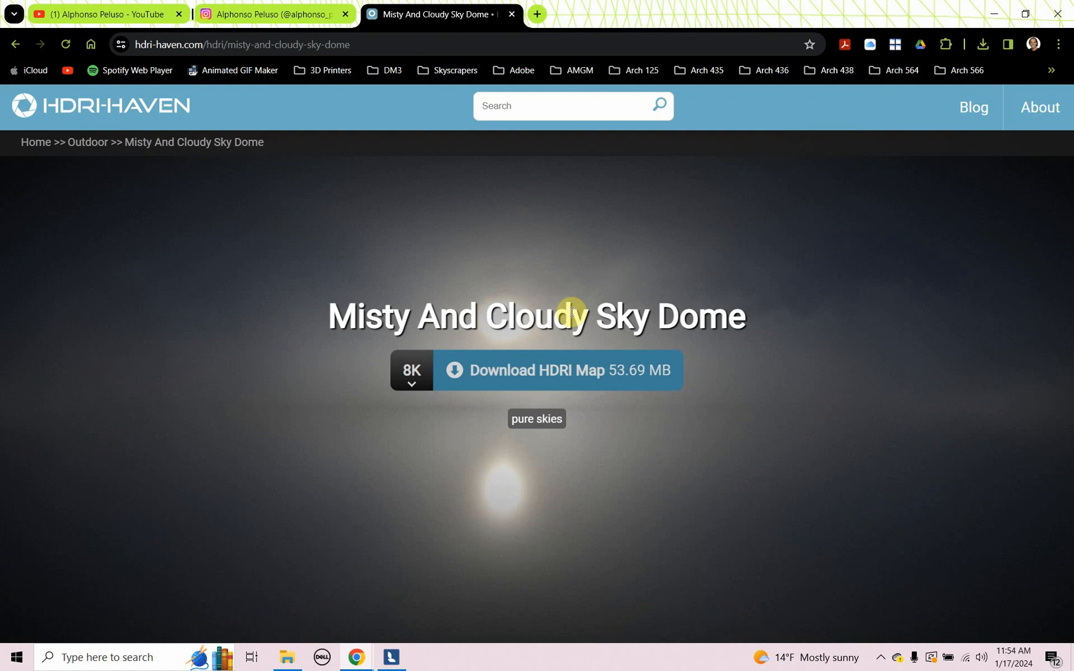
Save the 2K Misty And Cloudy Sky Dome HDRI into Documents > Lumion_Real_Skies.
left_click(411, 370)
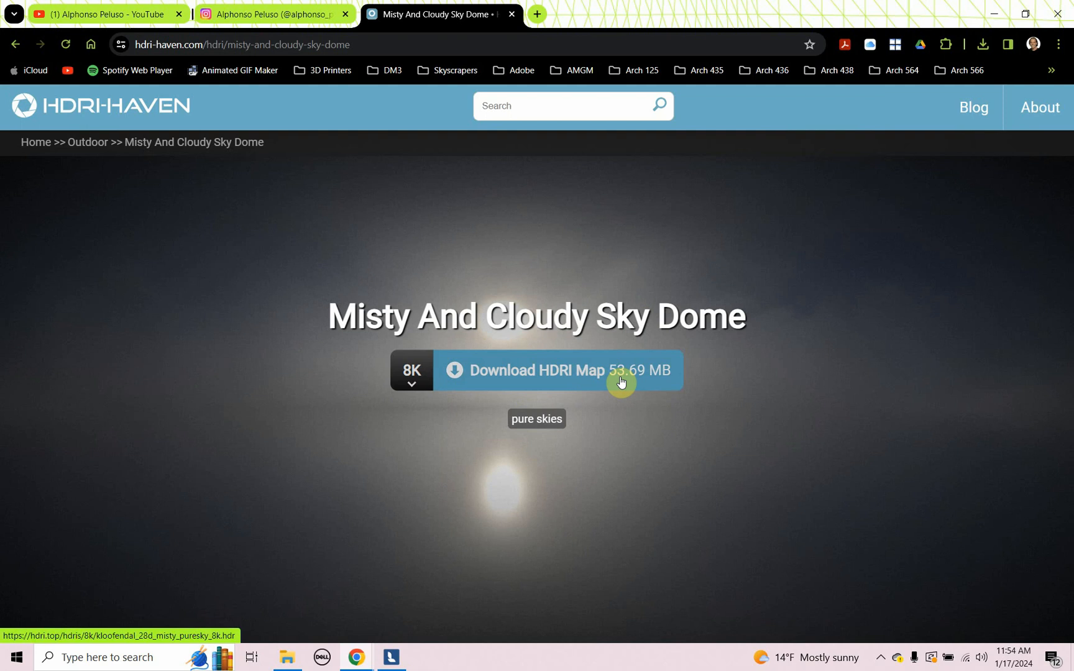
mouse_move(399, 402)
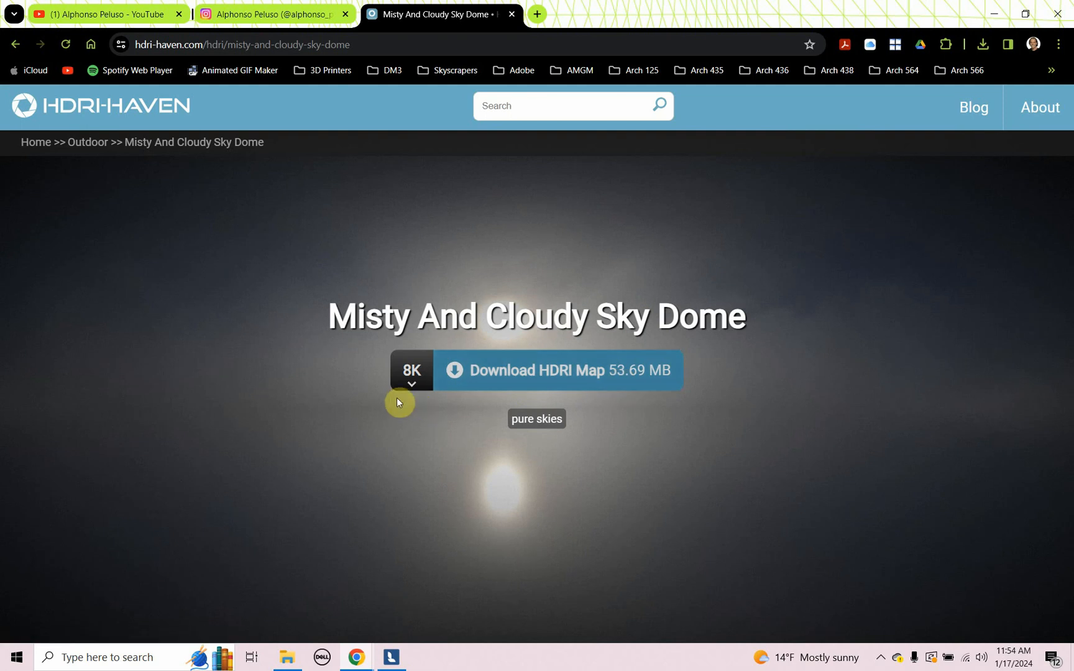
left_click(411, 370)
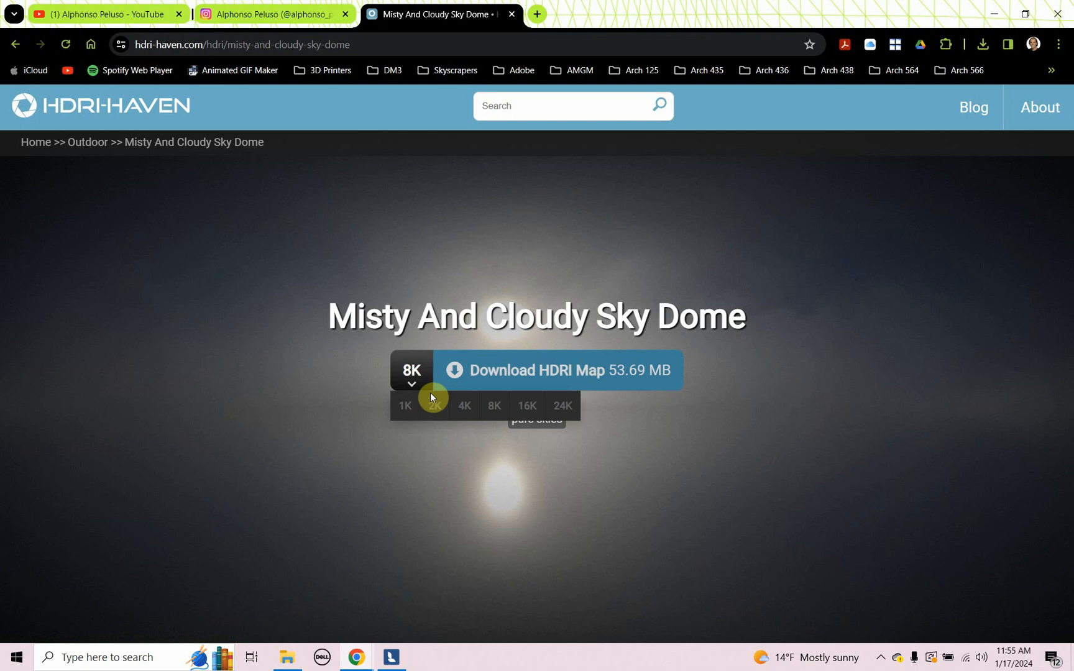
left_click(432, 404)
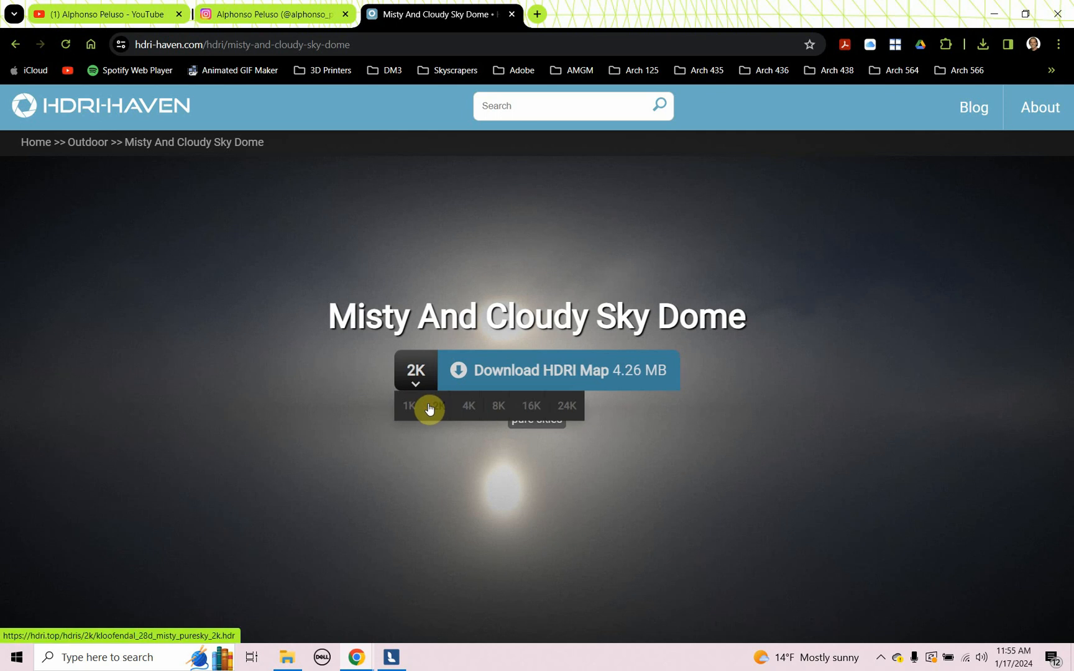
mouse_move(441, 455)
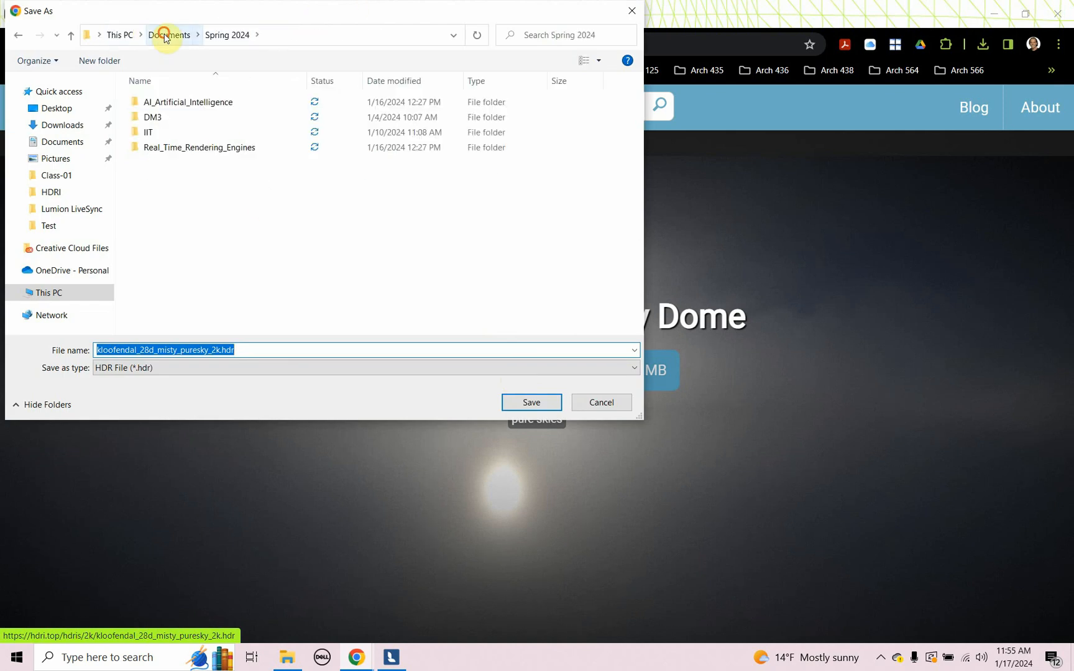
left_click(169, 35)
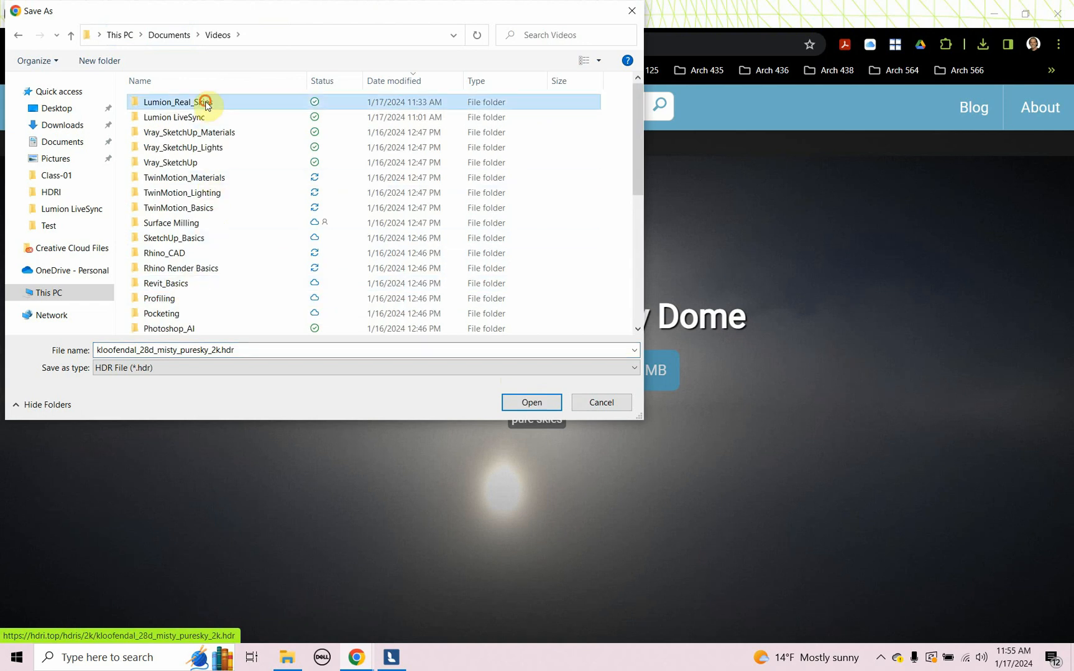
double_click(176, 102)
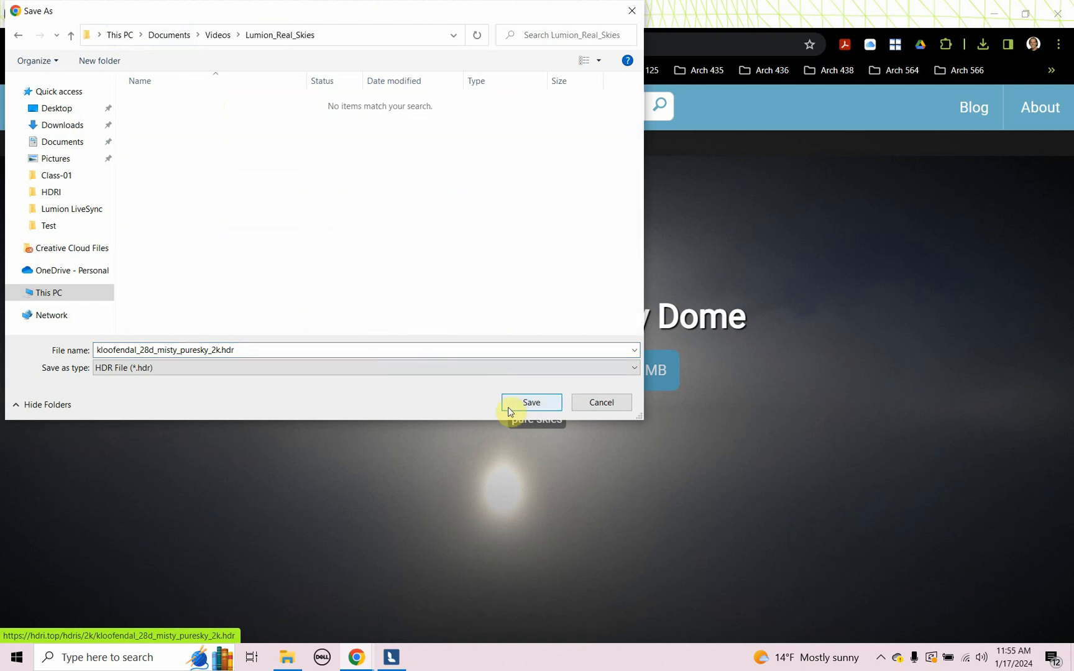
mouse_move(531, 404)
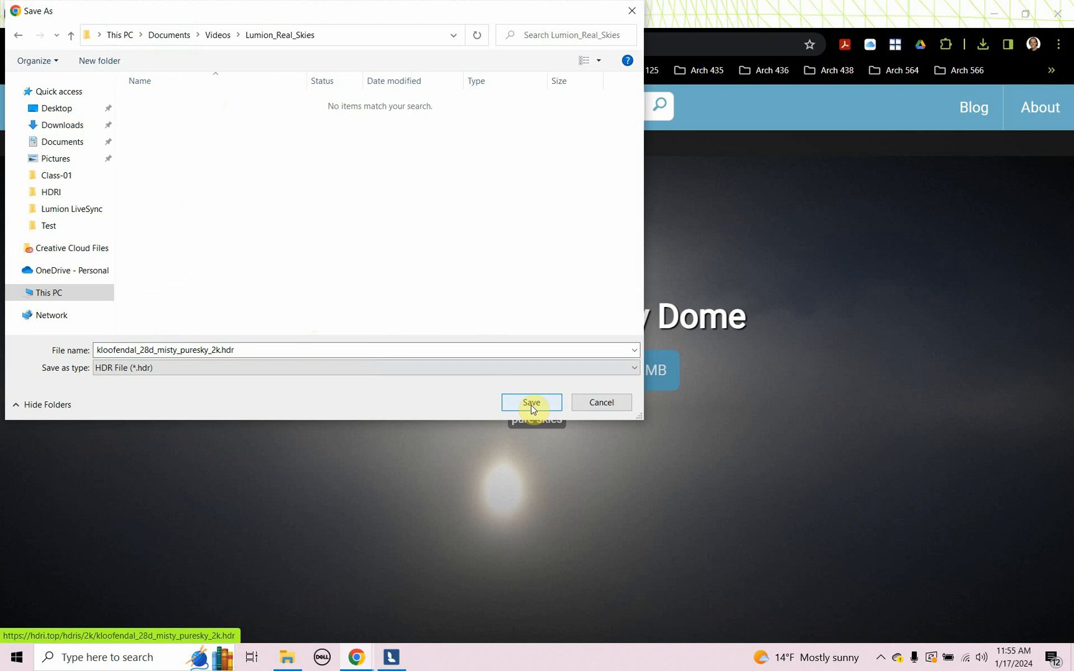
left_click(531, 402)
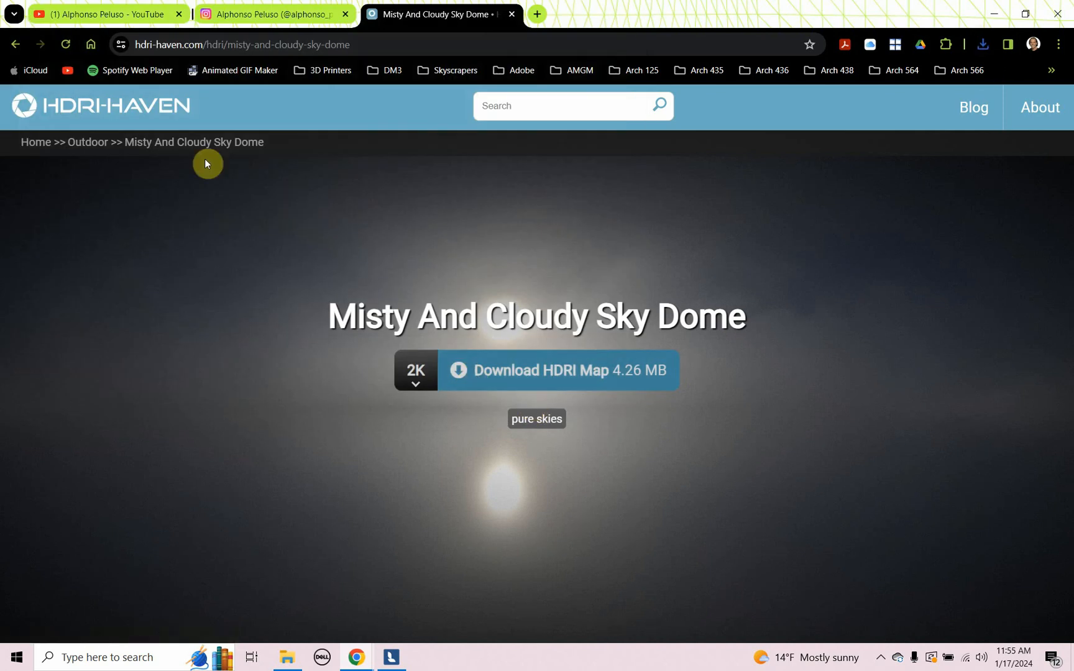
mouse_move(117, 164)
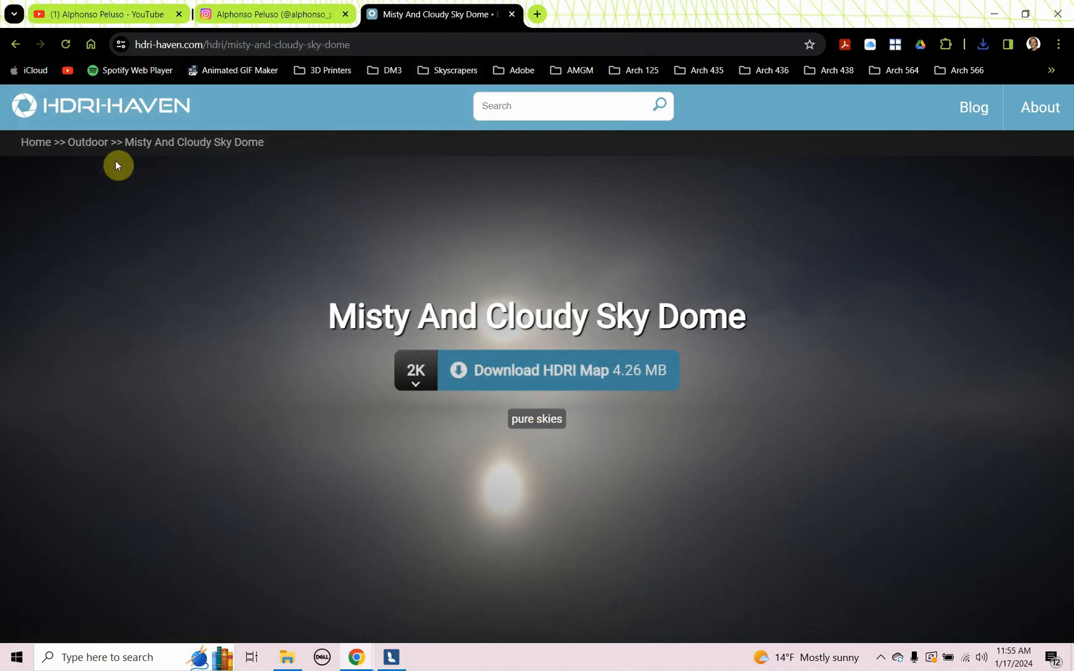
Filter HDRI Haven to Outdoor Night HDRIs and open Chinese City At Night.
left_click(87, 142)
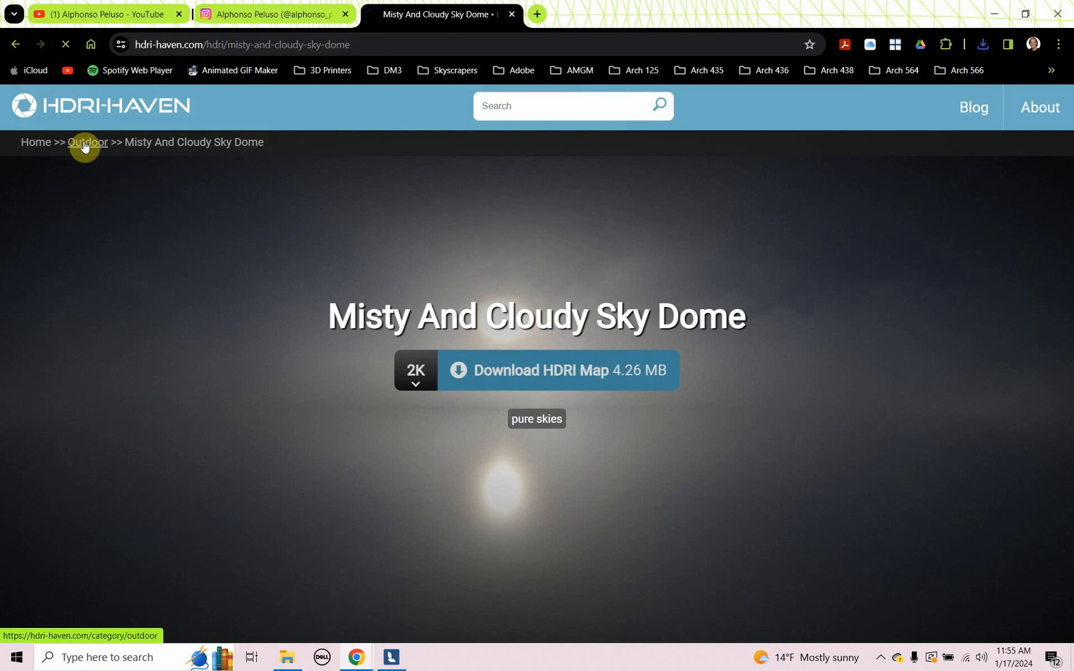
left_click(87, 142)
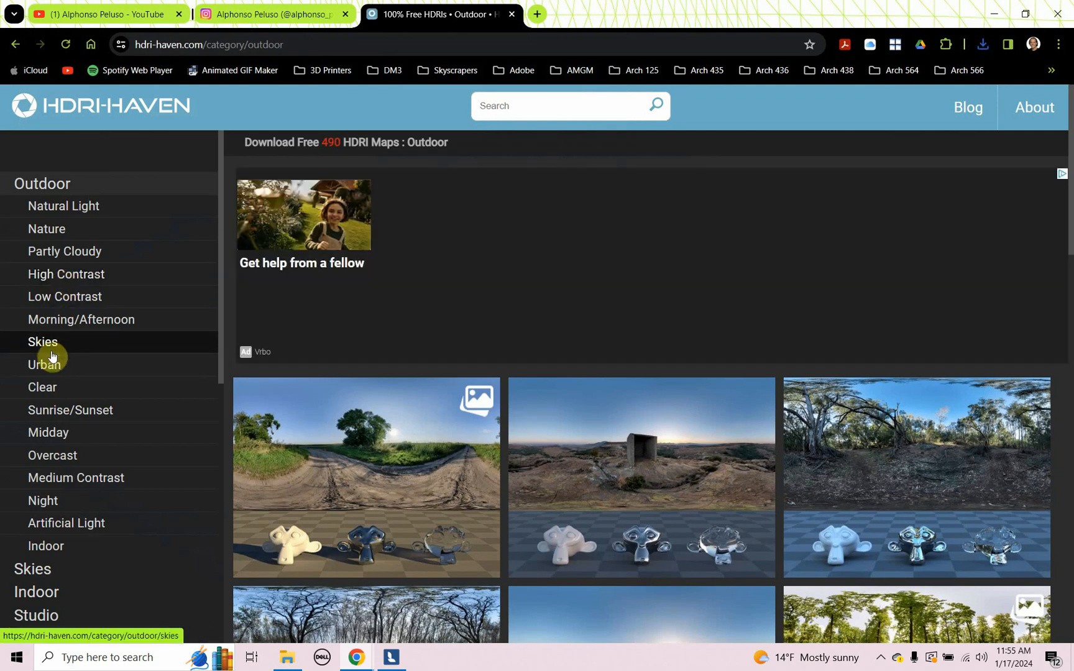
left_click(42, 341)
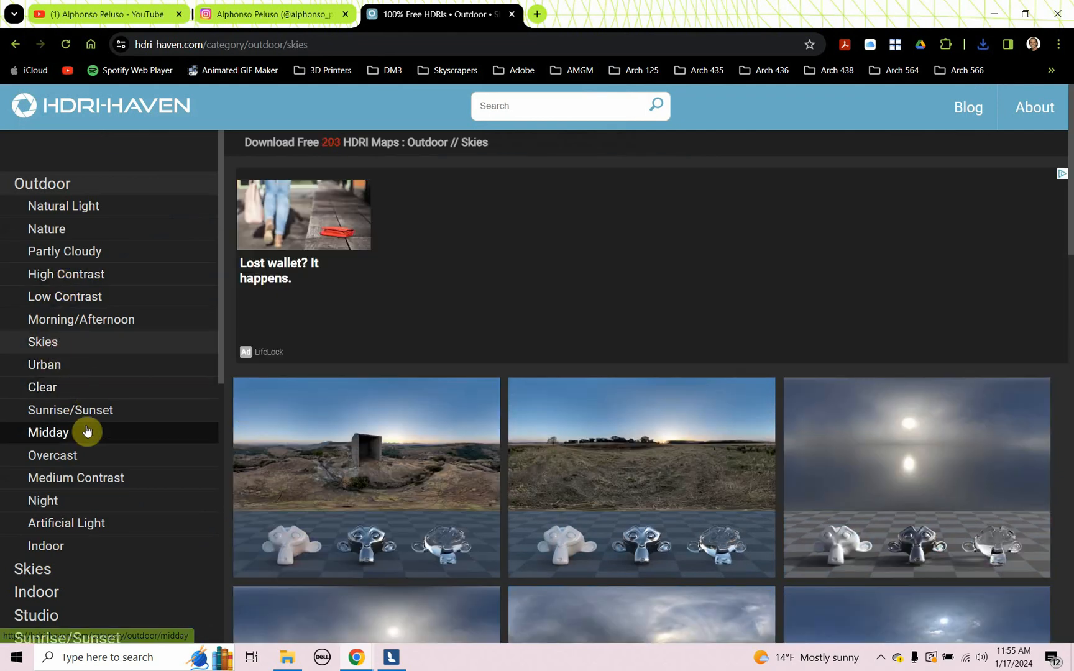
left_click(42, 502)
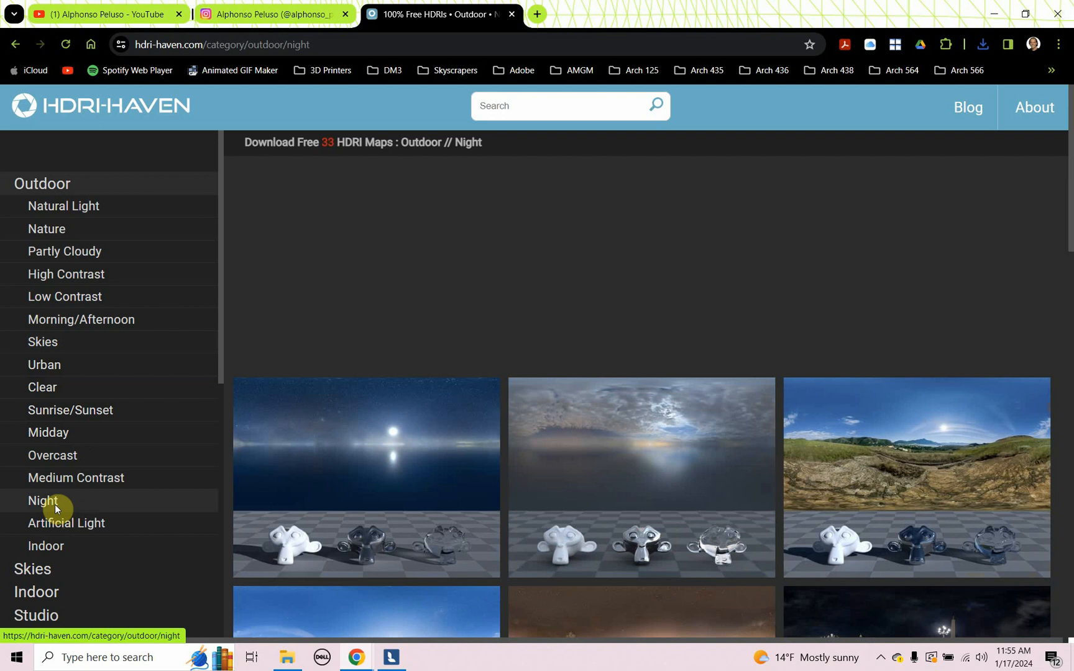
scroll("down", 3)
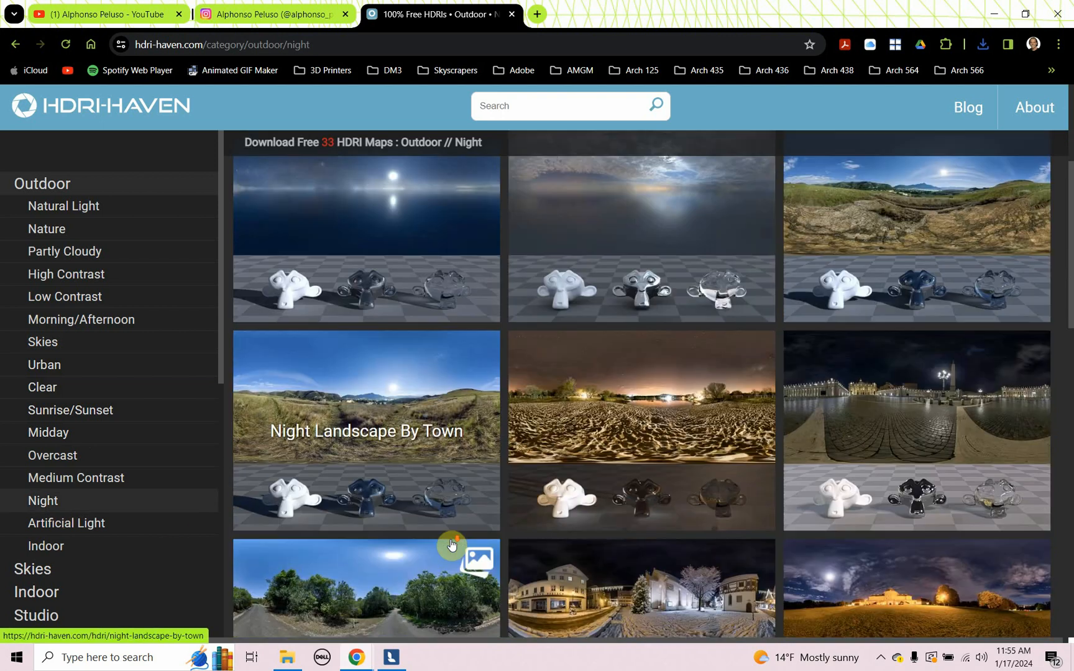
scroll("down", 3)
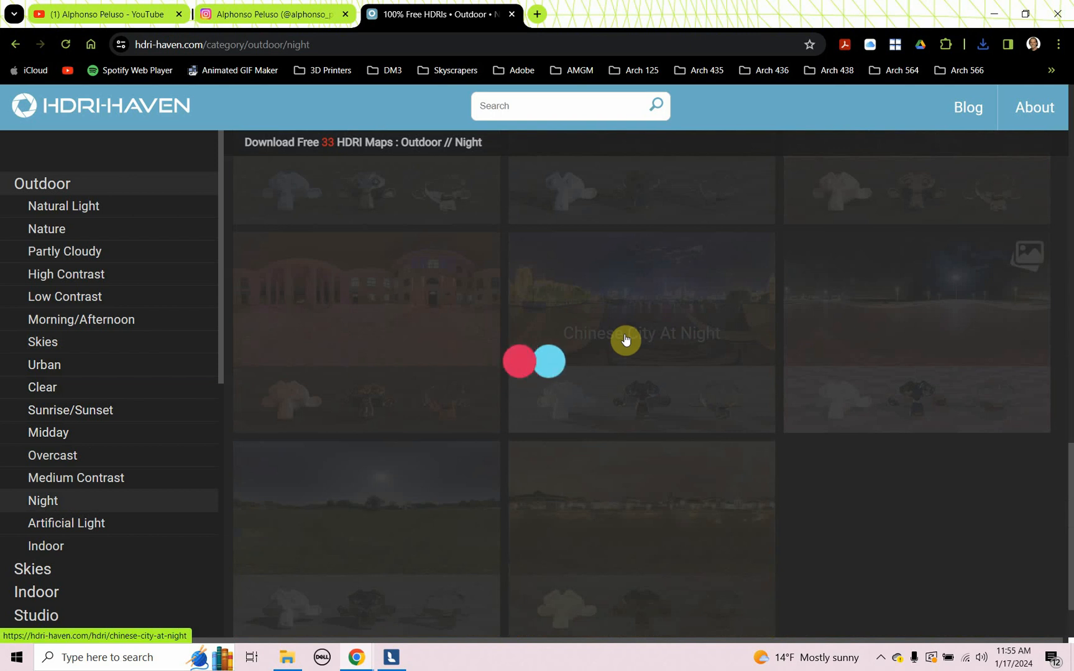
left_click(624, 333)
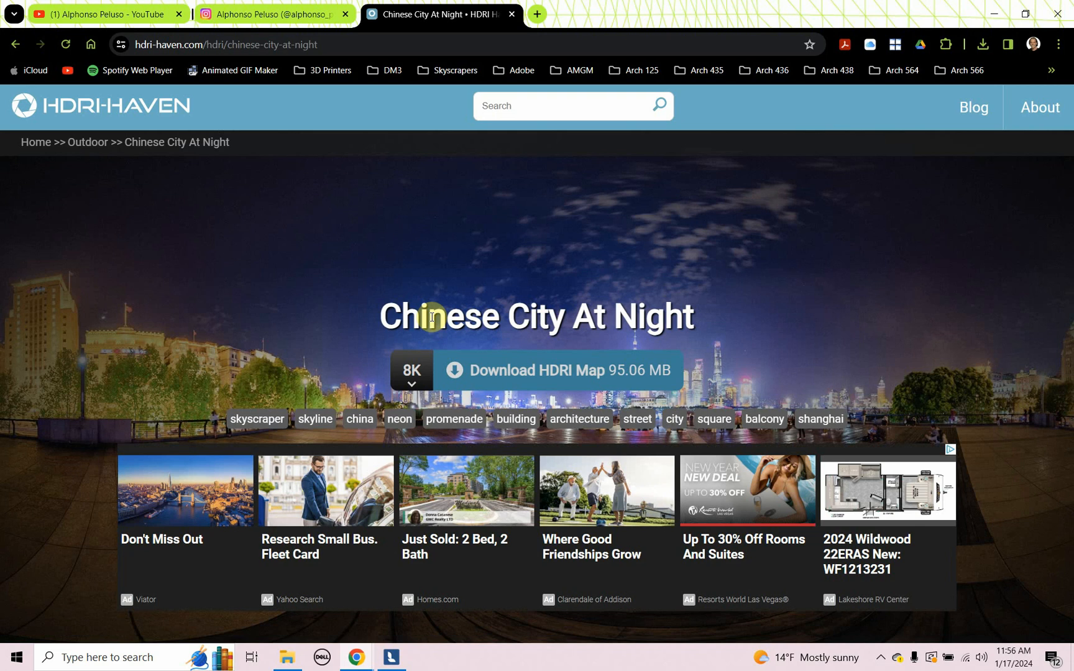
Download the 2K Chinese City At Night map into Lumion_Real_Skies.
left_click(411, 370)
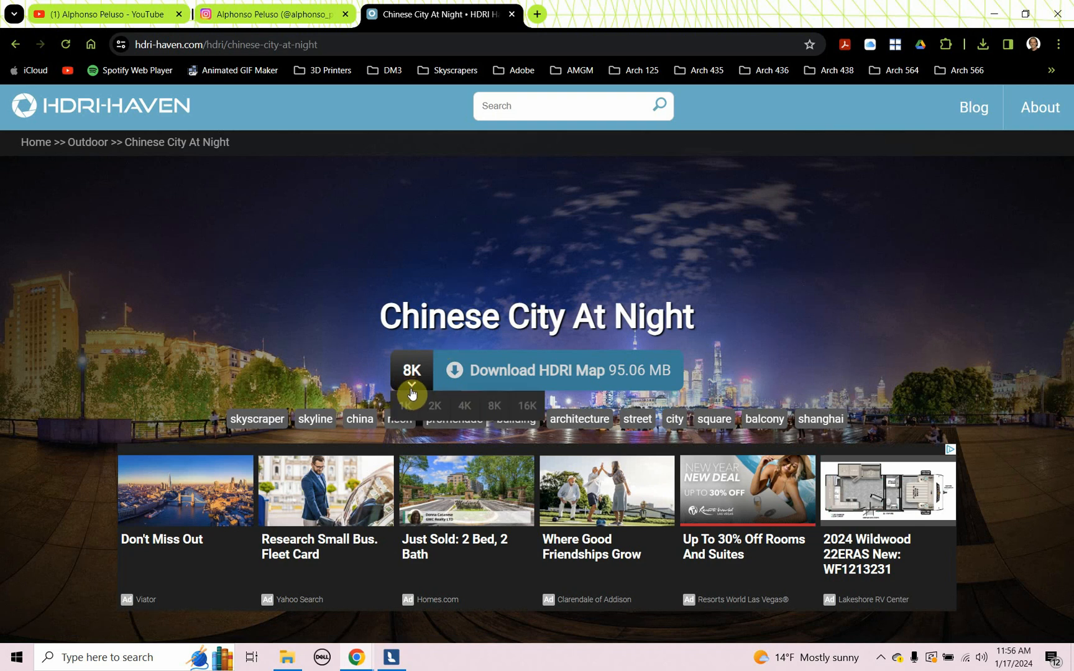
left_click(411, 404)
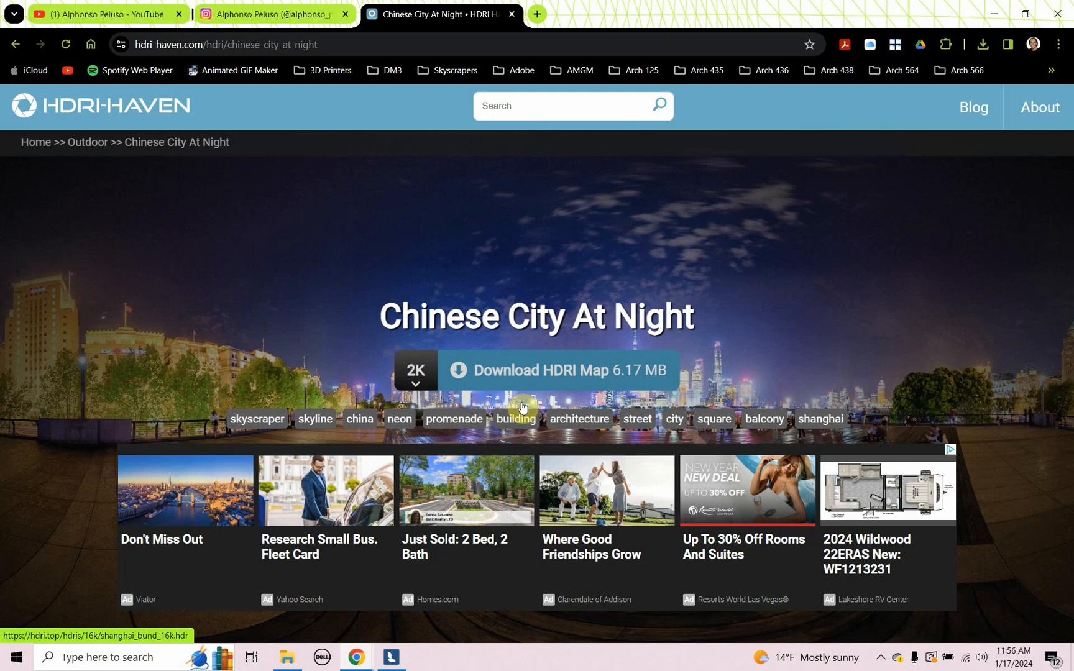
left_click(558, 370)
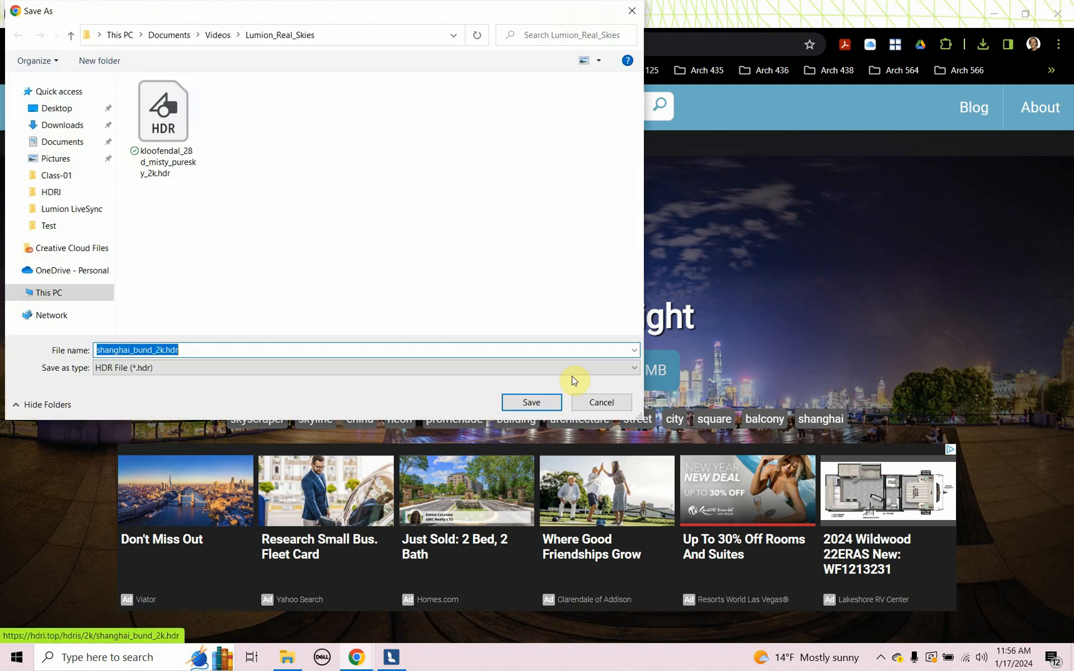
left_click(531, 402)
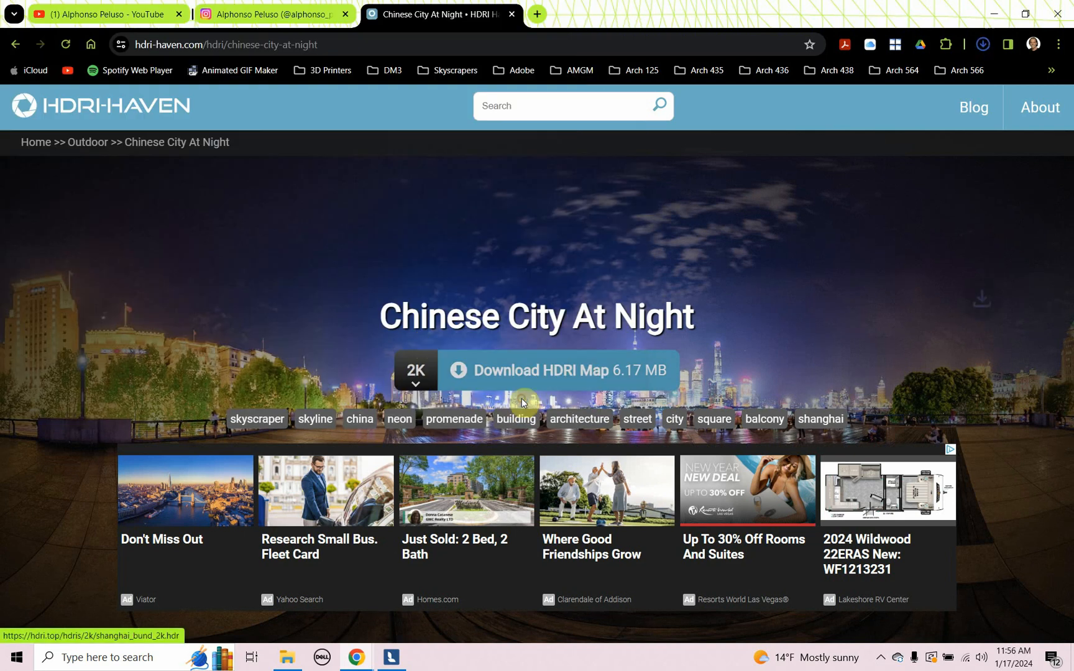
left_click(87, 141)
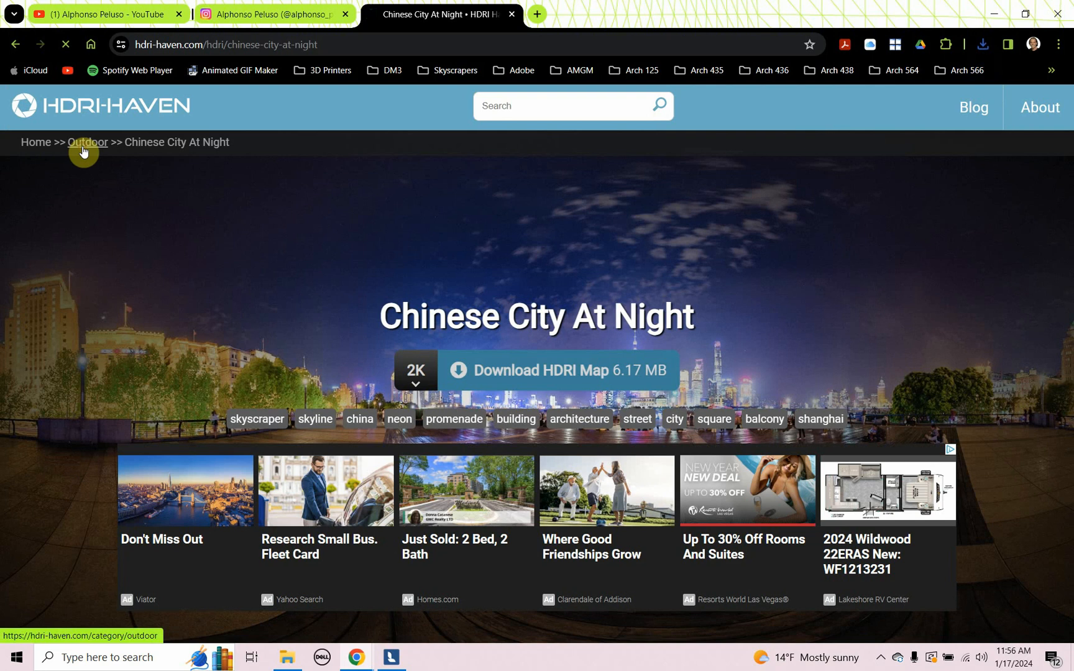
Find Padlocks Bridge under High Contrast and save its 2K map to Lumion_Real_Skies.
left_click(87, 142)
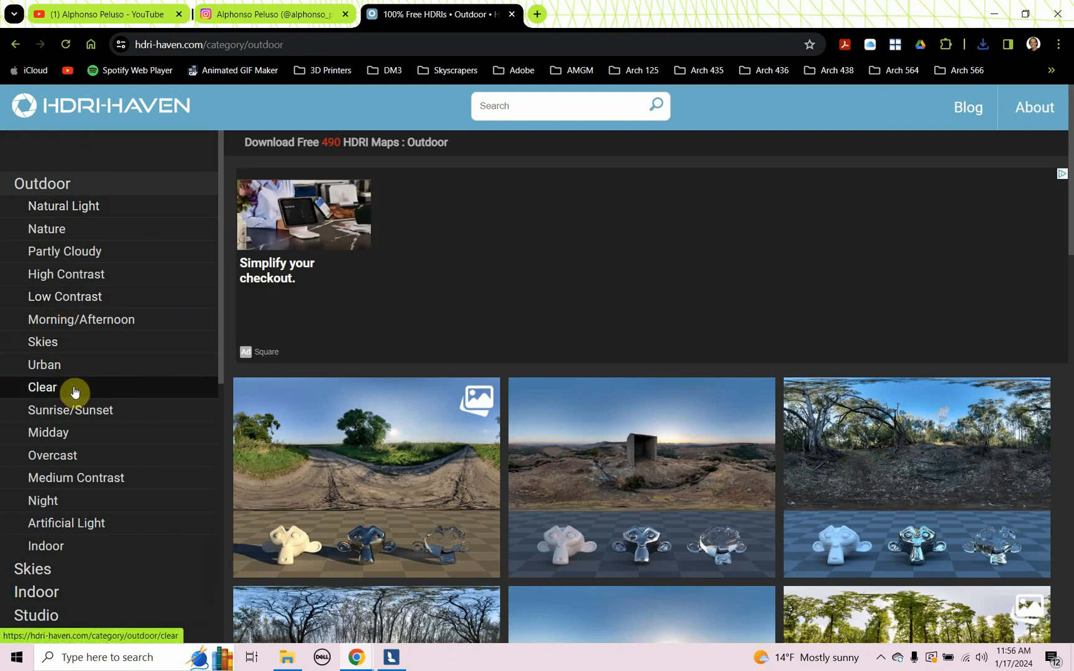
mouse_move(47, 432)
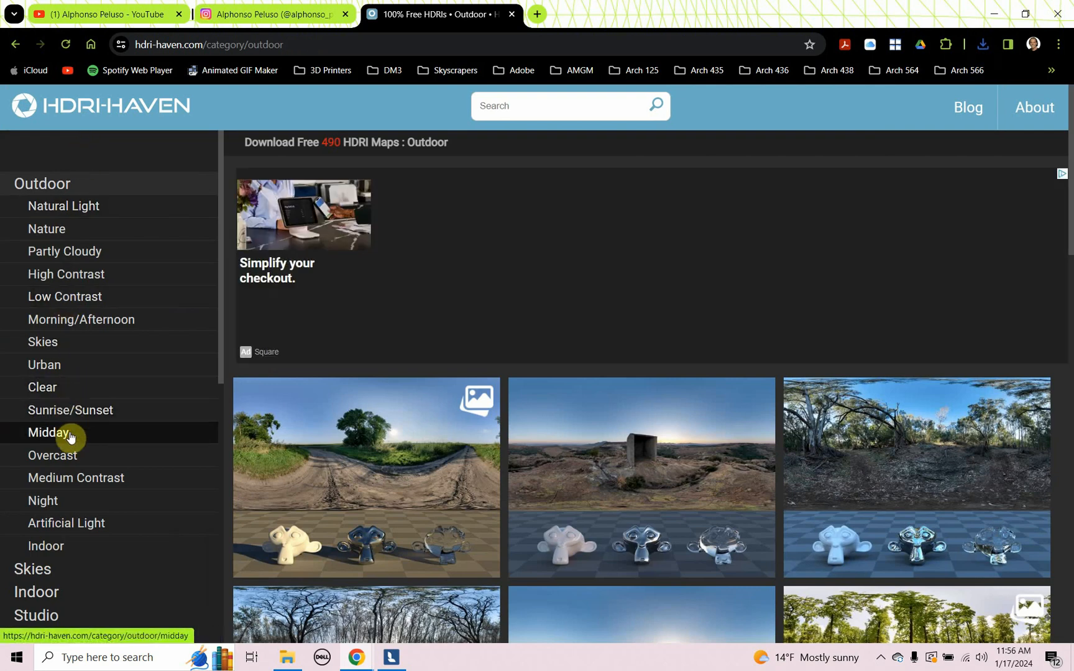
mouse_move(65, 274)
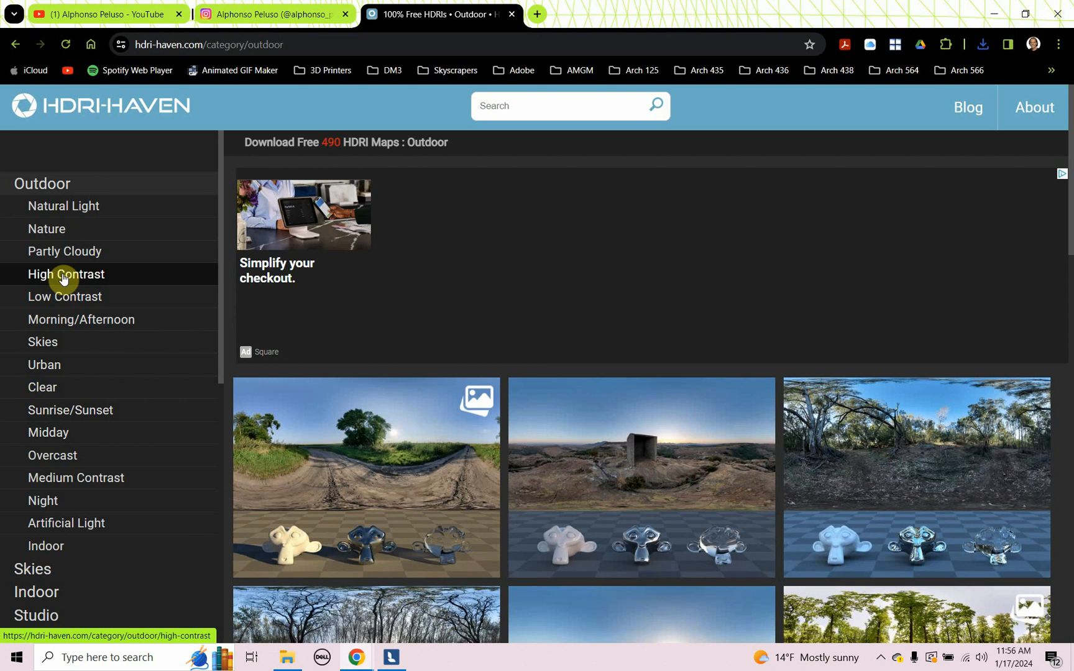
left_click(66, 274)
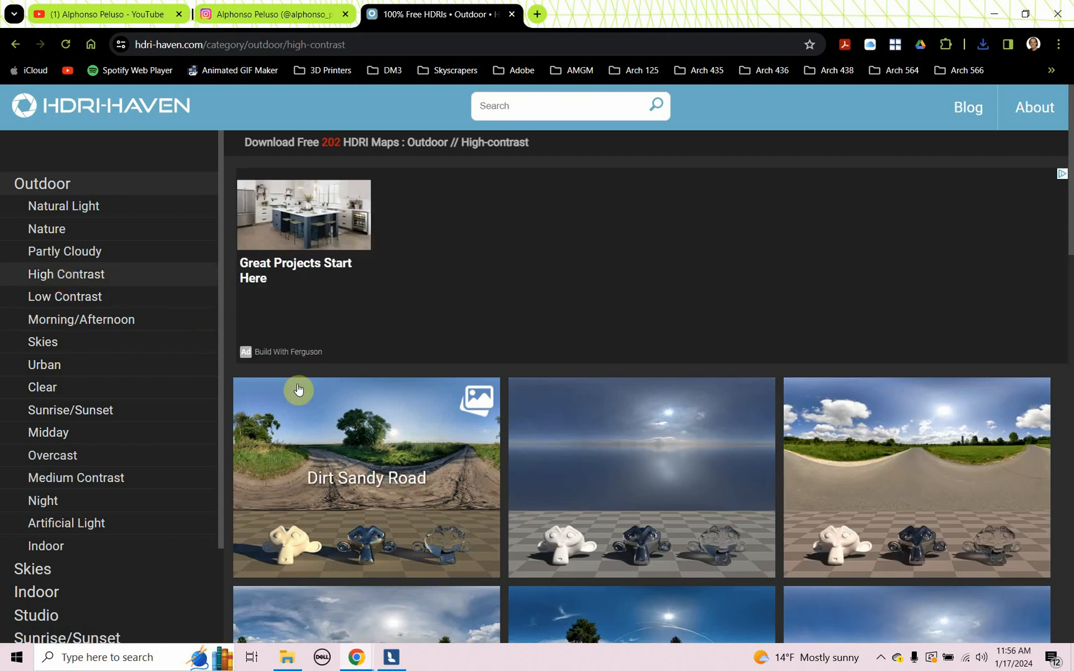
scroll("down", 3)
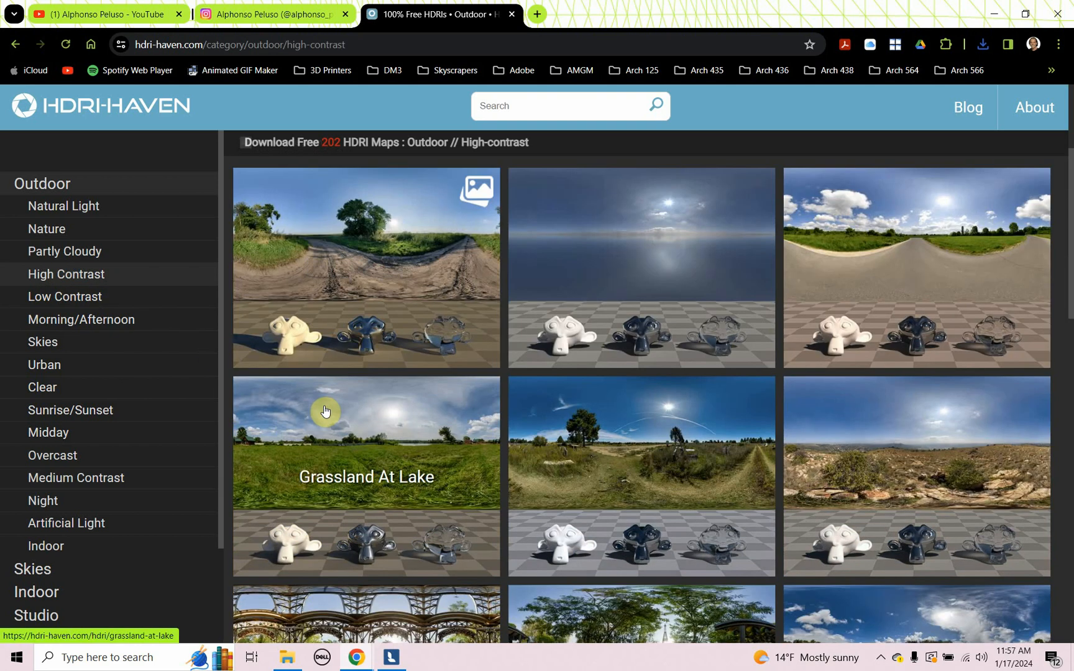
scroll("down", 3)
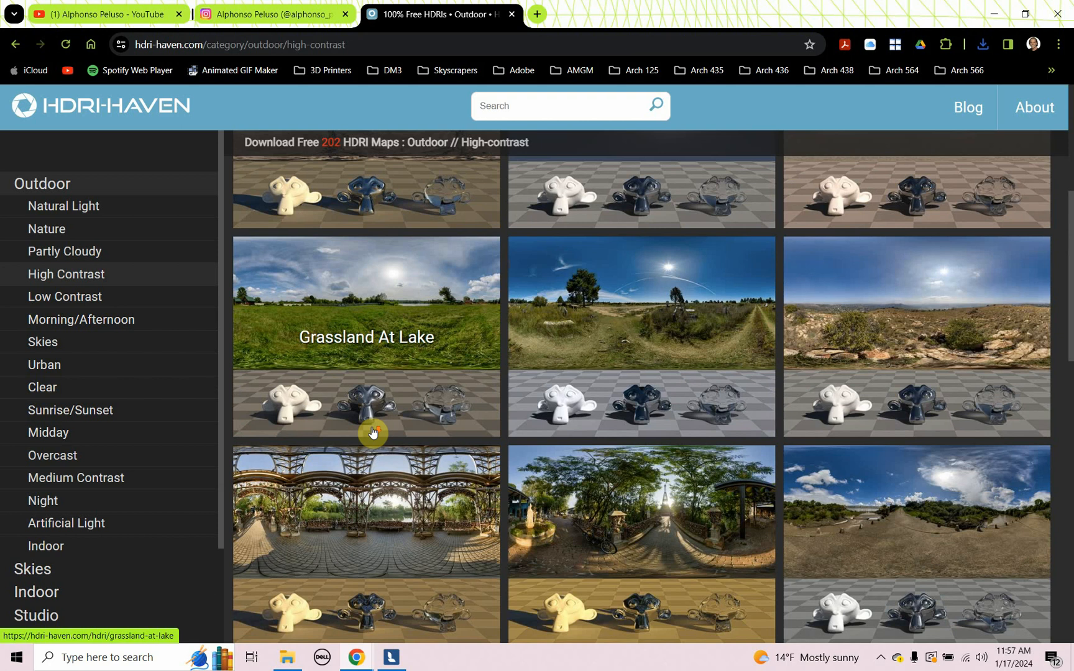
scroll("down", 3)
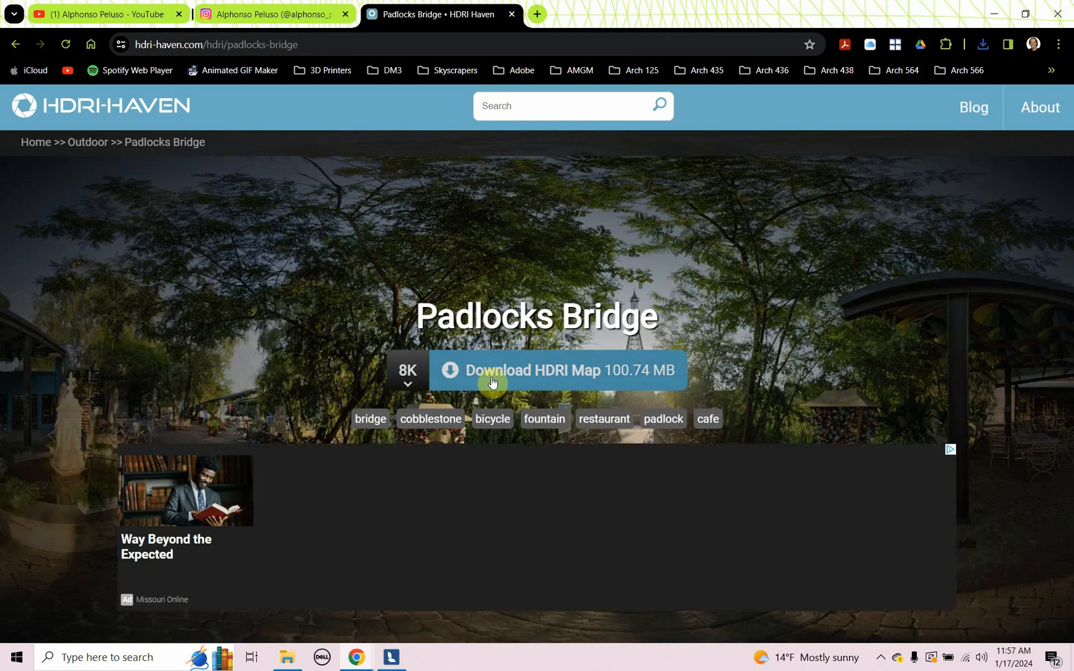
left_click(407, 370)
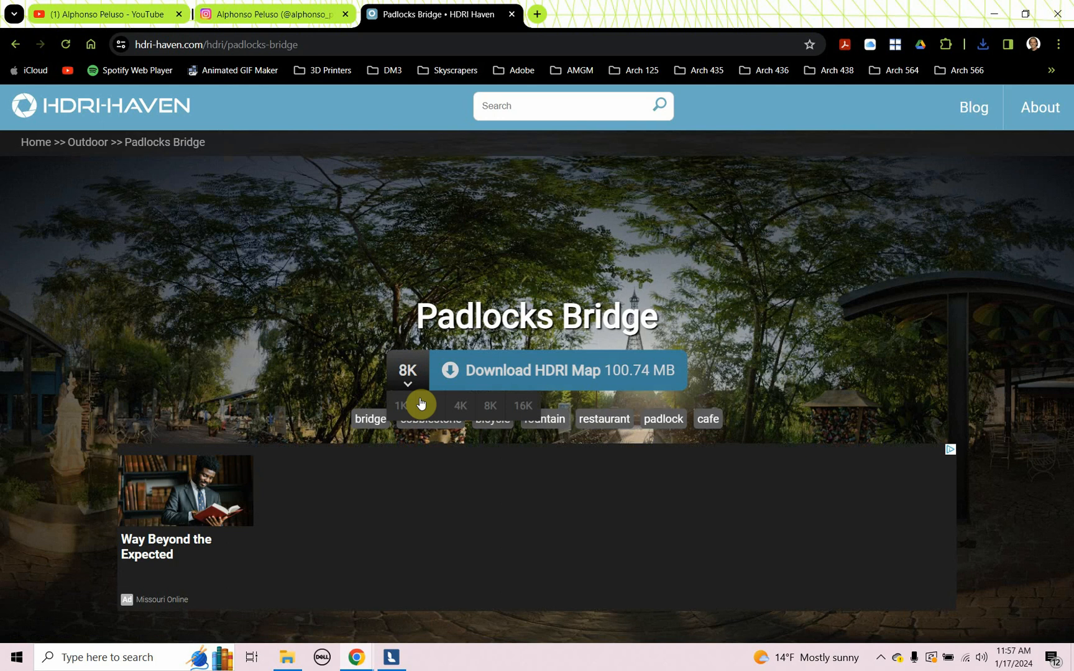
left_click(399, 405)
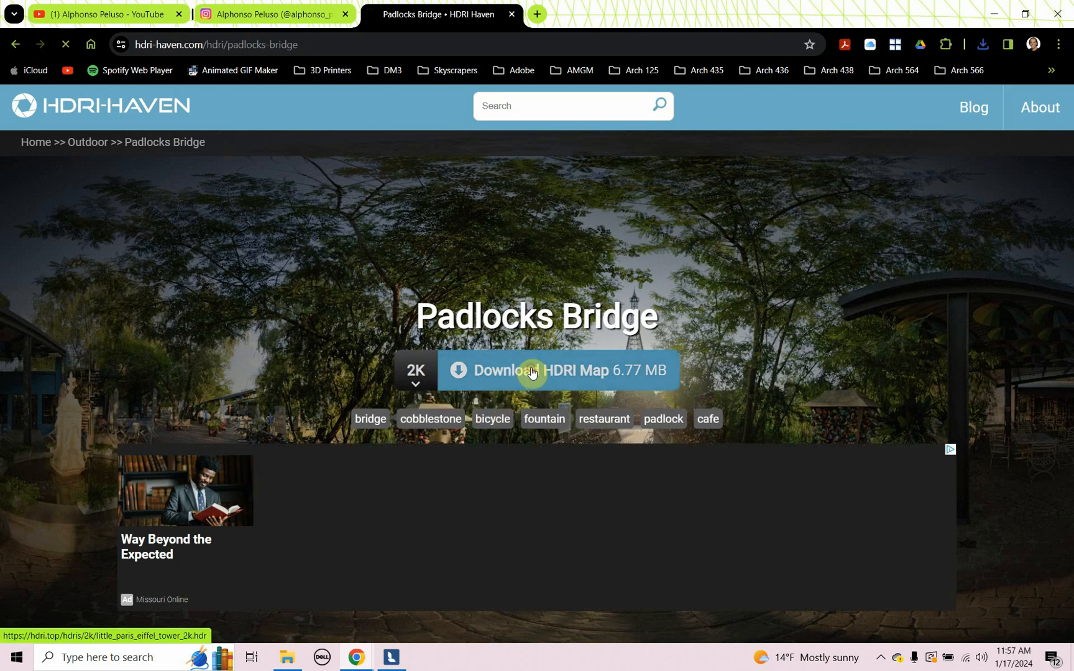
left_click(559, 370)
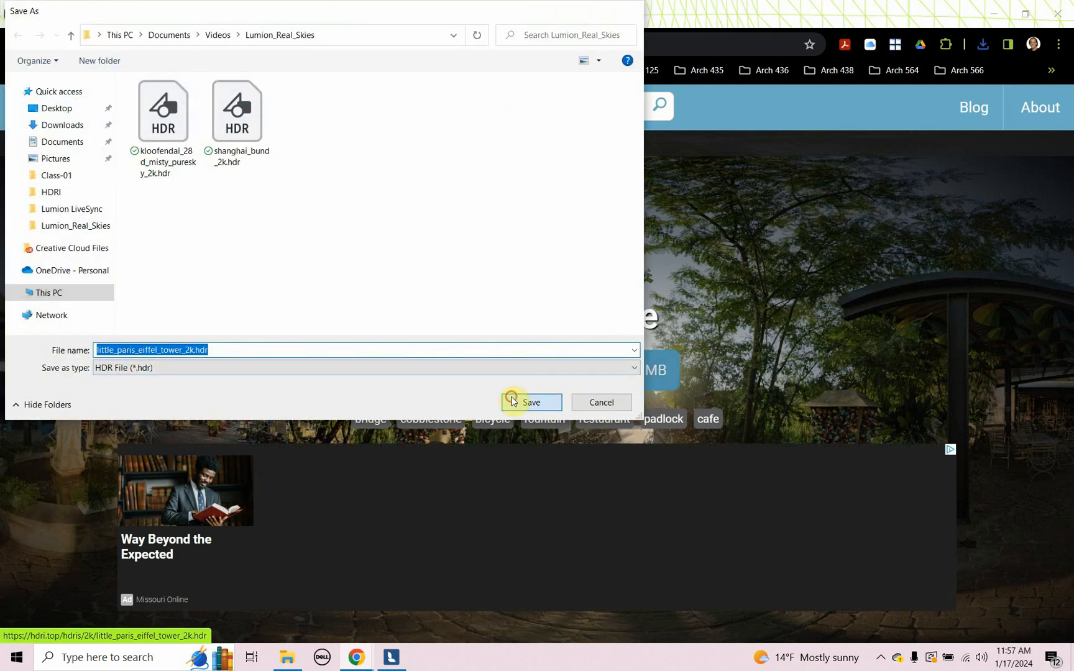
left_click(531, 402)
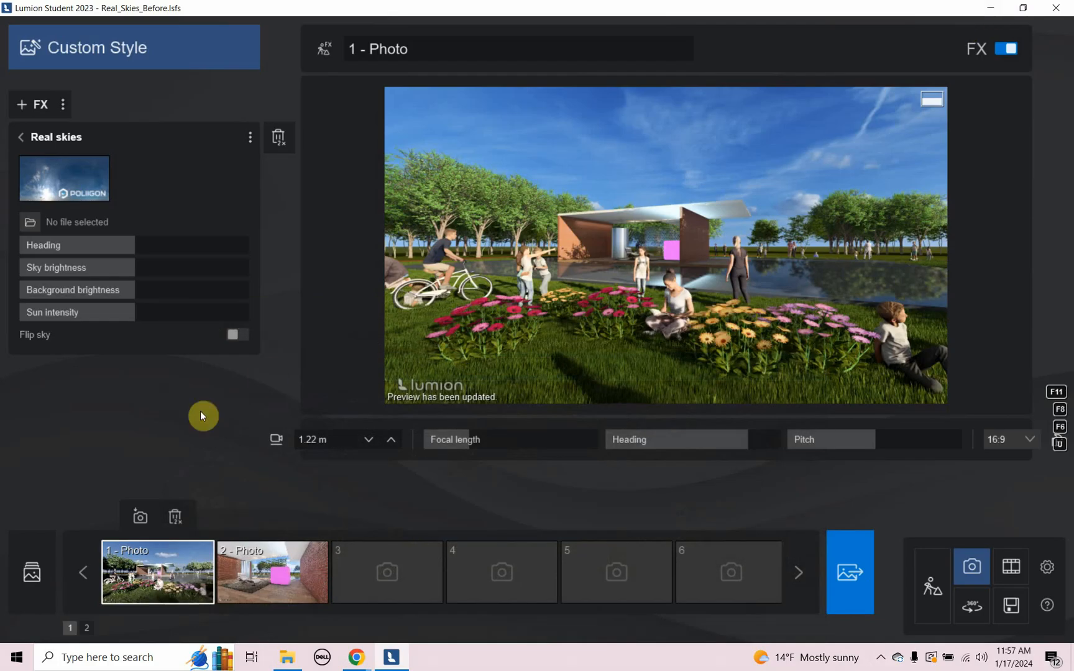
mouse_move(20, 238)
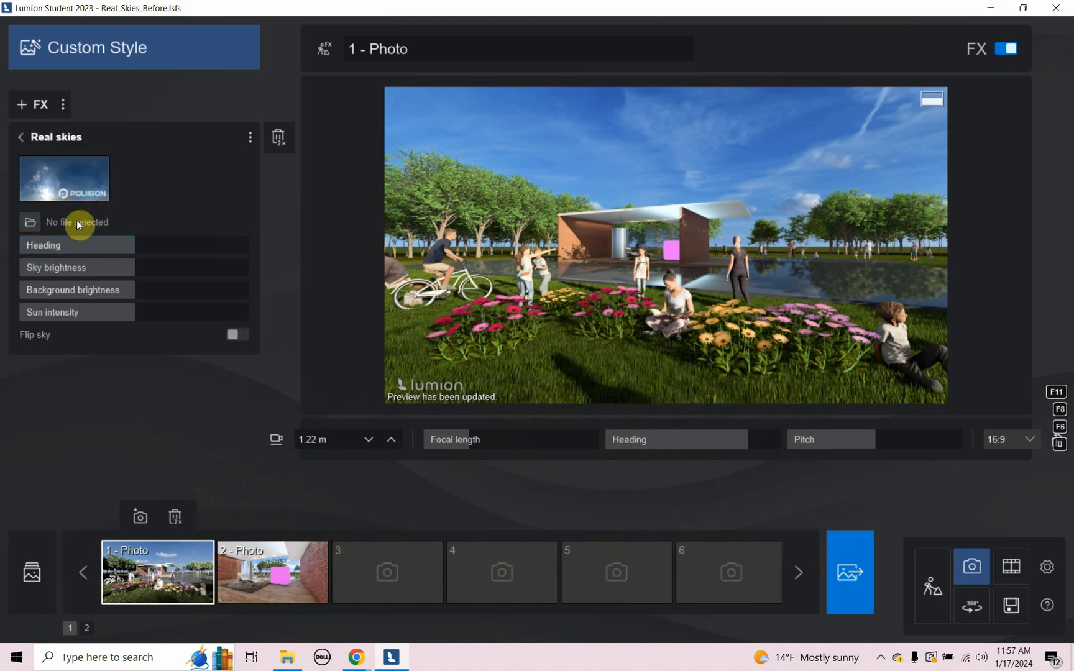
left_click(63, 179)
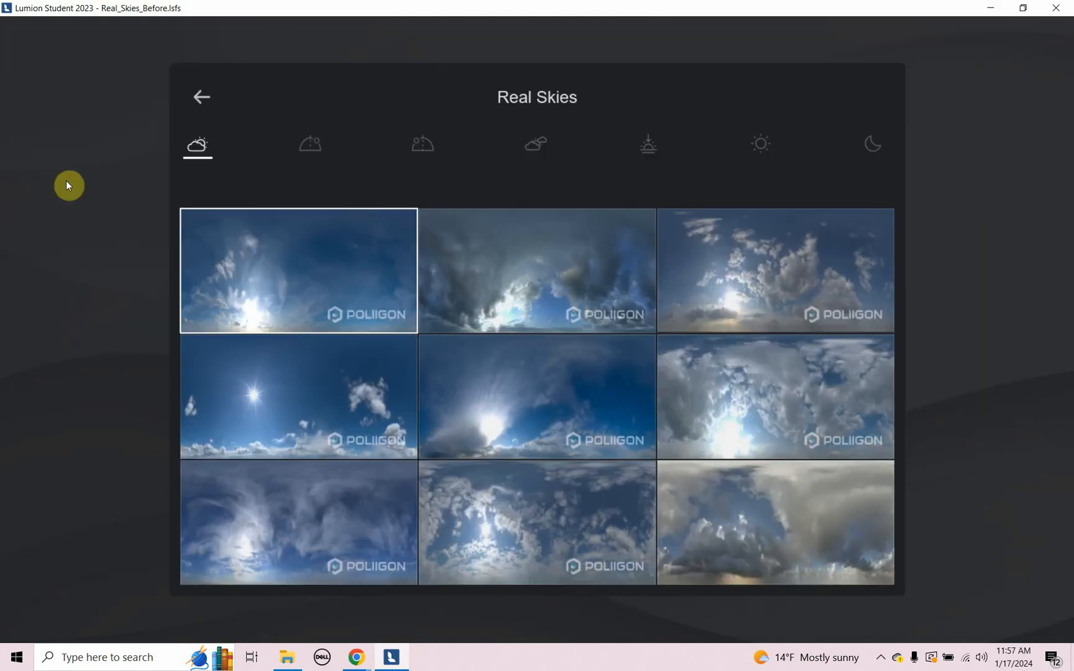
left_click(312, 144)
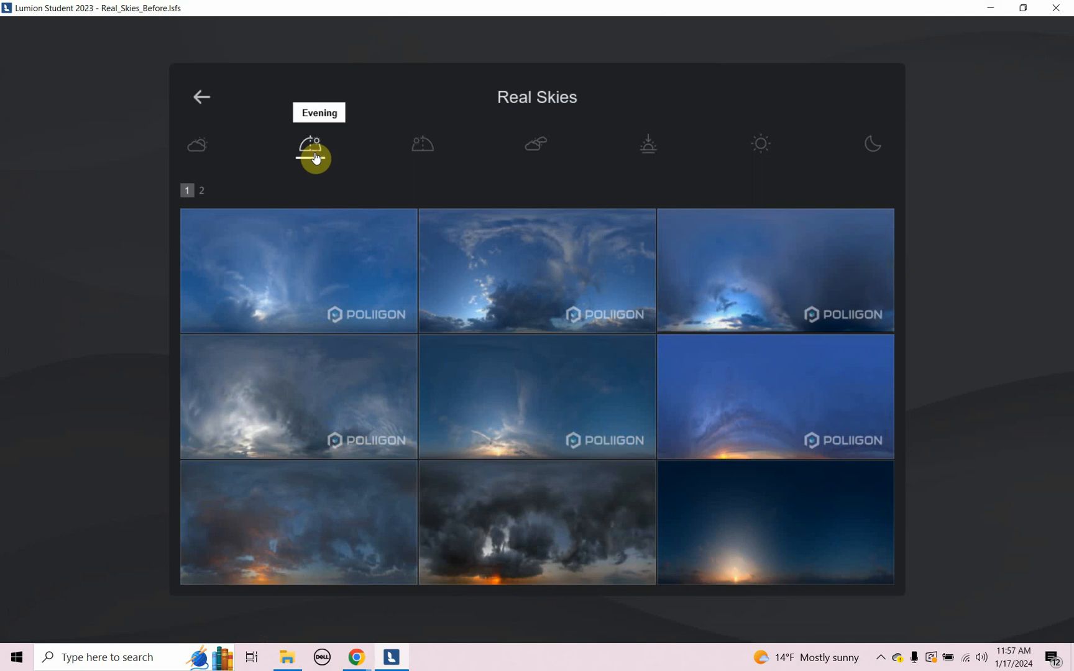
left_click(422, 143)
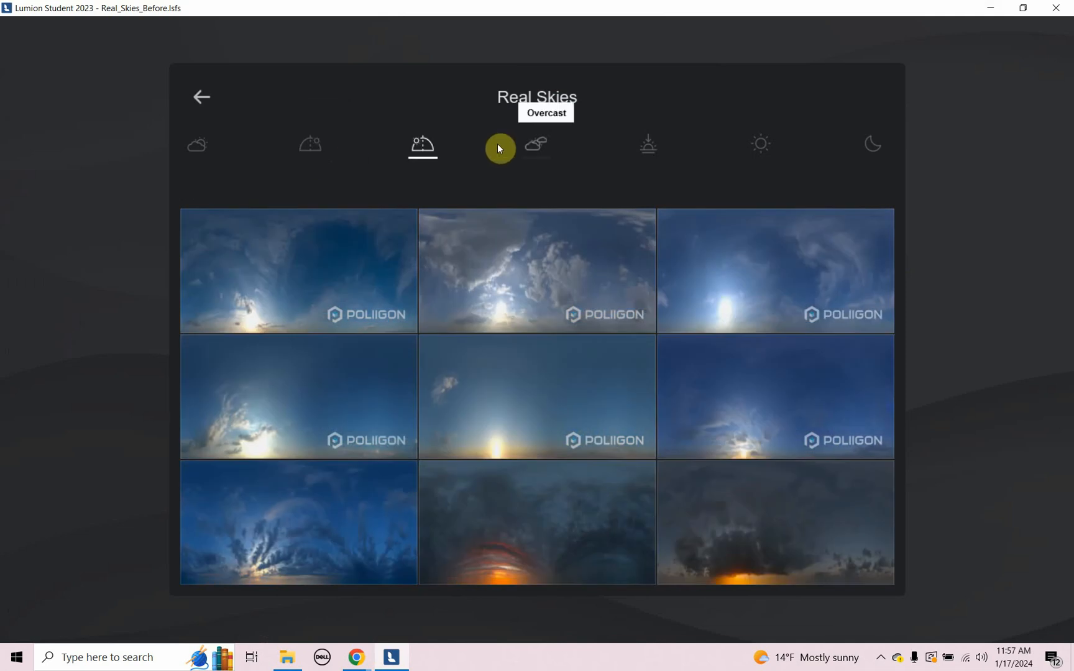
left_click(644, 147)
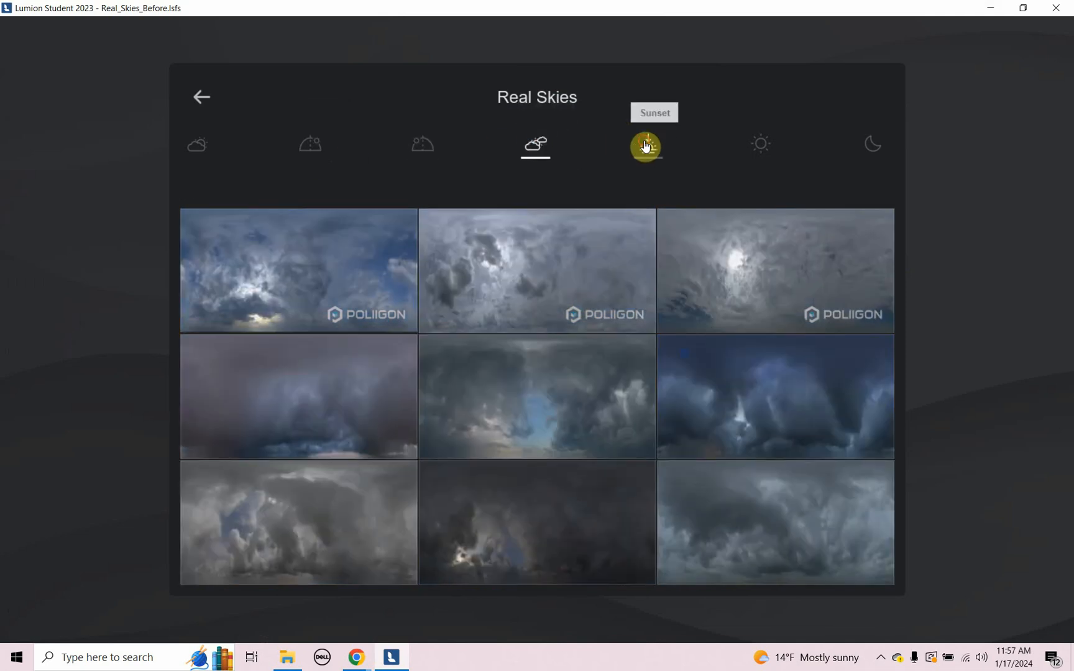
left_click(760, 143)
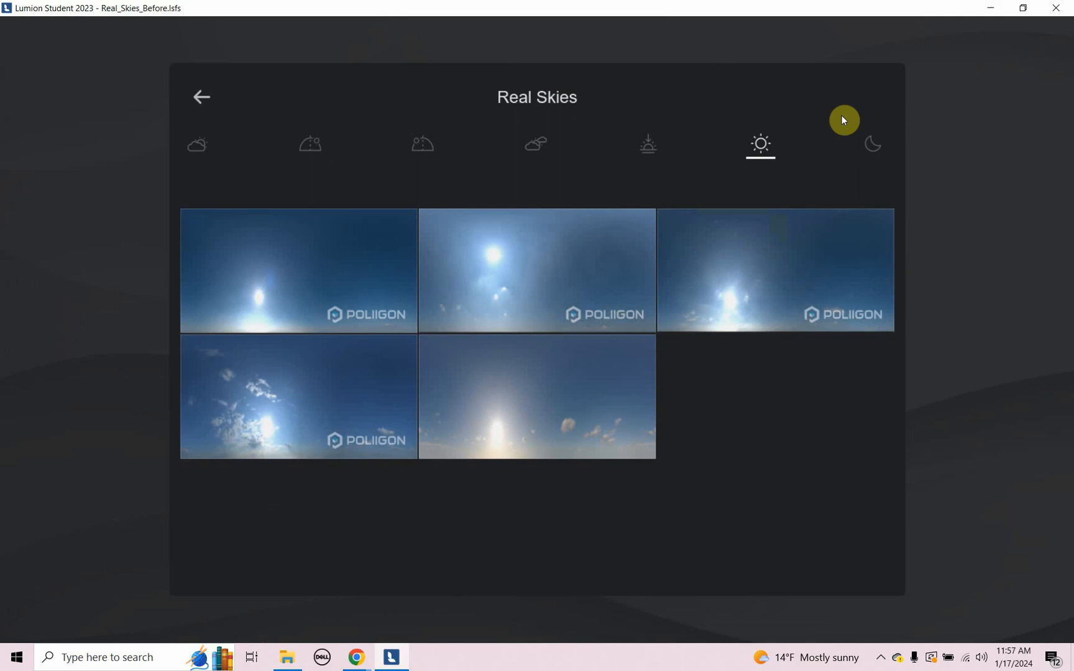
left_click(872, 145)
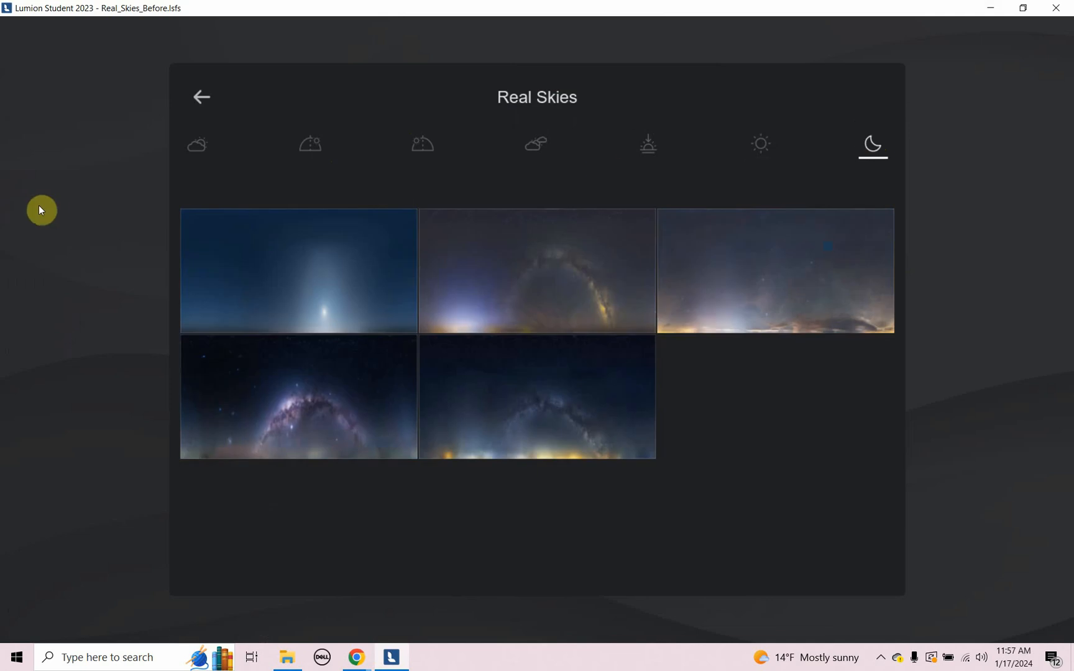
left_click(197, 143)
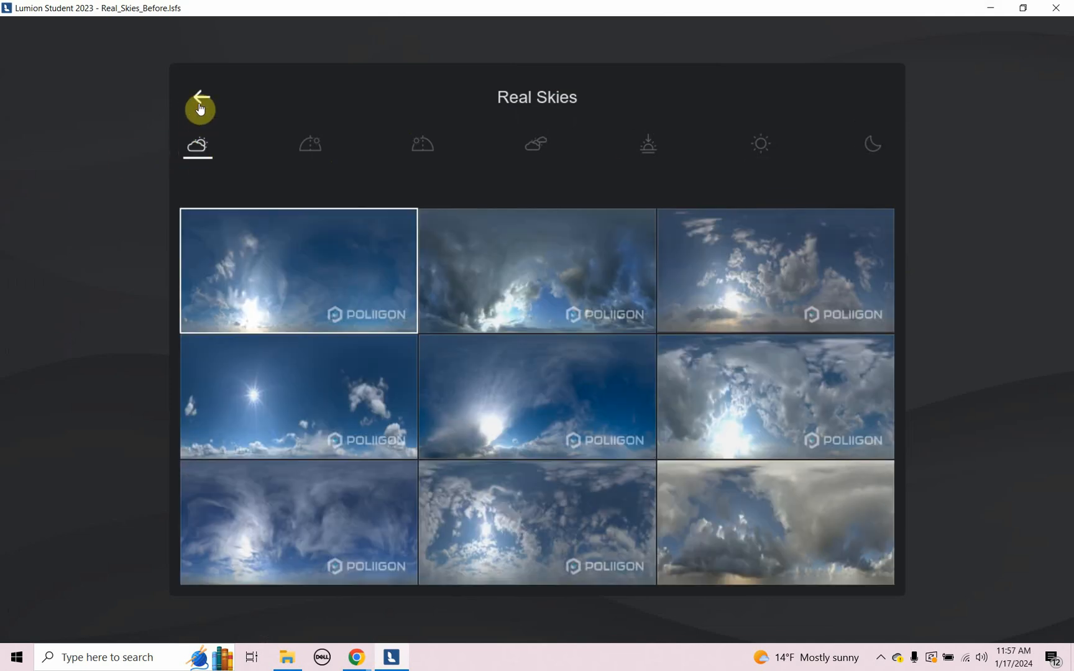
left_click(200, 109)
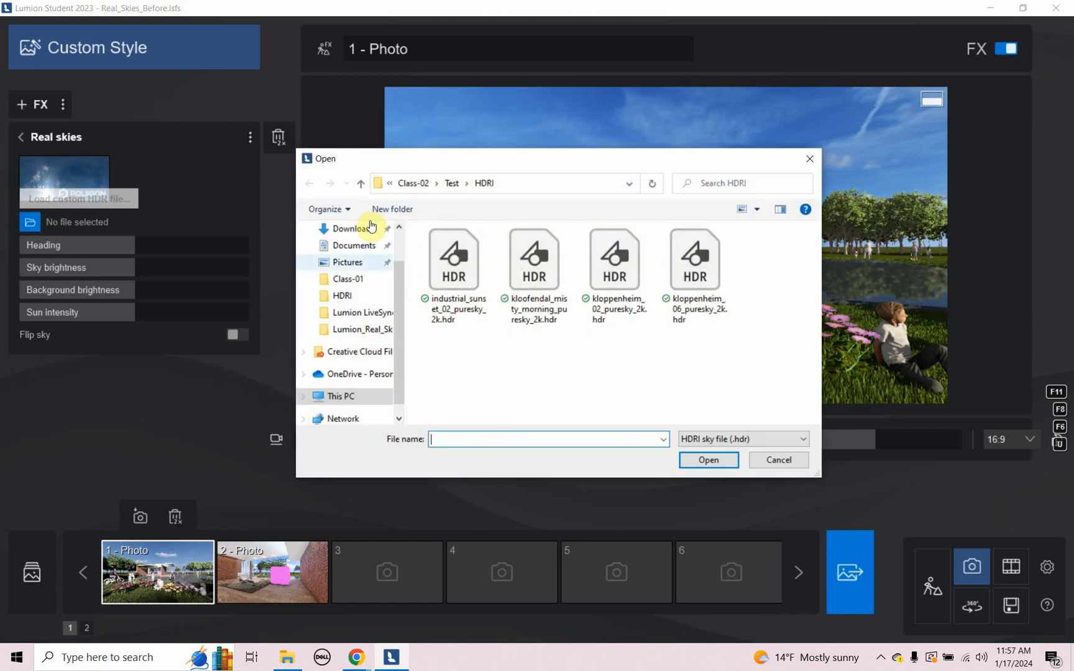
Browse to Documents > Videos > Lumion_Real_Skies and load shanghai_bund_2k.hdr as the sky.
left_click(355, 245)
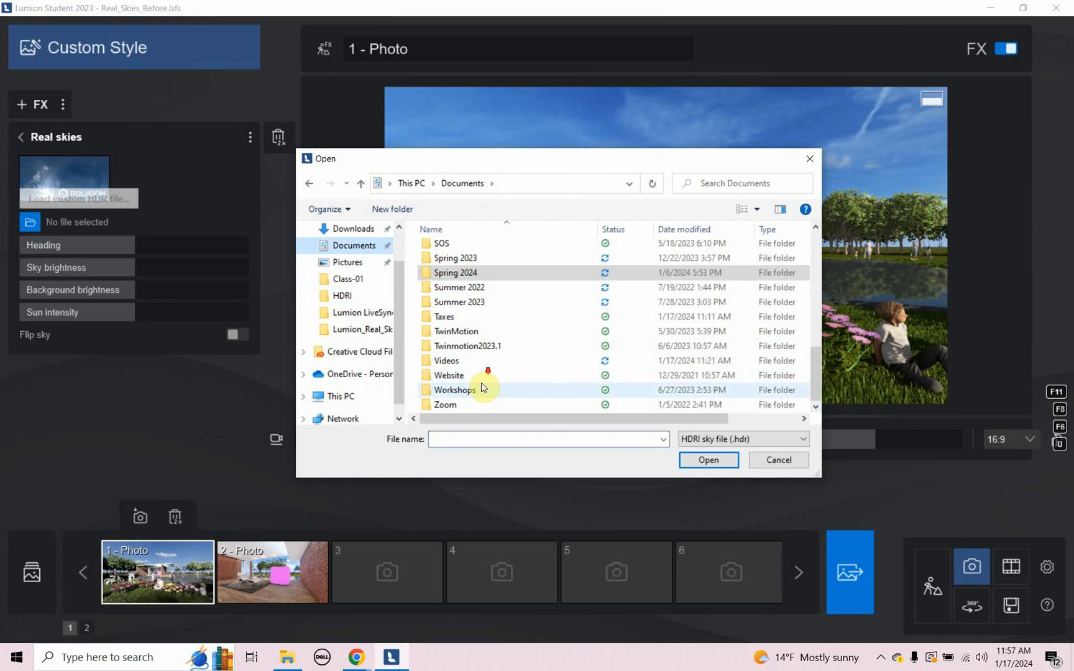
double_click(449, 361)
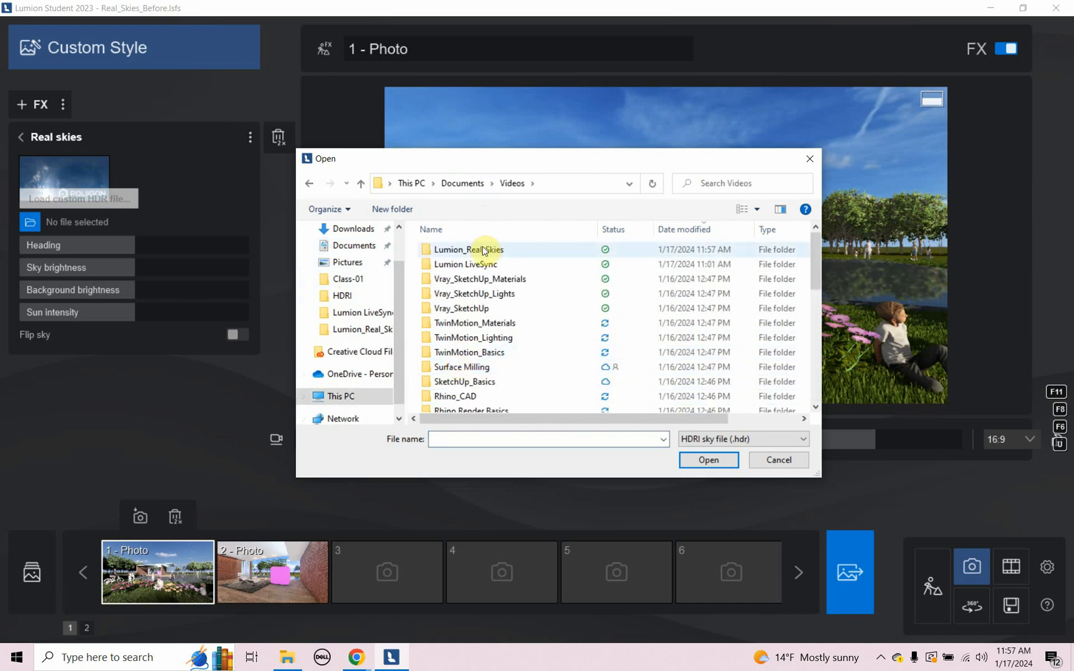
double_click(468, 249)
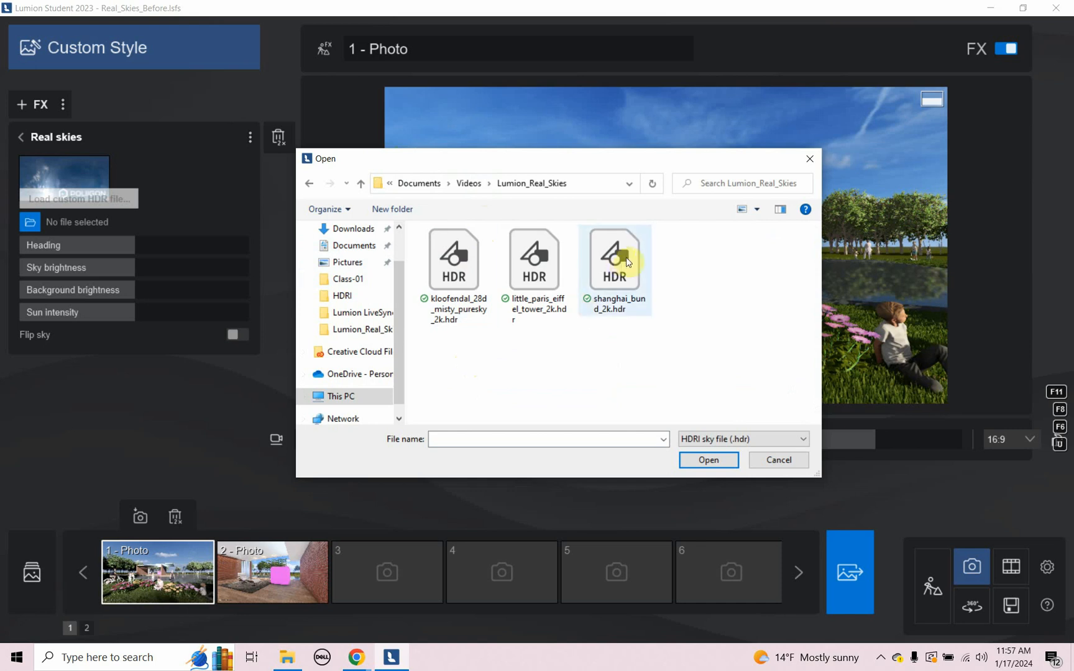
left_click(613, 260)
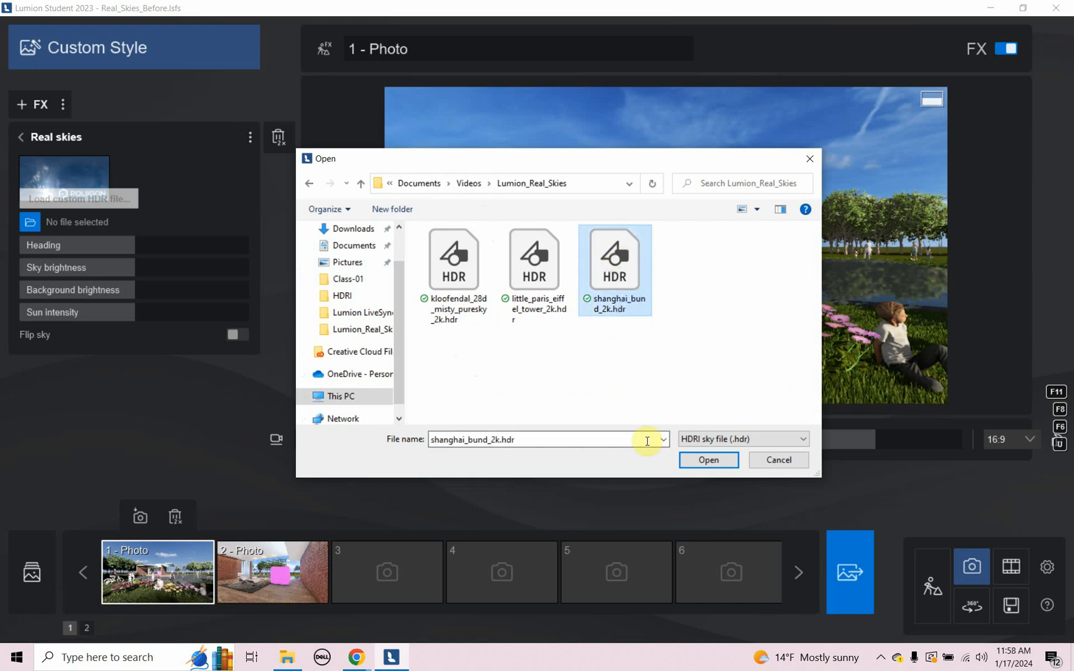
left_click(709, 459)
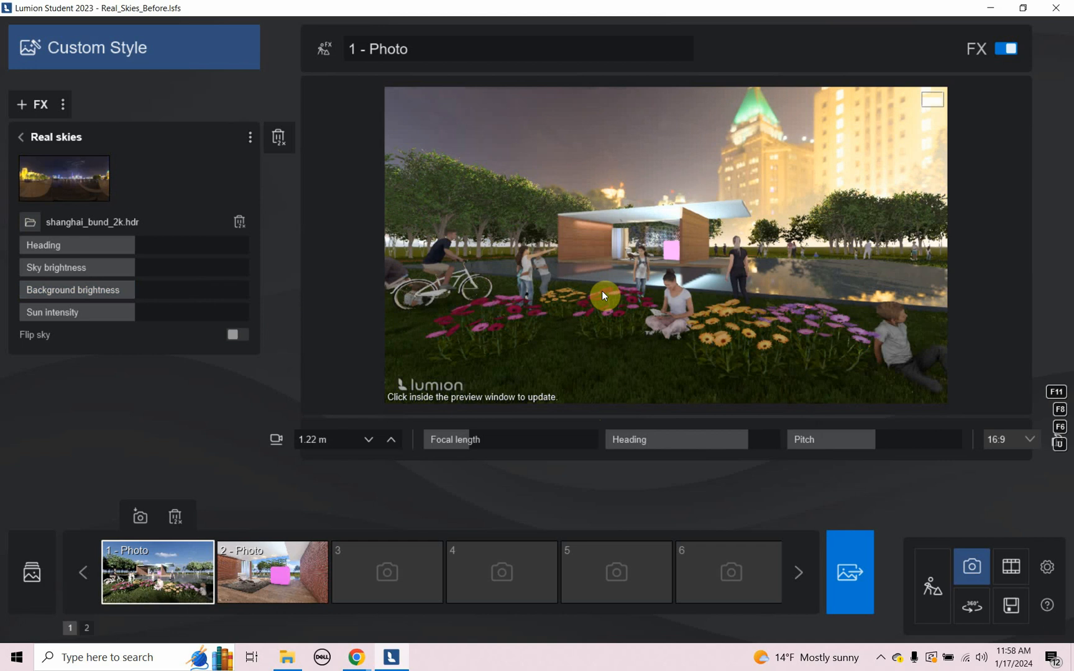
mouse_move(557, 307)
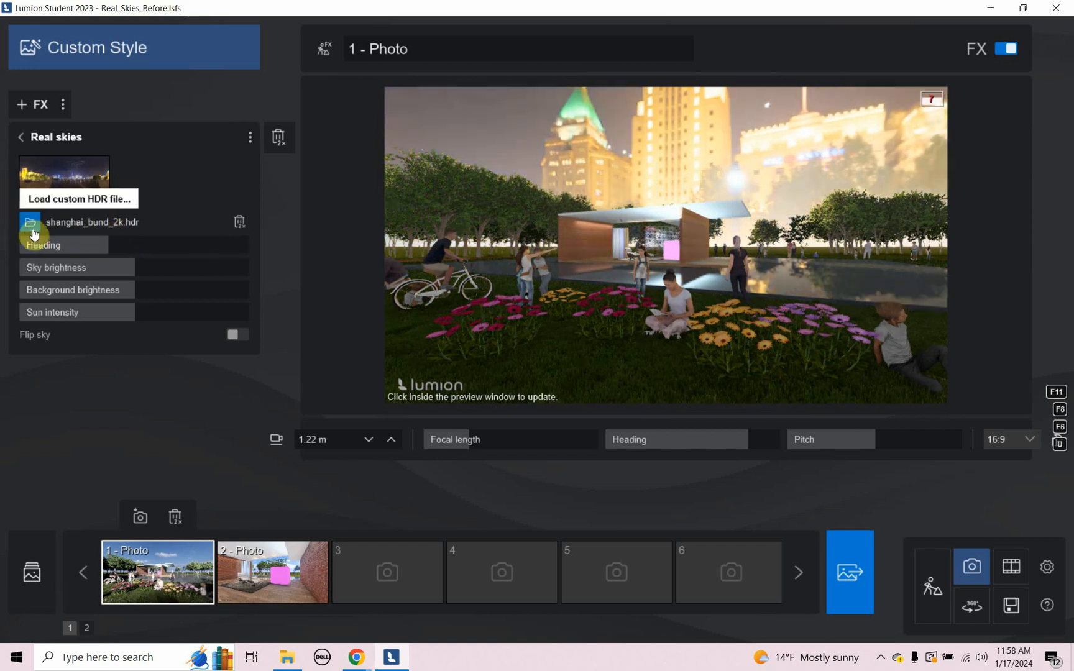
Load little_paris_eiffel_tower_2k.hdr, set heading to about 96.58°, and reopen the HDR picker.
left_click(79, 199)
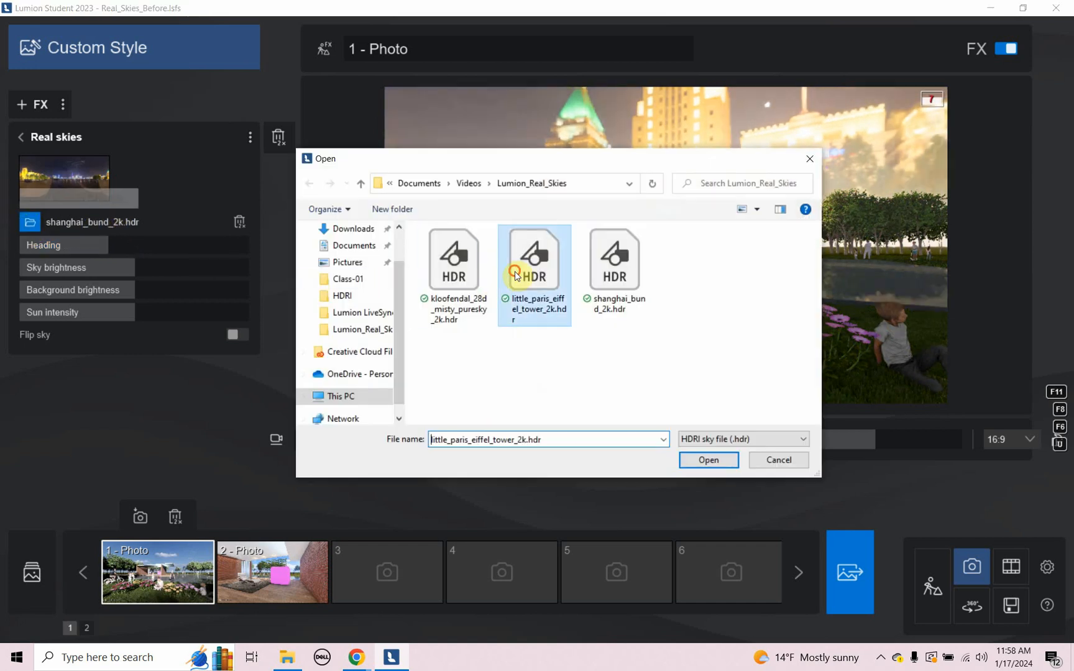
left_click(708, 459)
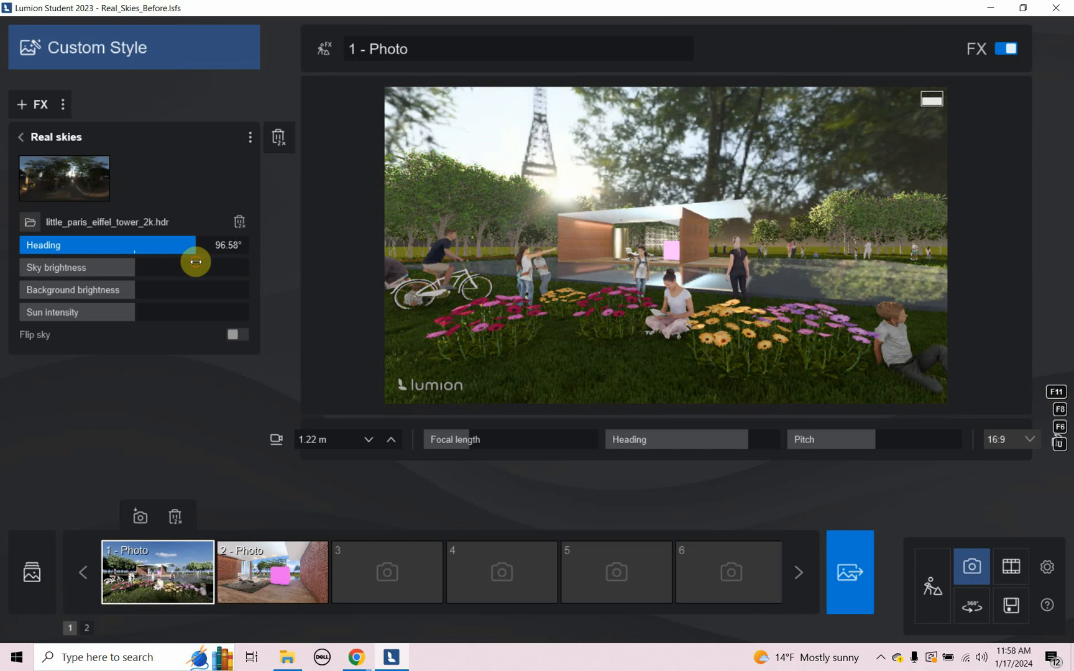
left_click(30, 222)
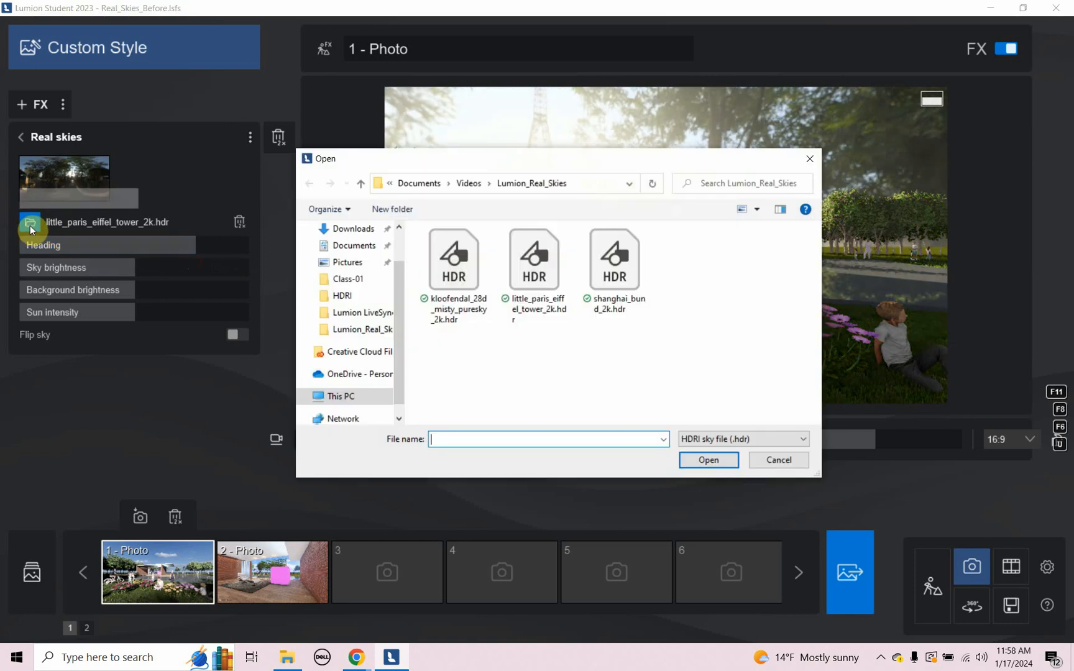
Load kloofendal_28d_misty_puresky_2k.hdr into Real Skies and adjust its heading.
left_click(455, 259)
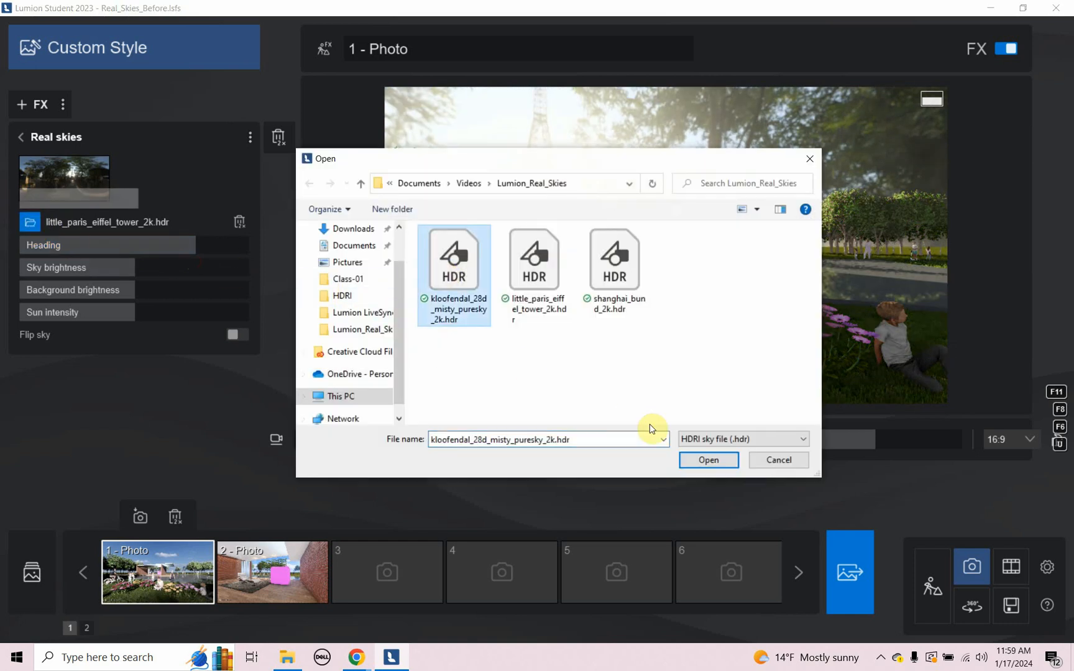
left_click(707, 460)
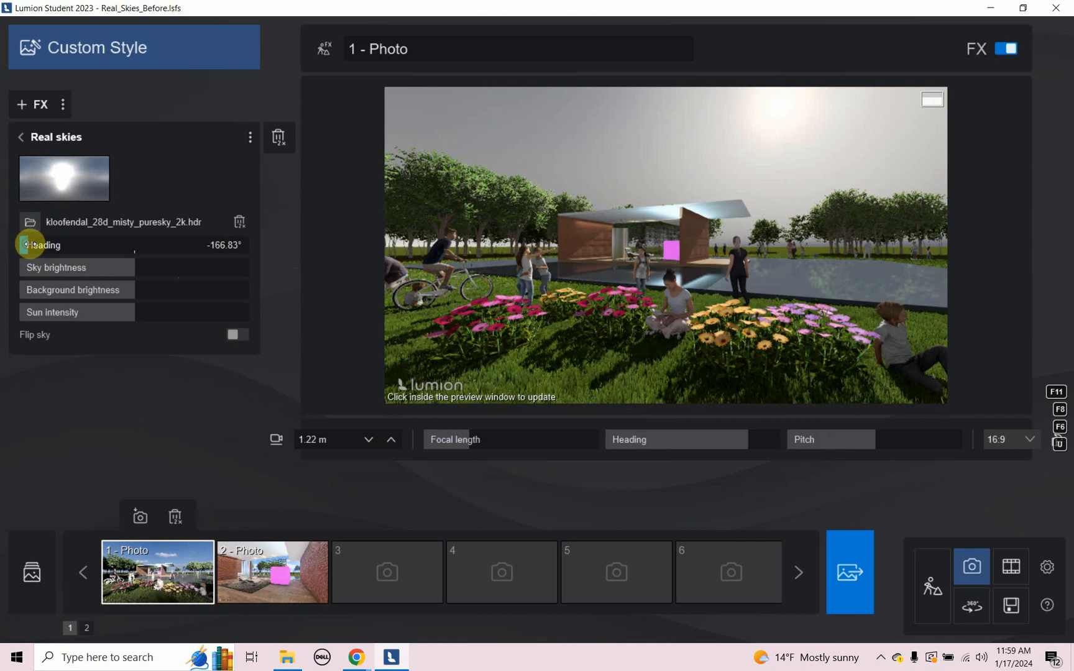
left_click(543, 332)
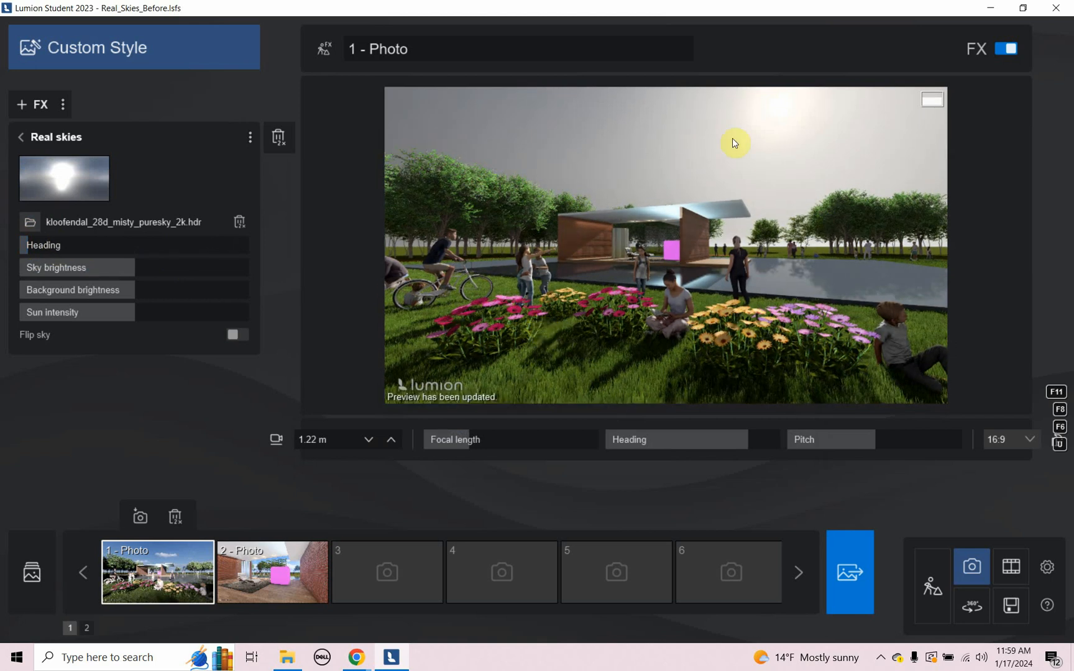
mouse_move(714, 164)
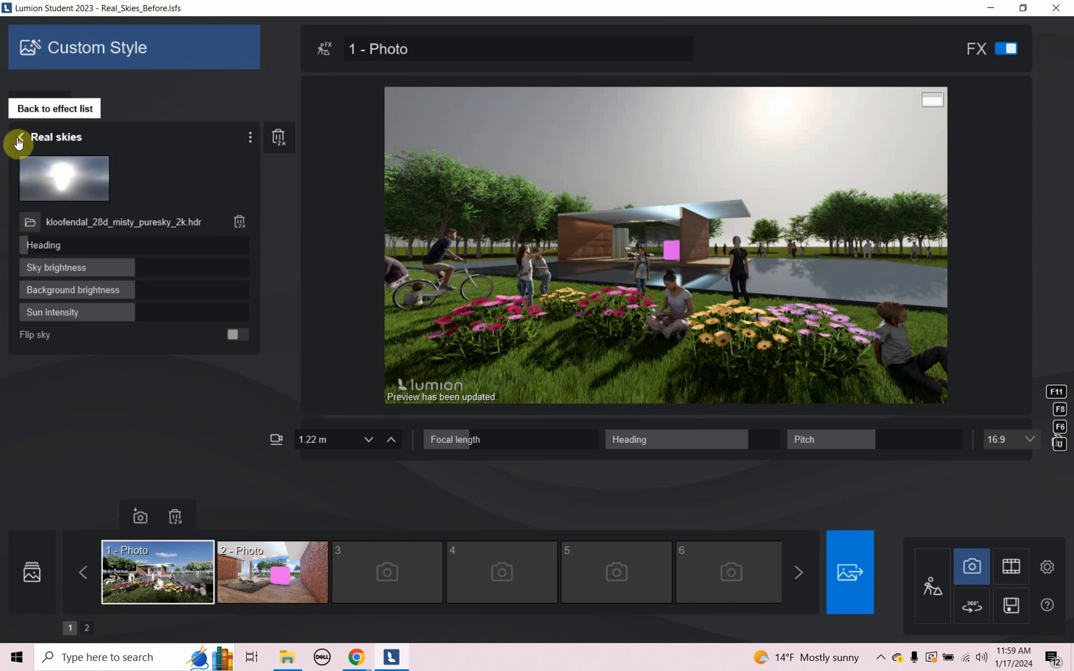
left_click(54, 109)
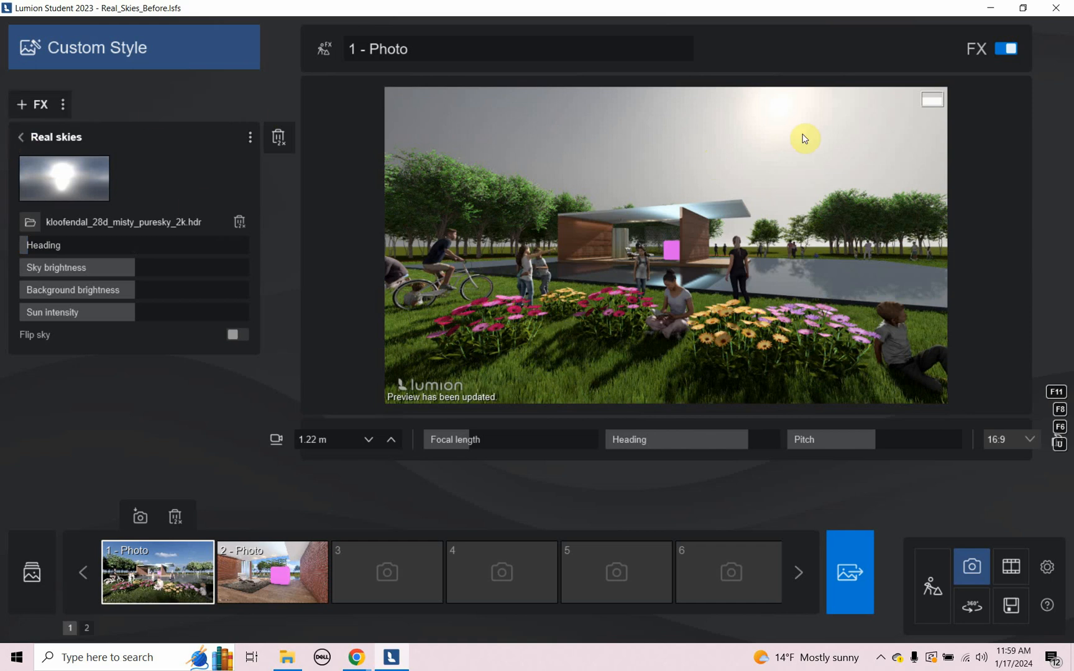
mouse_move(727, 380)
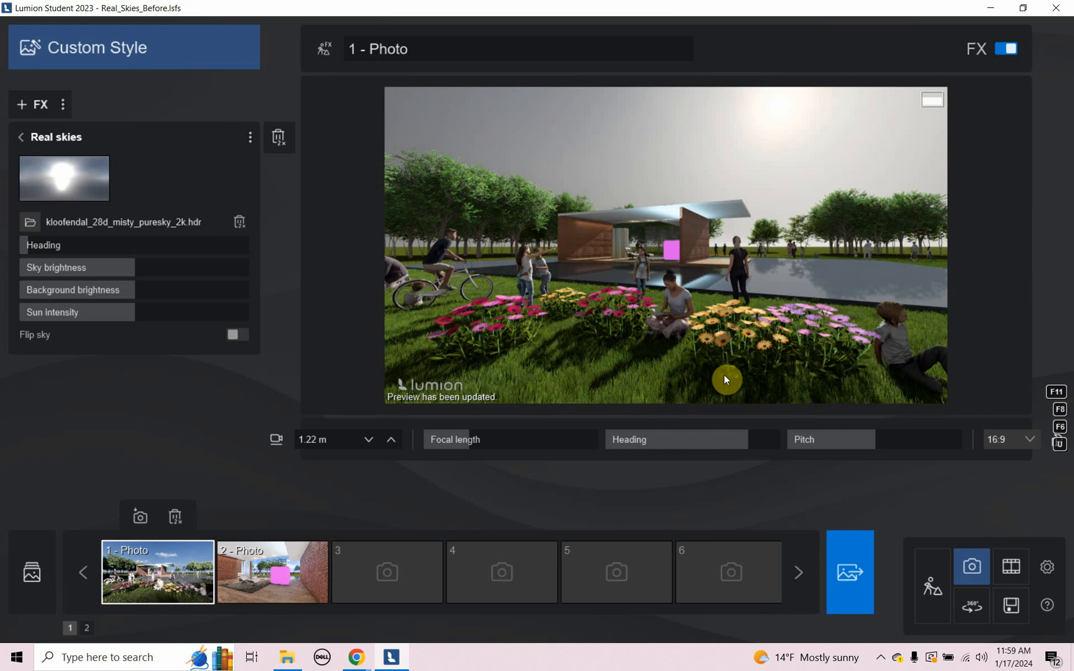
mouse_move(789, 388)
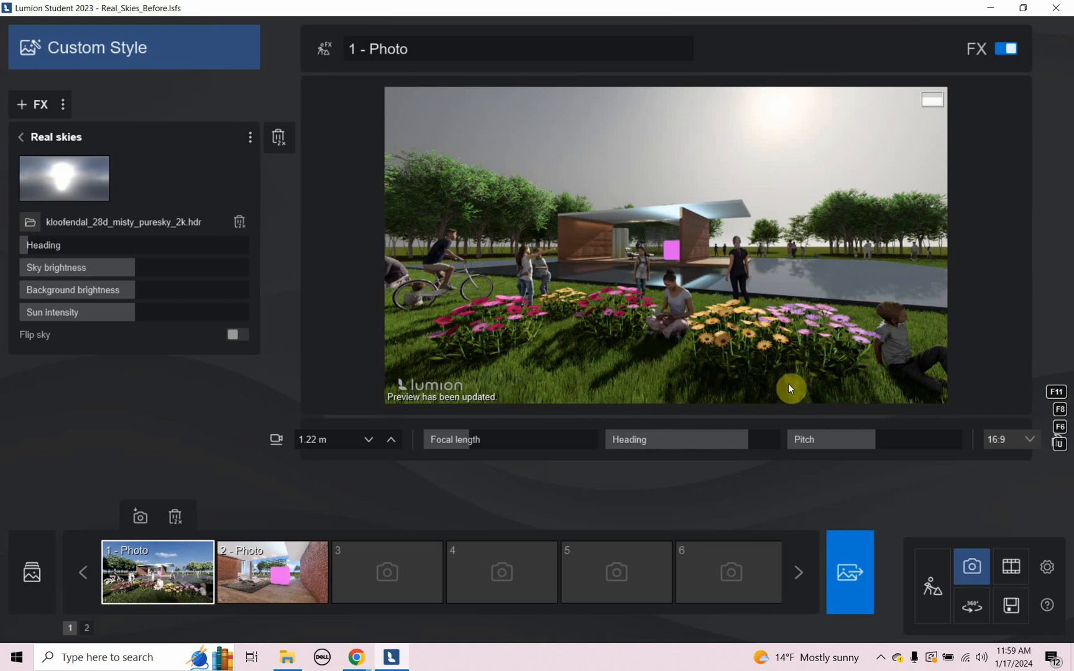
mouse_move(711, 362)
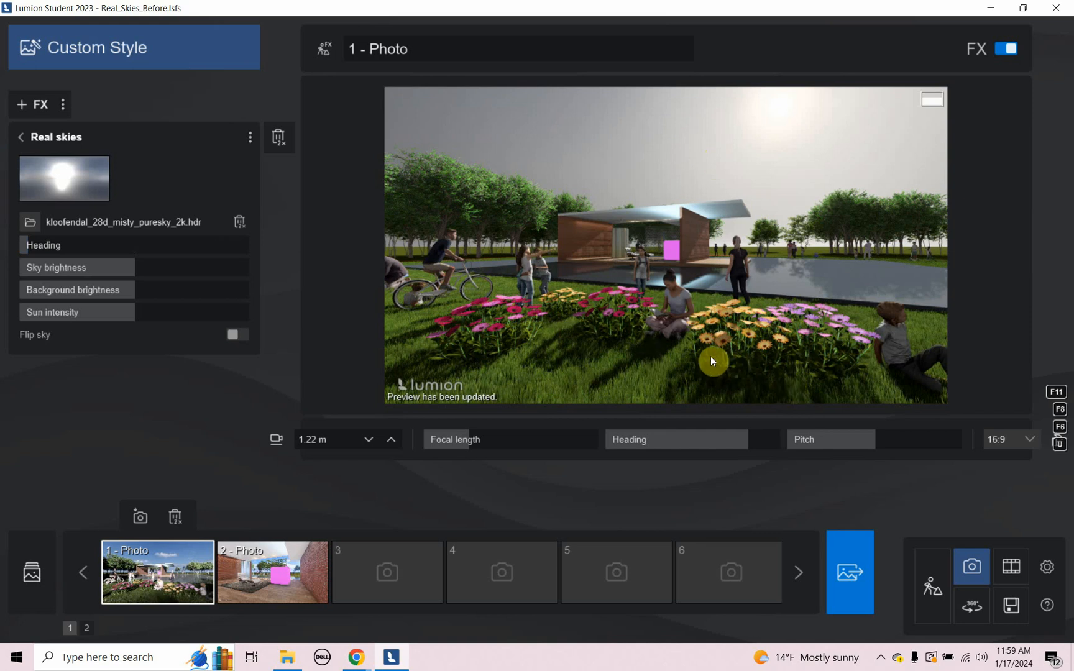
mouse_move(734, 397)
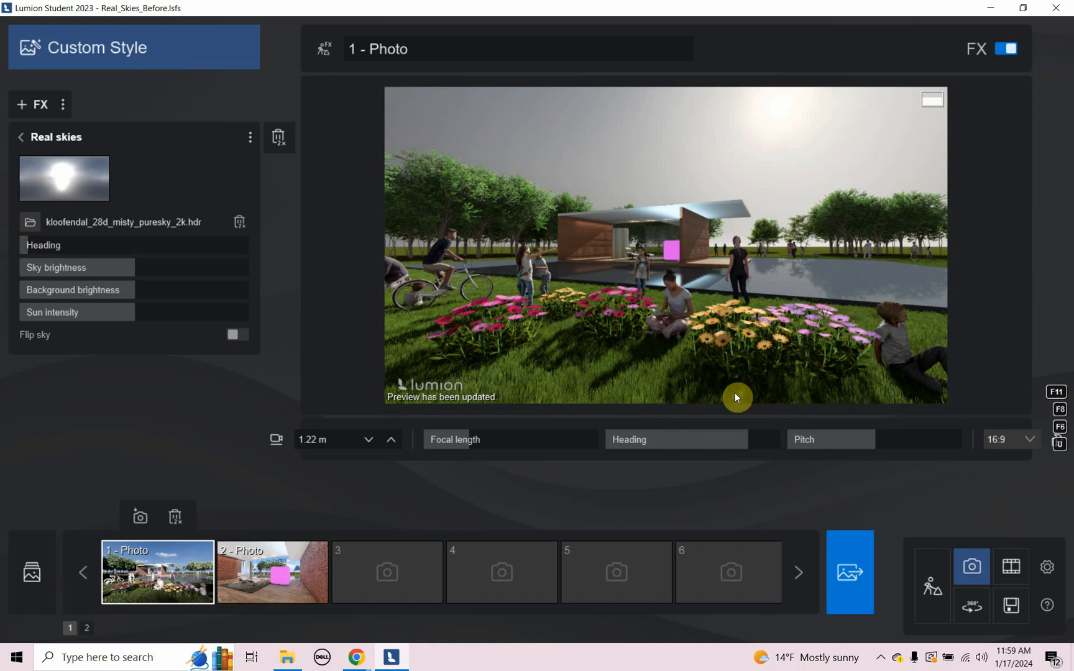
mouse_move(123, 135)
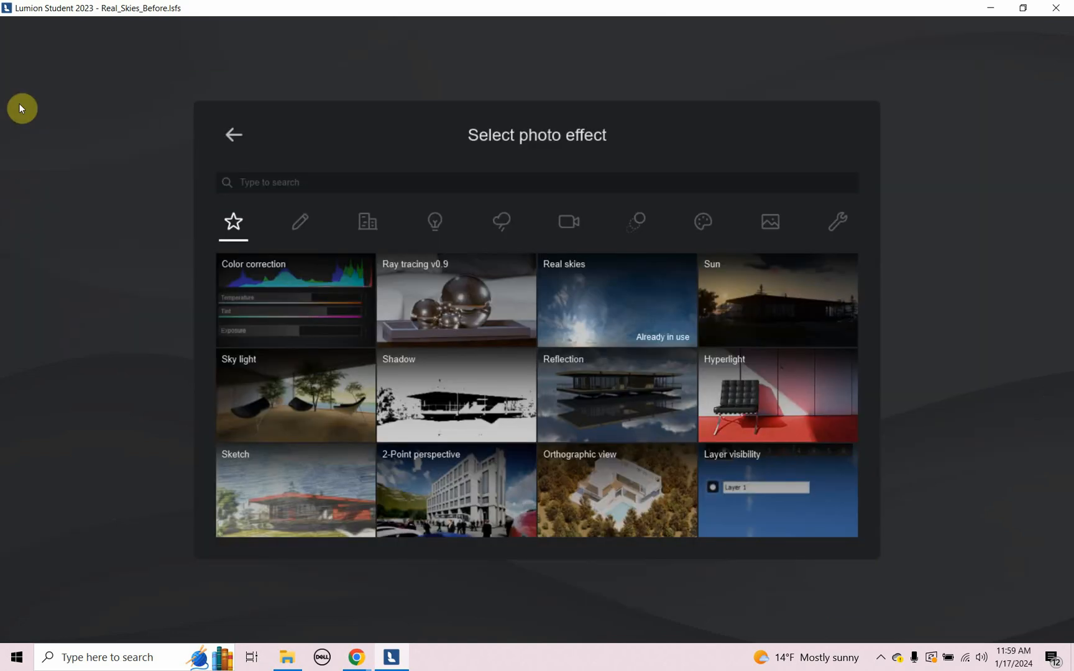
Add a Sun effect with sun height about 23.71° and intensity 50%.
left_click(776, 300)
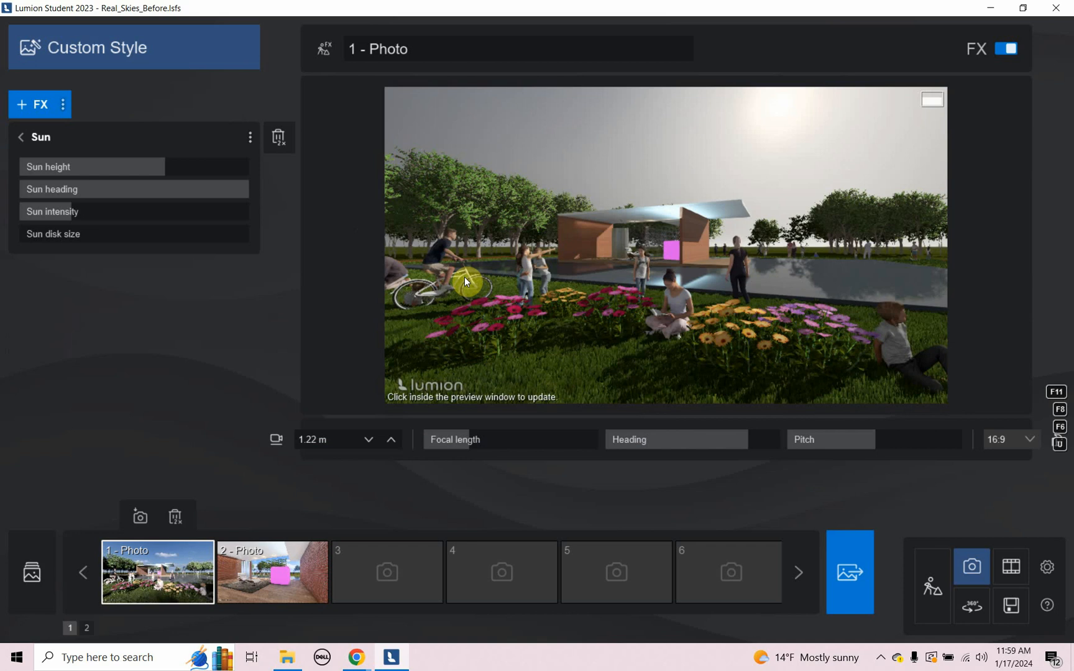
left_click(468, 281)
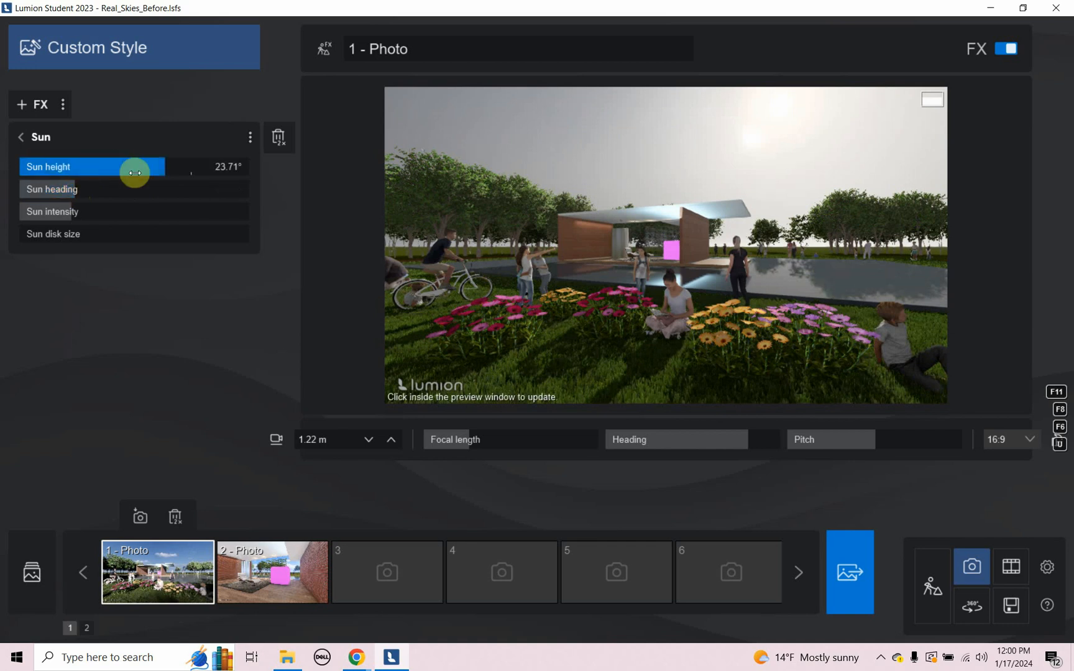
left_click_drag(135, 172, 132, 172)
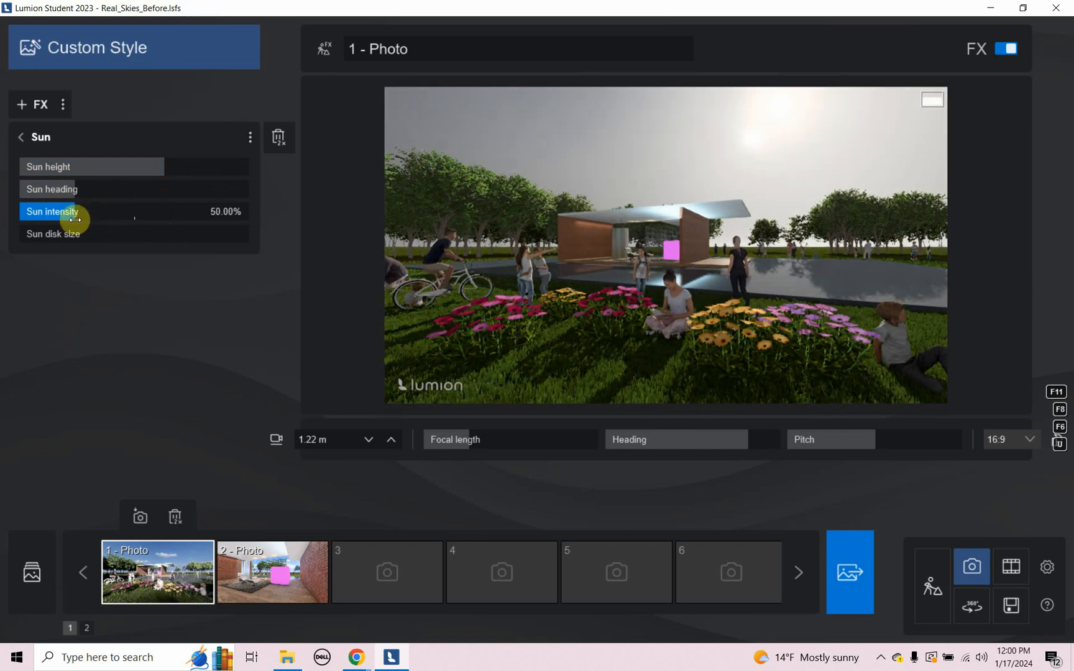
left_click_drag(135, 212, 68, 212)
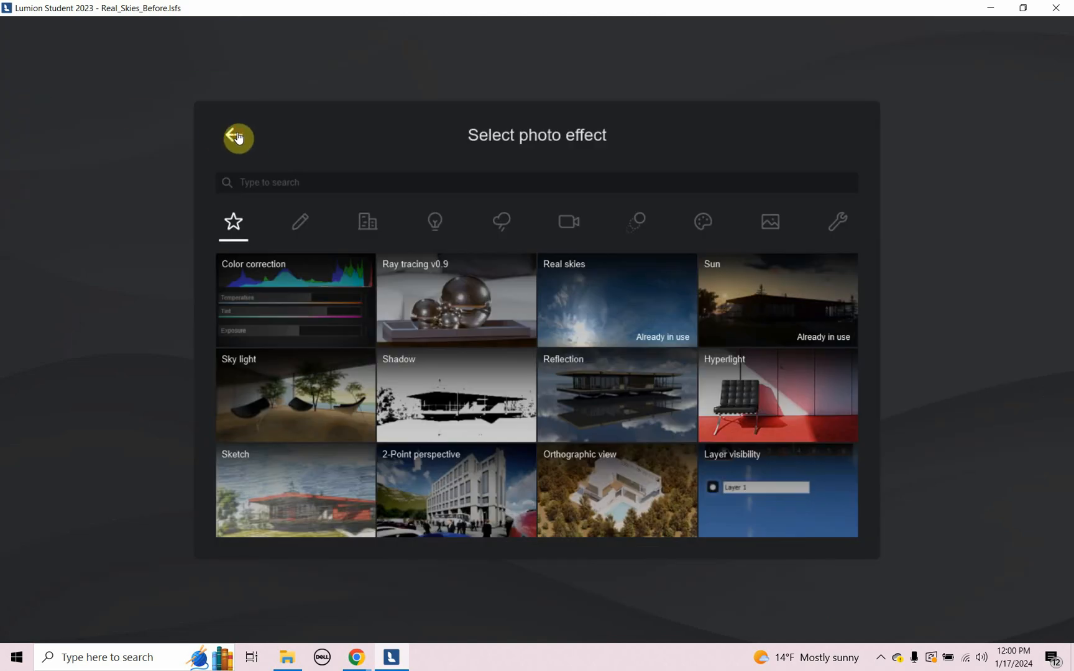
Return to the applied effects list and toggle Sun off and back on, above Real skies.
left_click(238, 137)
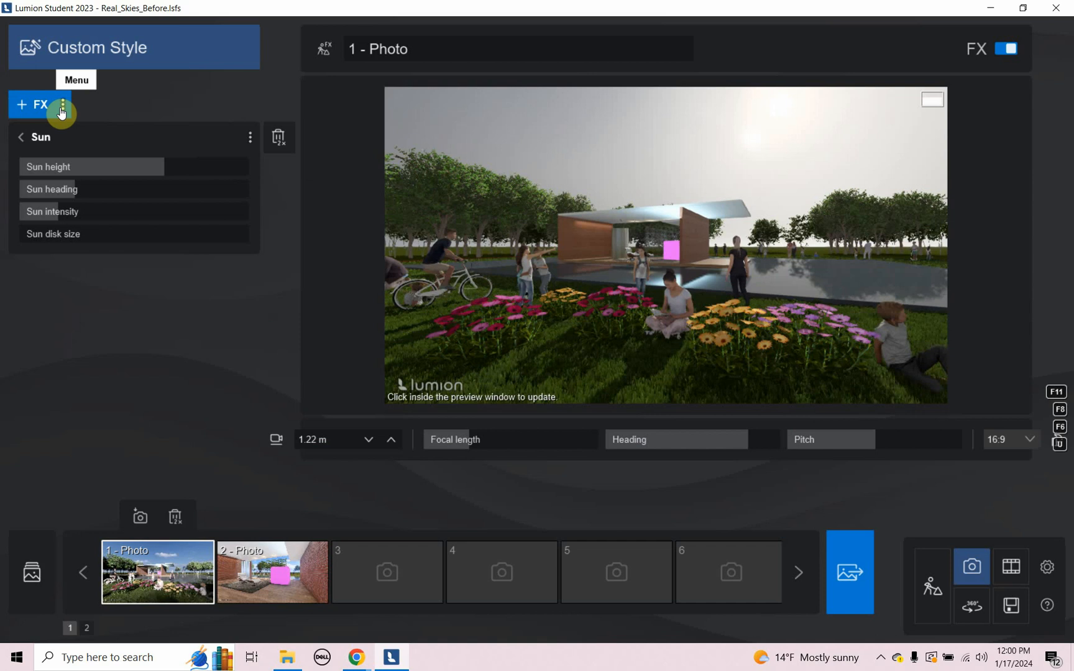
left_click(61, 105)
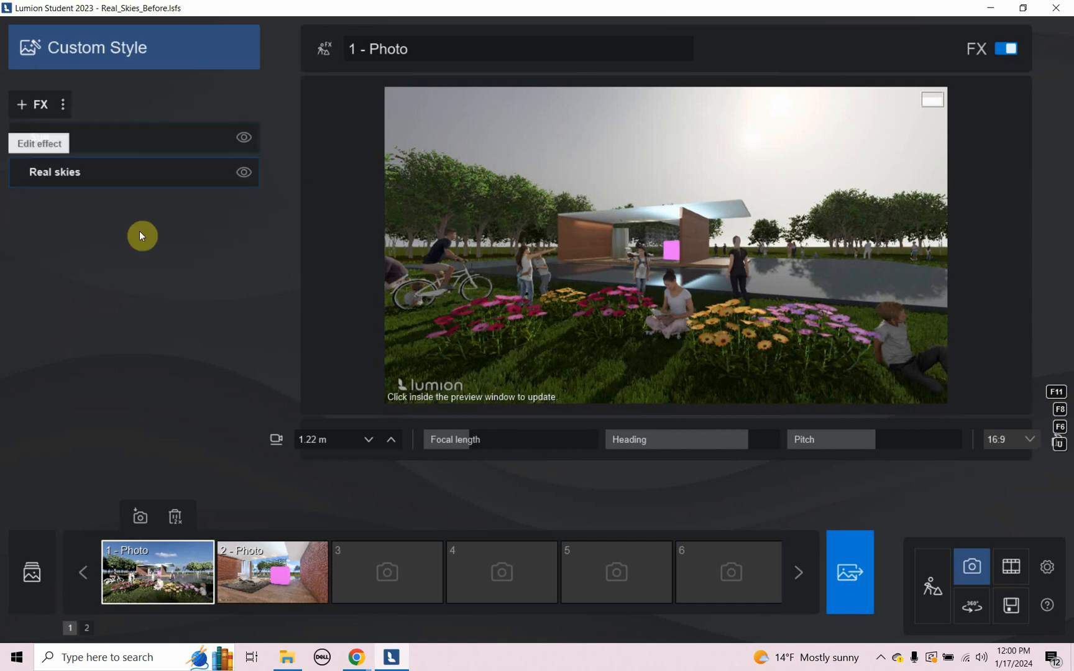
left_click(134, 172)
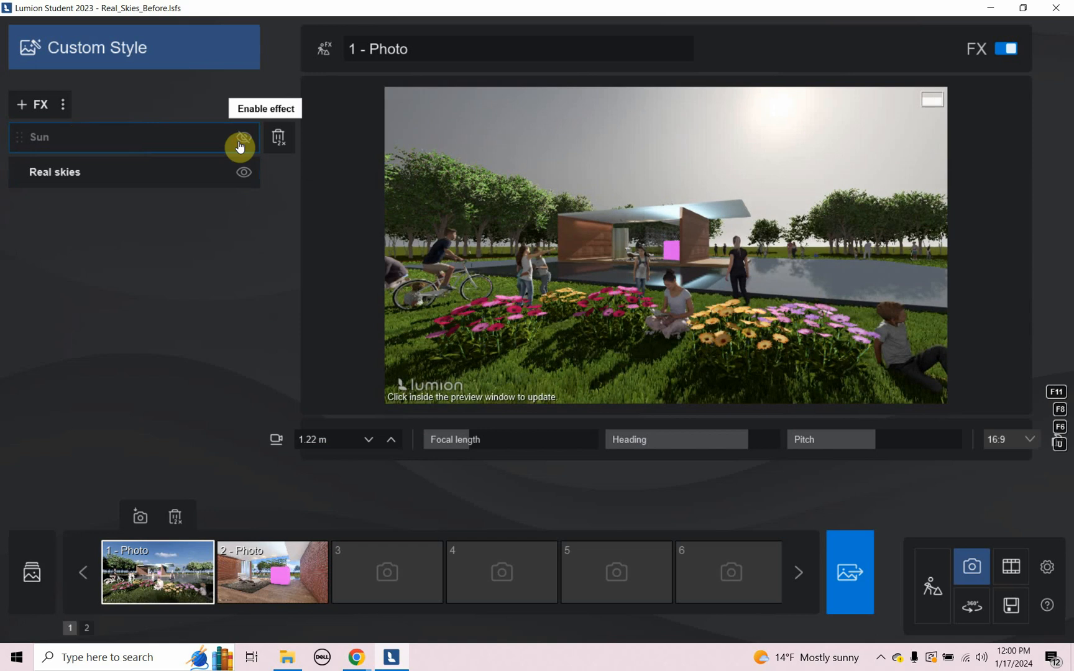
left_click(240, 146)
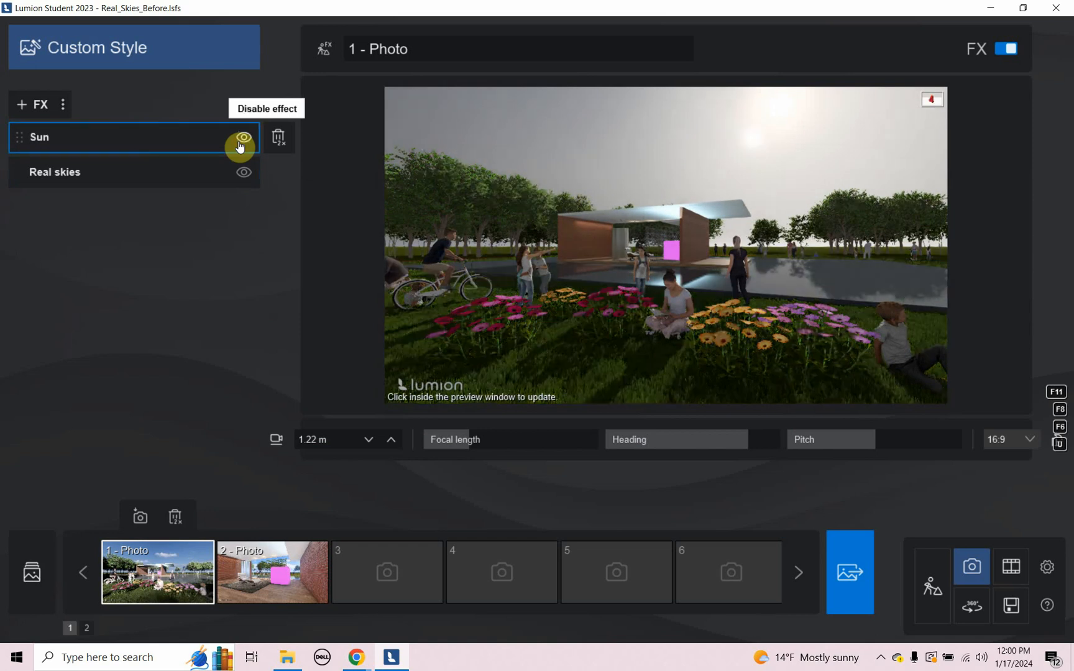
left_click(241, 138)
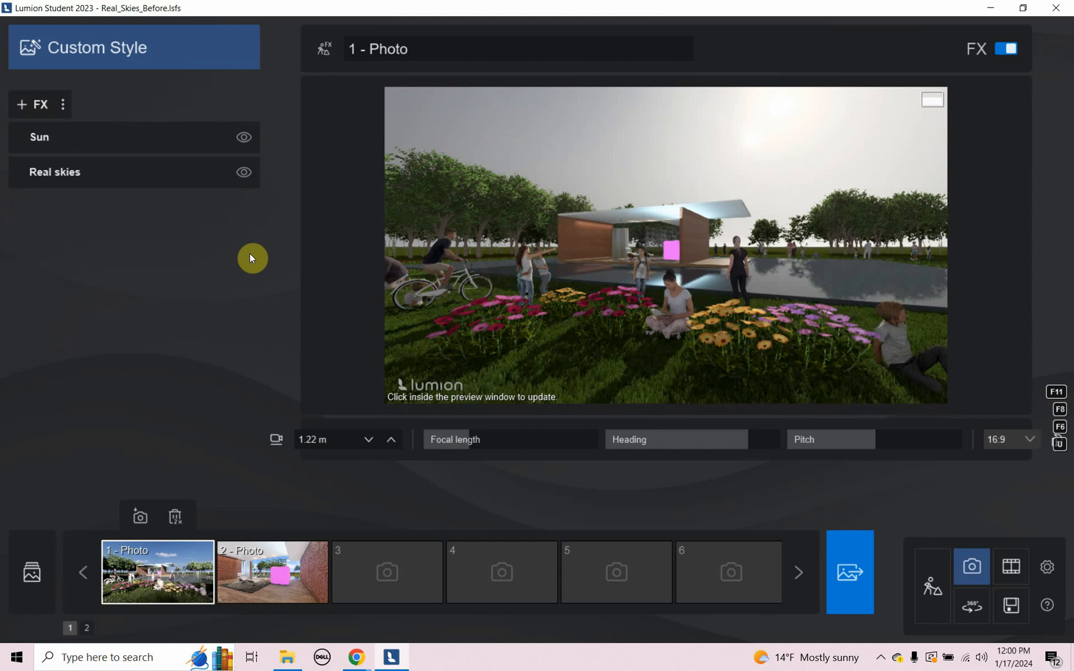
mouse_move(976, 92)
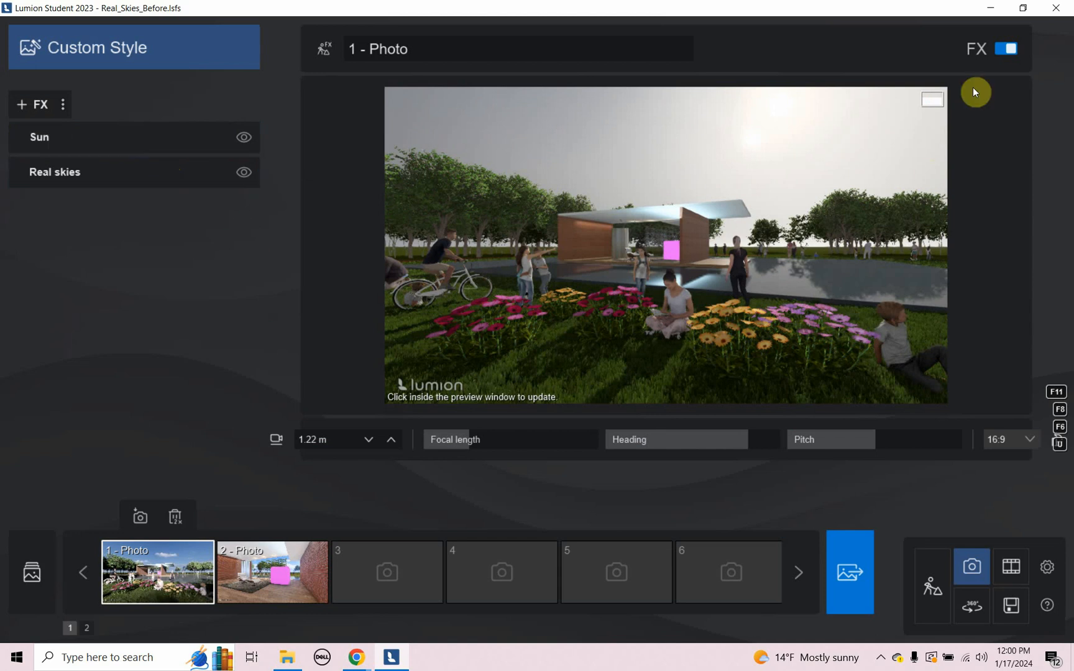
mouse_move(960, 324)
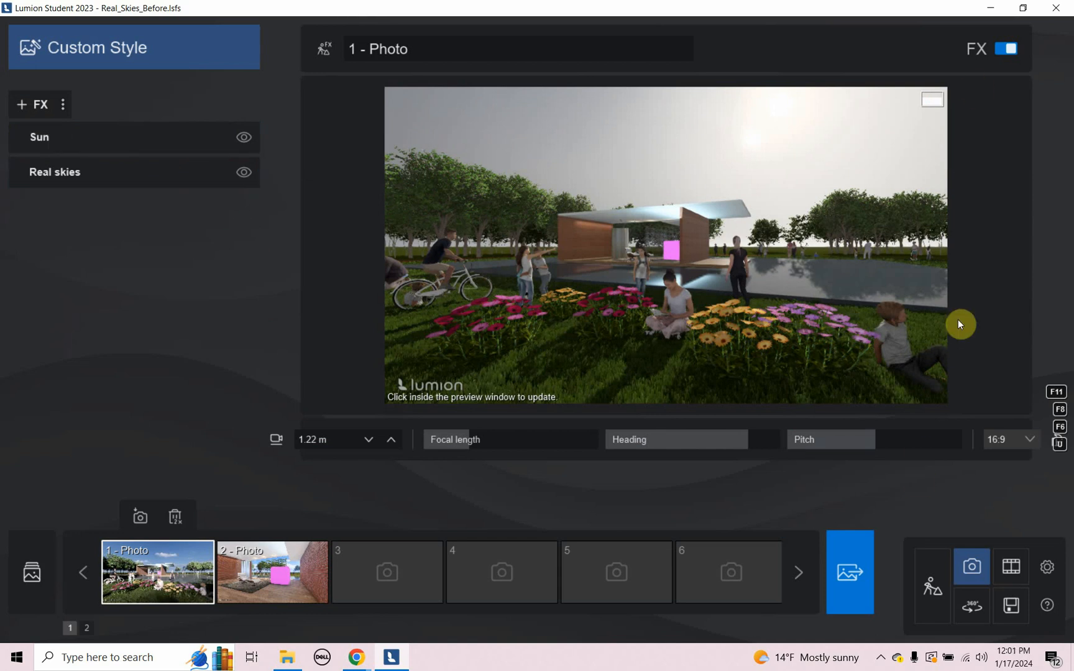
mouse_move(966, 496)
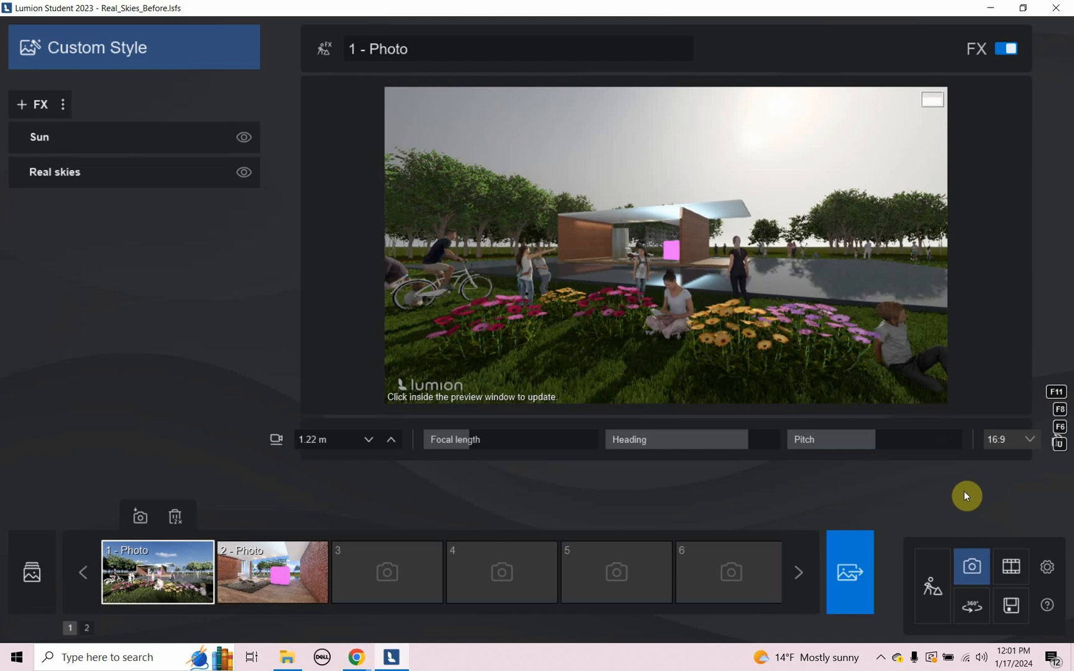